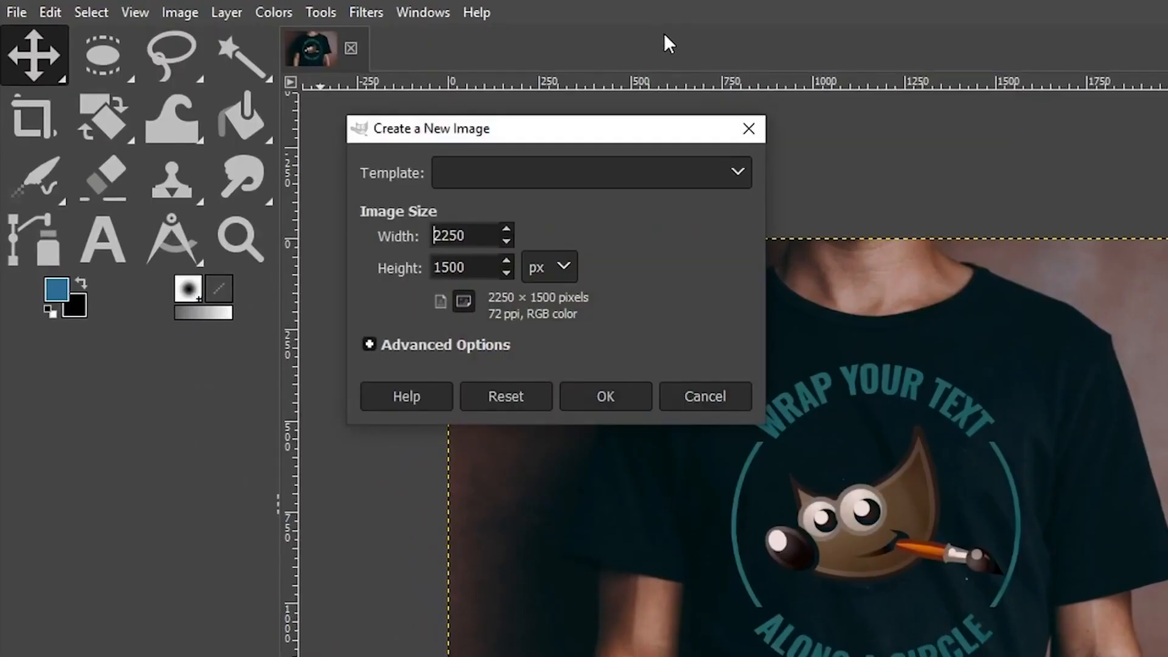
mouse_move(26, 14)
text(108)
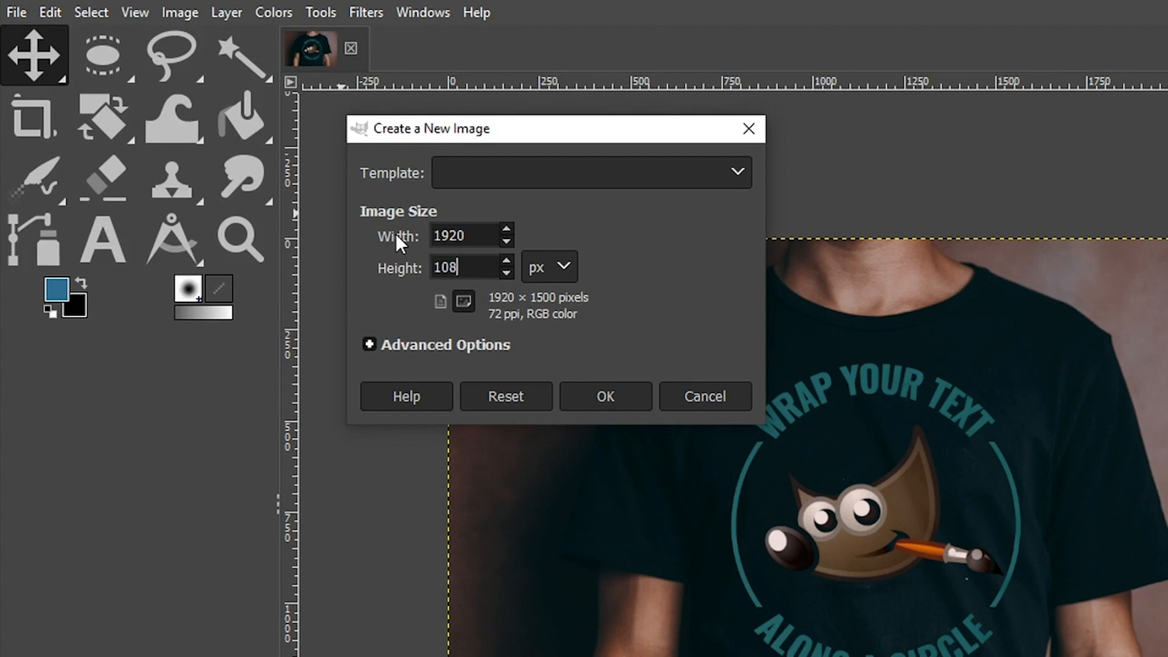
- Create a new white 1920×1080 px image at 300 ppi via the advanced options
click(368, 344)
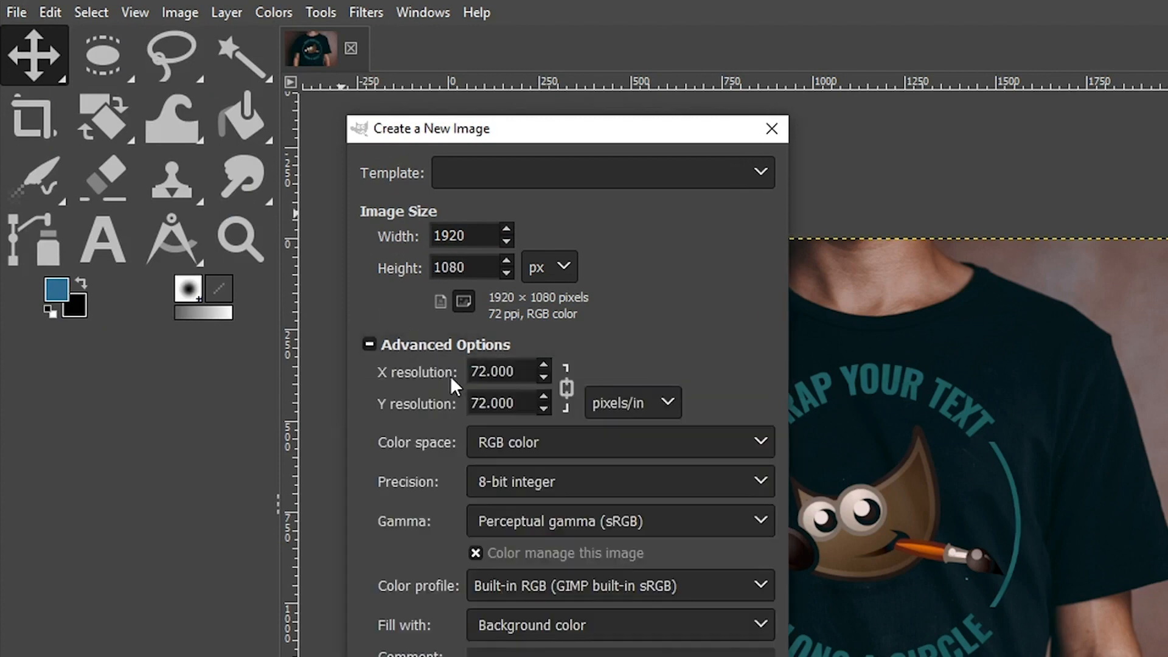
triple_click(506, 372)
text(300.000)
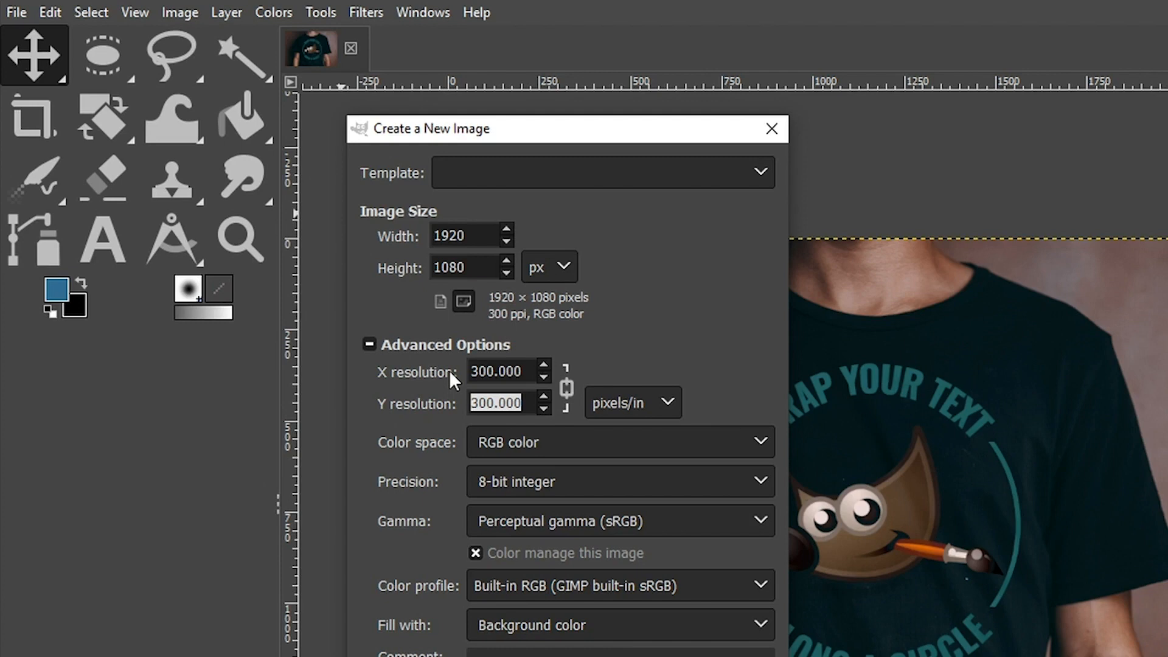
click(179, 12)
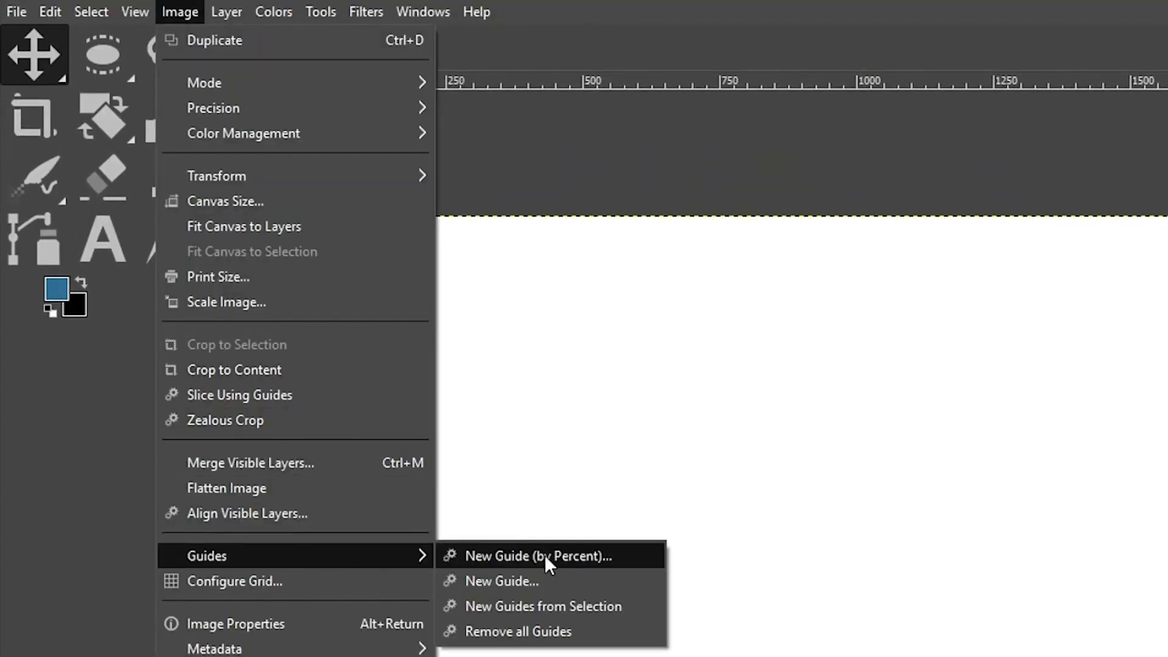
- Add a horizontal and a vertical guide at 50% crossing at the canvas centre
click(536, 556)
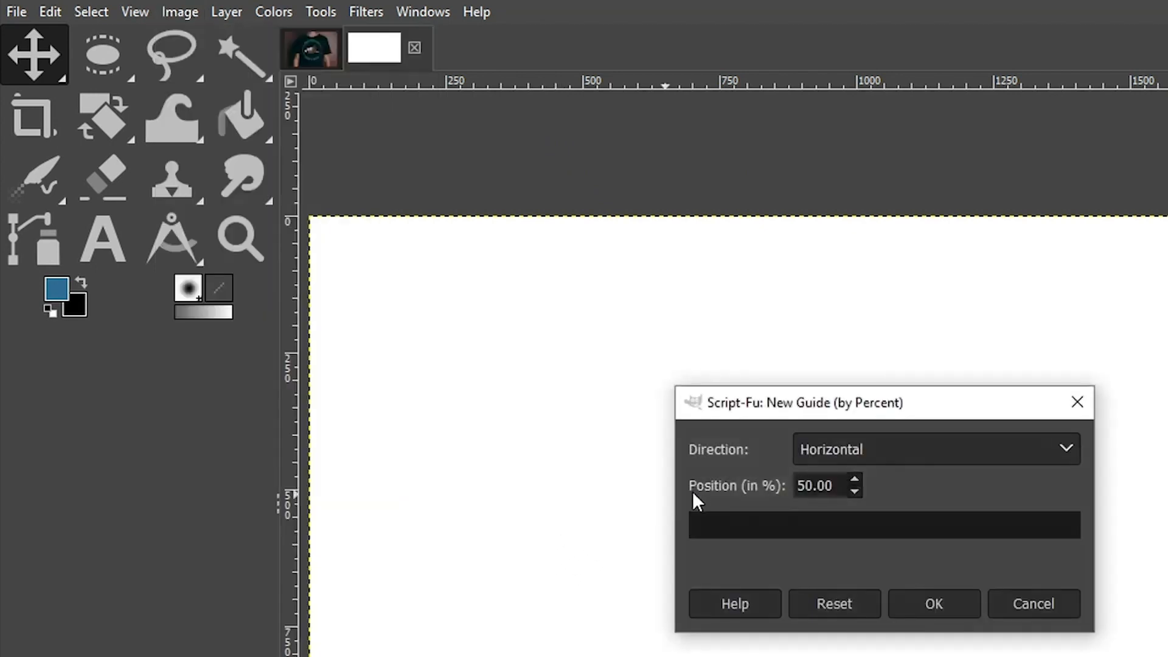
mouse_move(799, 492)
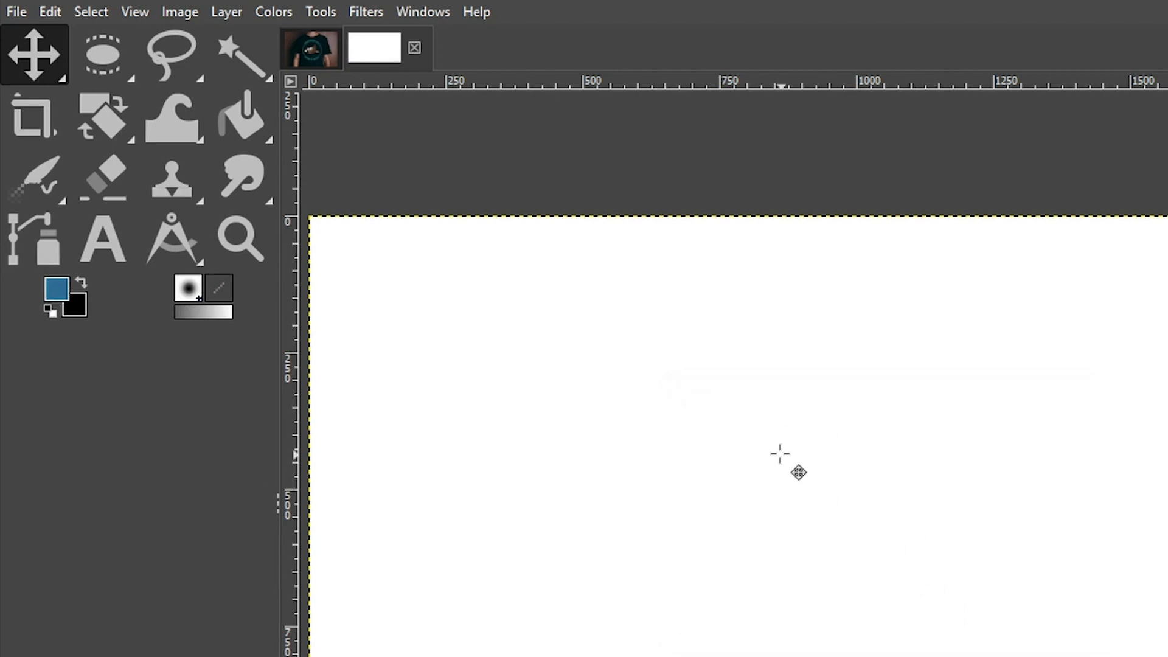
mouse_move(396, 394)
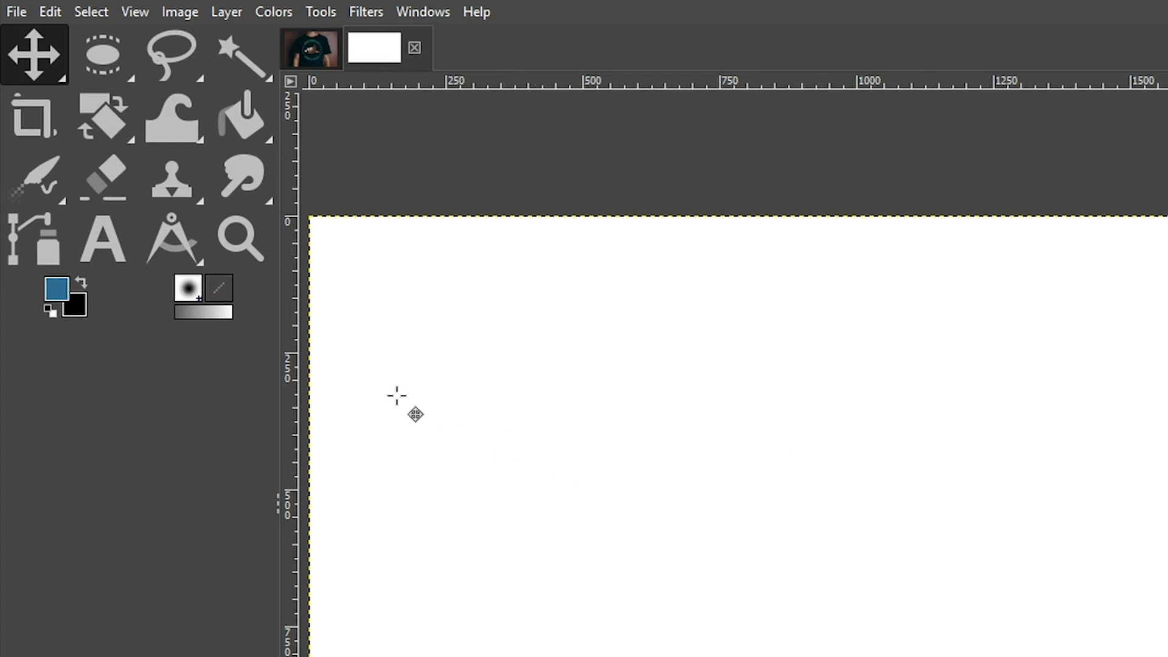
click(134, 12)
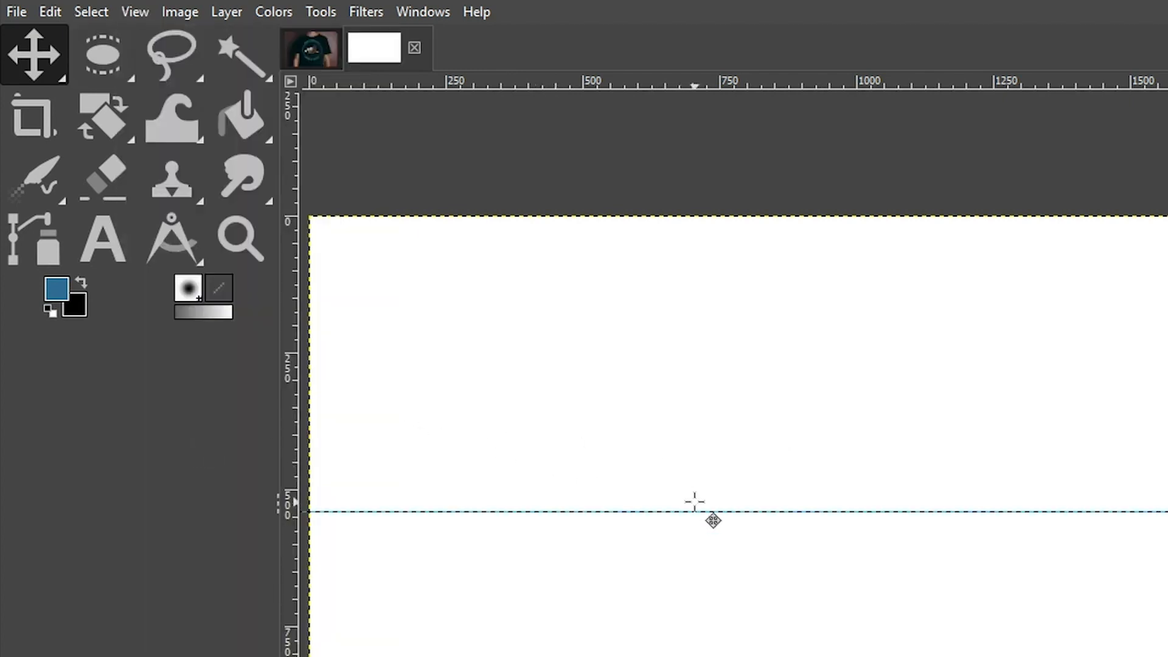
click(179, 12)
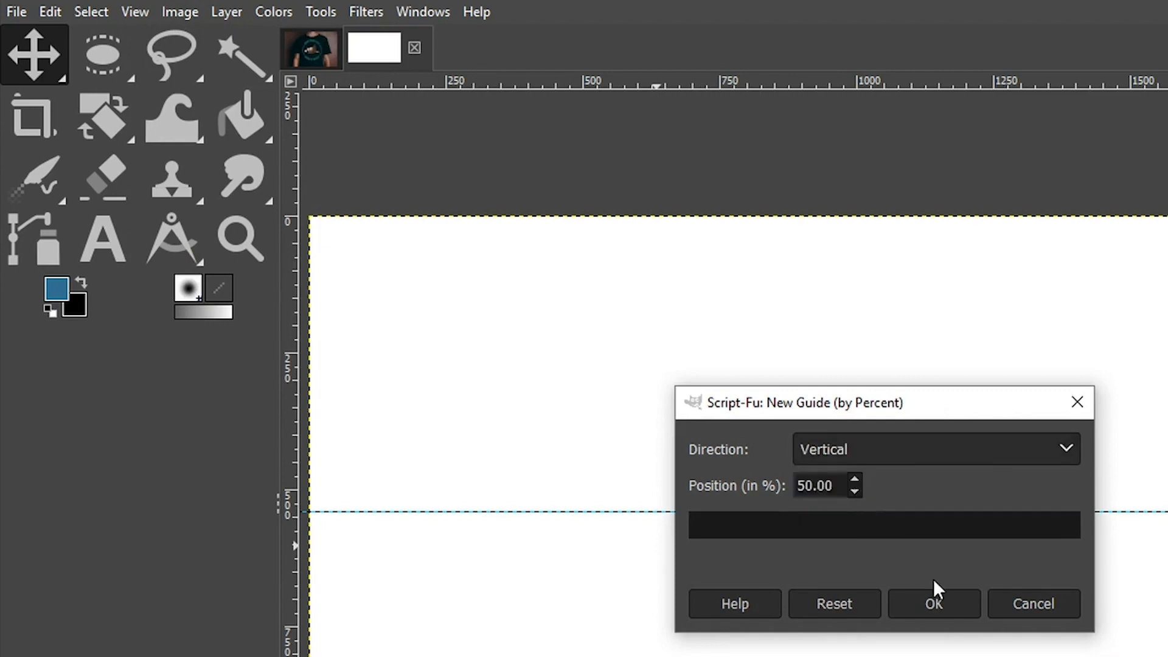
click(933, 604)
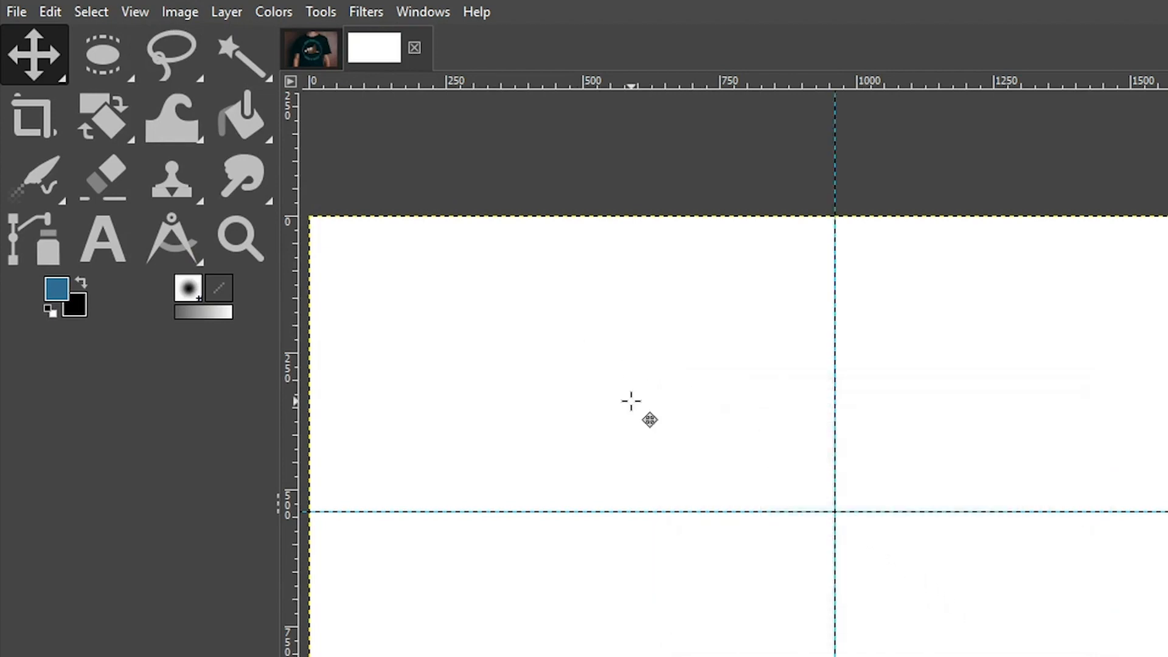
mouse_move(624, 400)
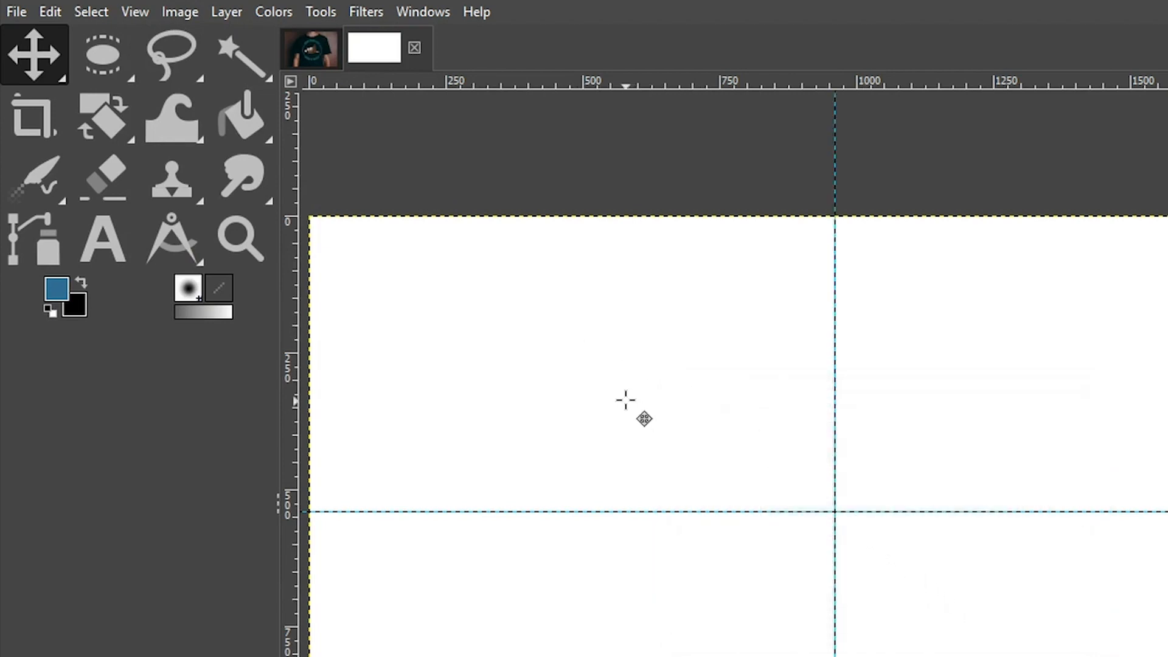
mouse_move(634, 414)
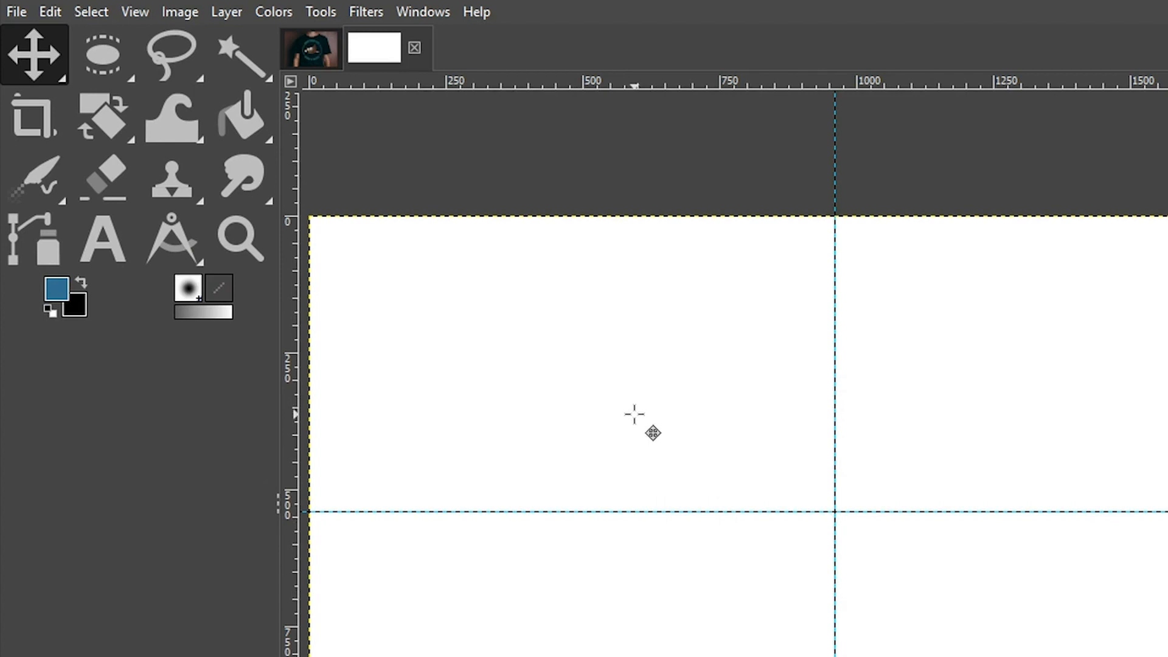
- Make Ellipse Select the active tool from the toolbox selection group
click(105, 54)
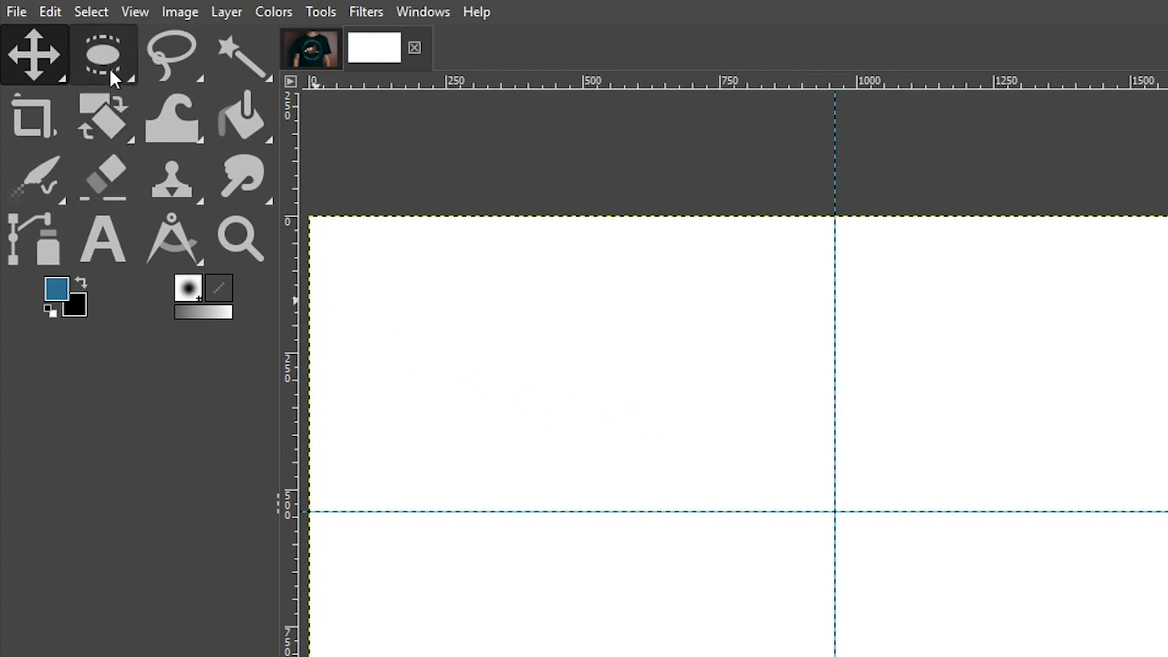
mouse_move(105, 56)
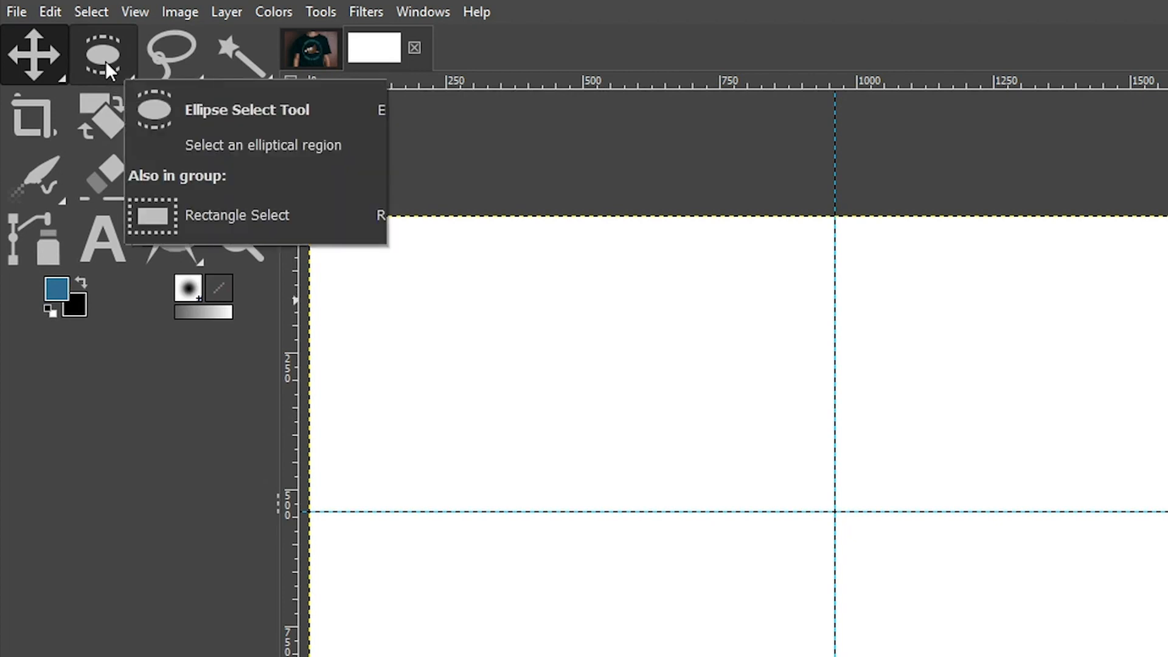
click(102, 55)
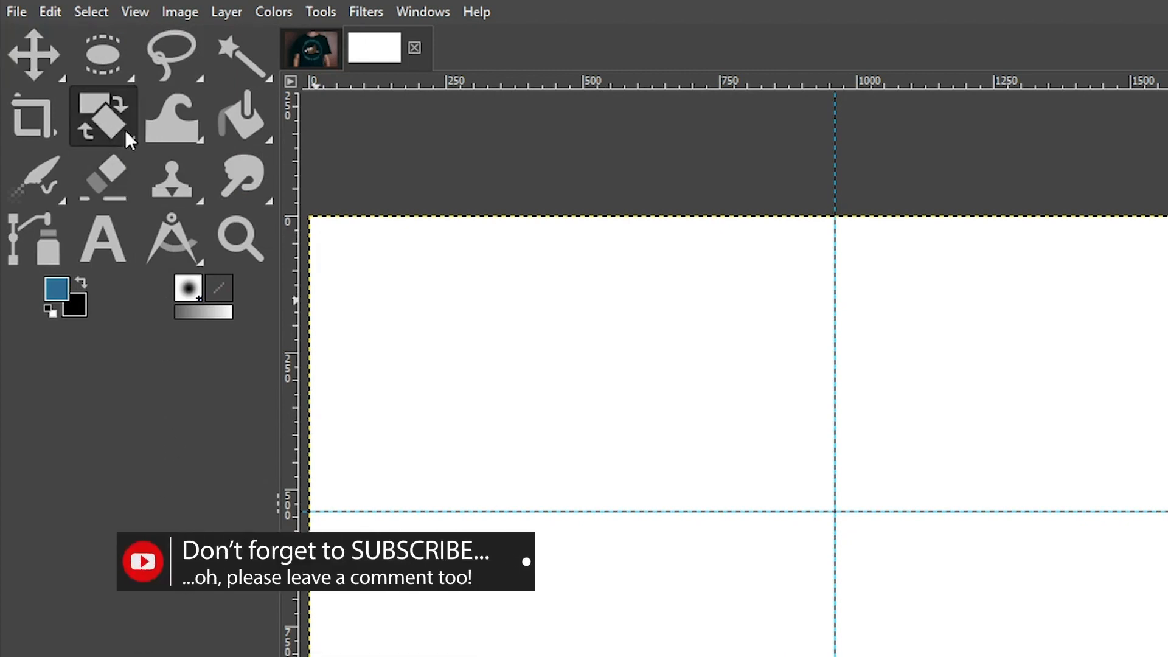
mouse_move(241, 238)
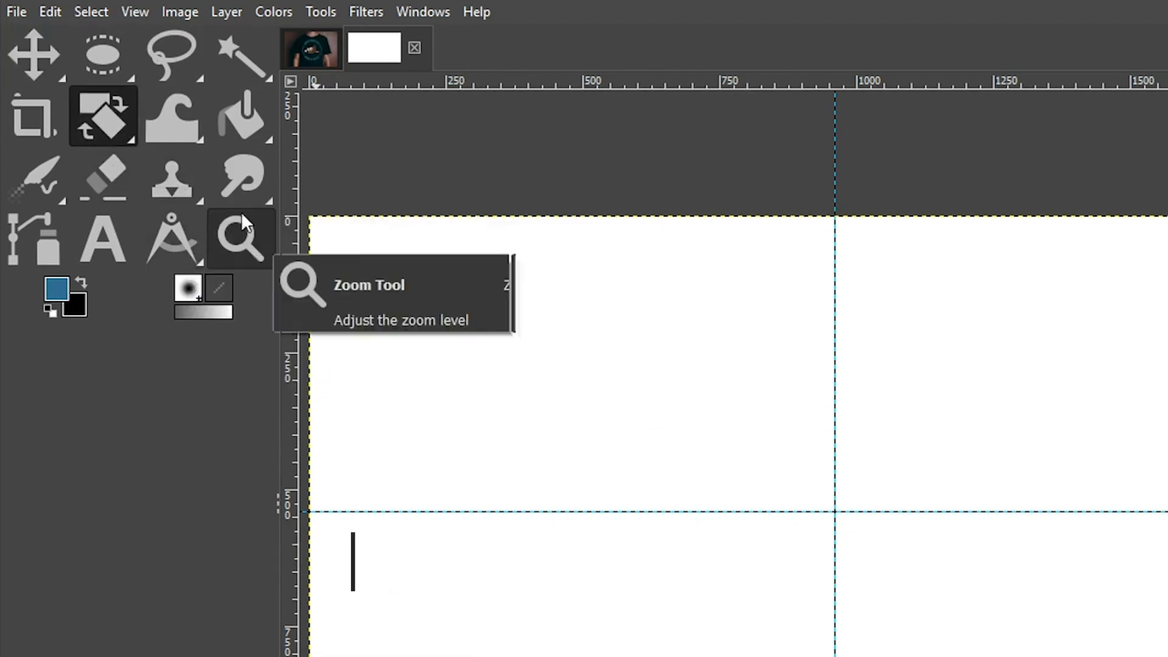
mouse_move(172, 178)
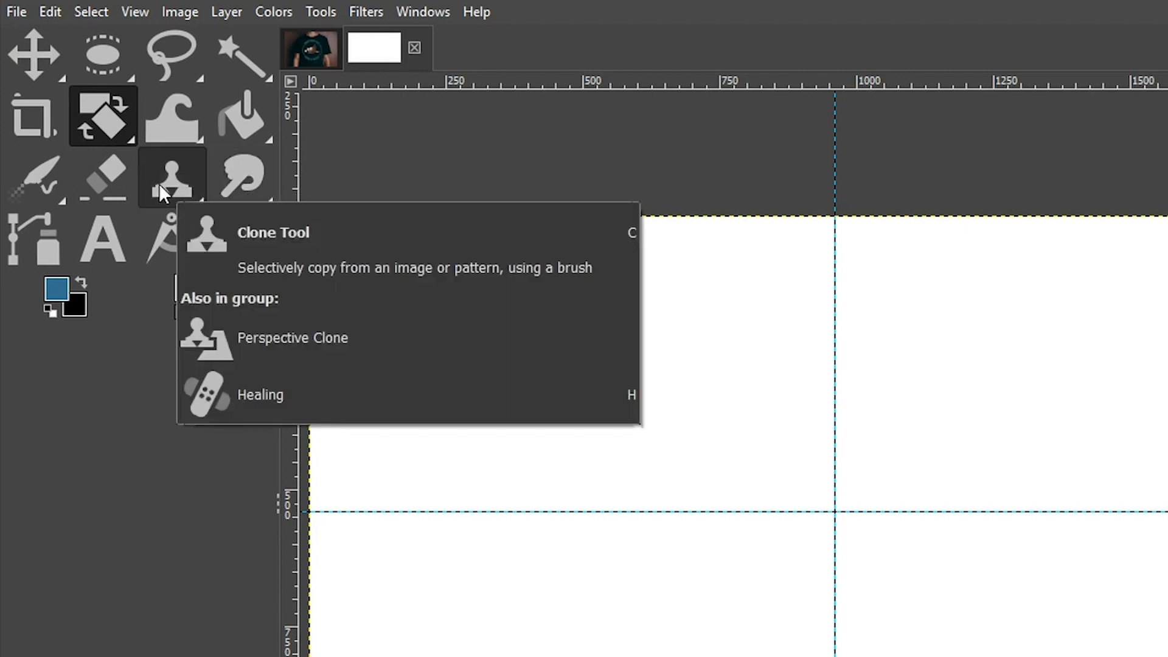
mouse_move(102, 238)
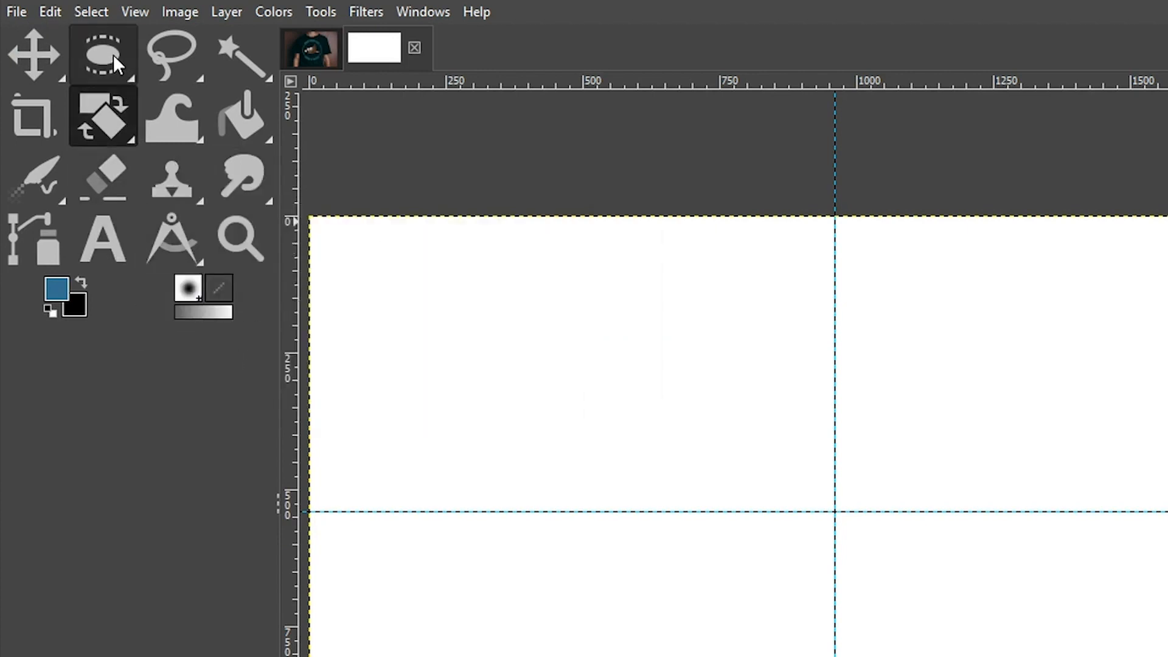
click(104, 54)
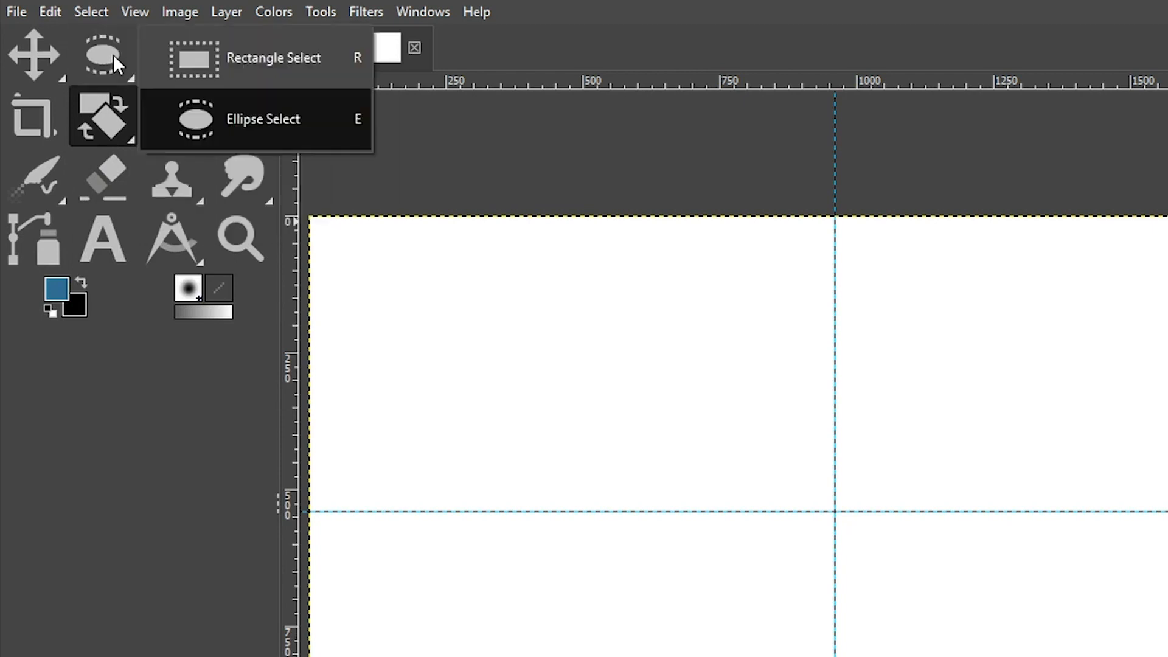
mouse_move(231, 81)
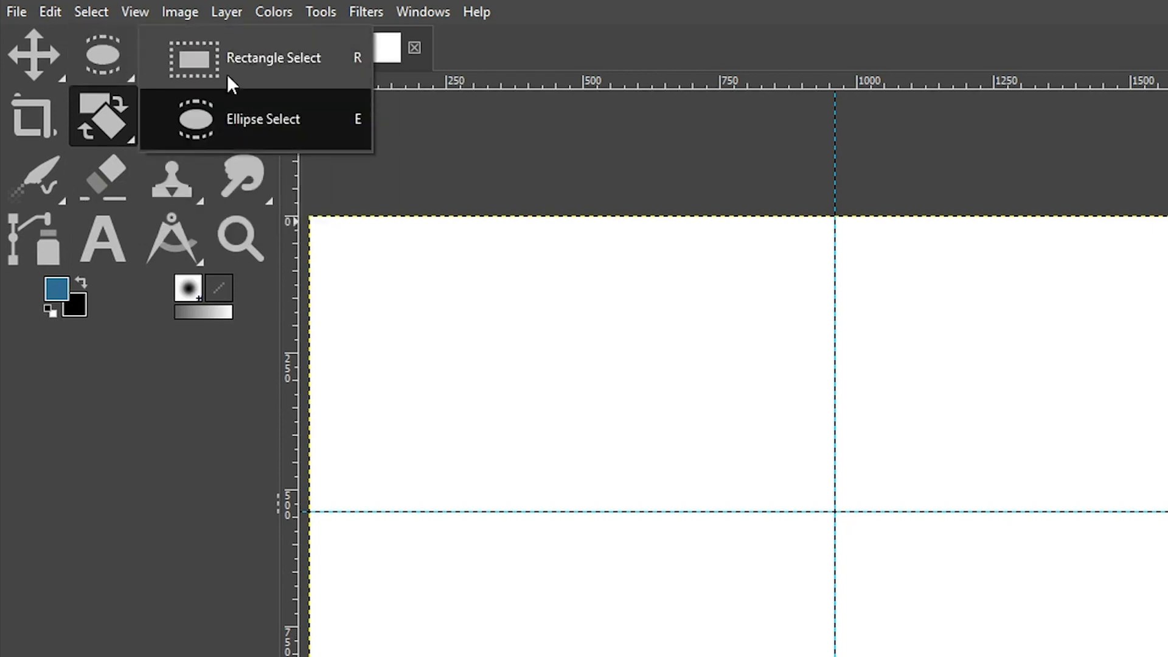
click(263, 118)
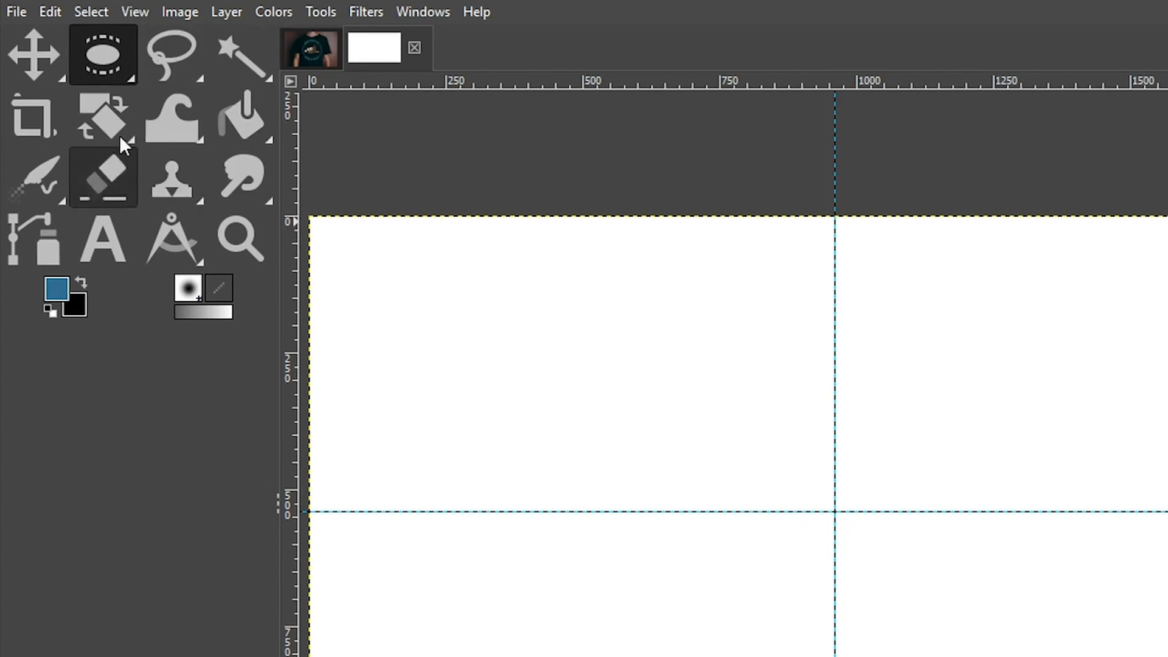
mouse_move(172, 178)
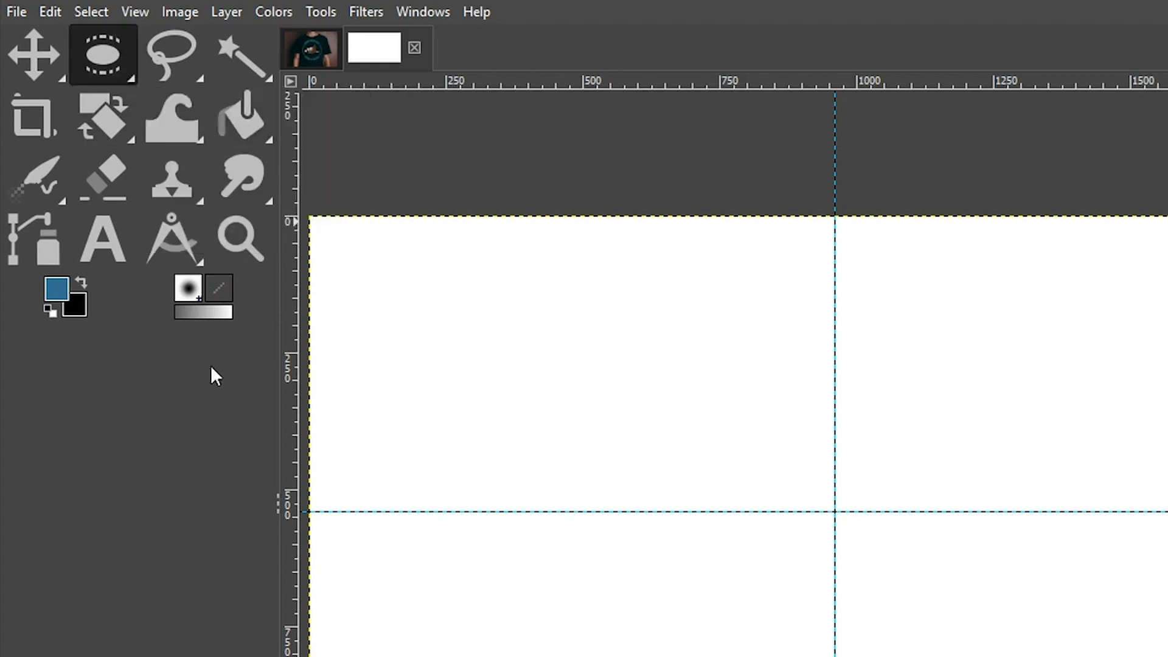
mouse_move(261, 280)
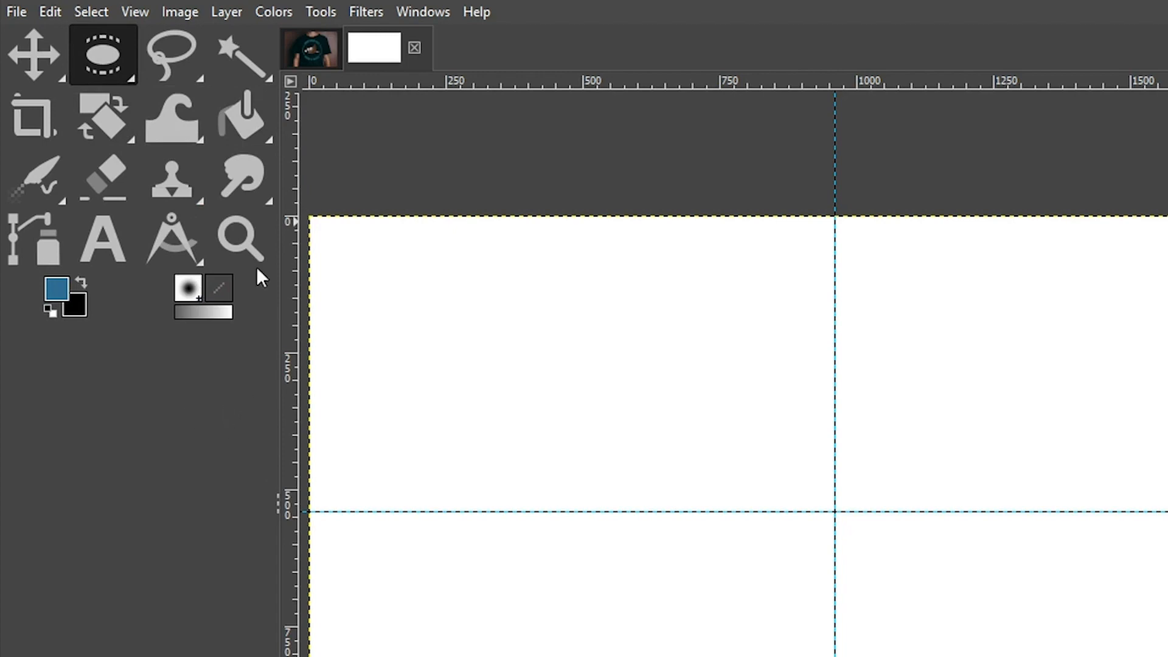
mouse_move(248, 358)
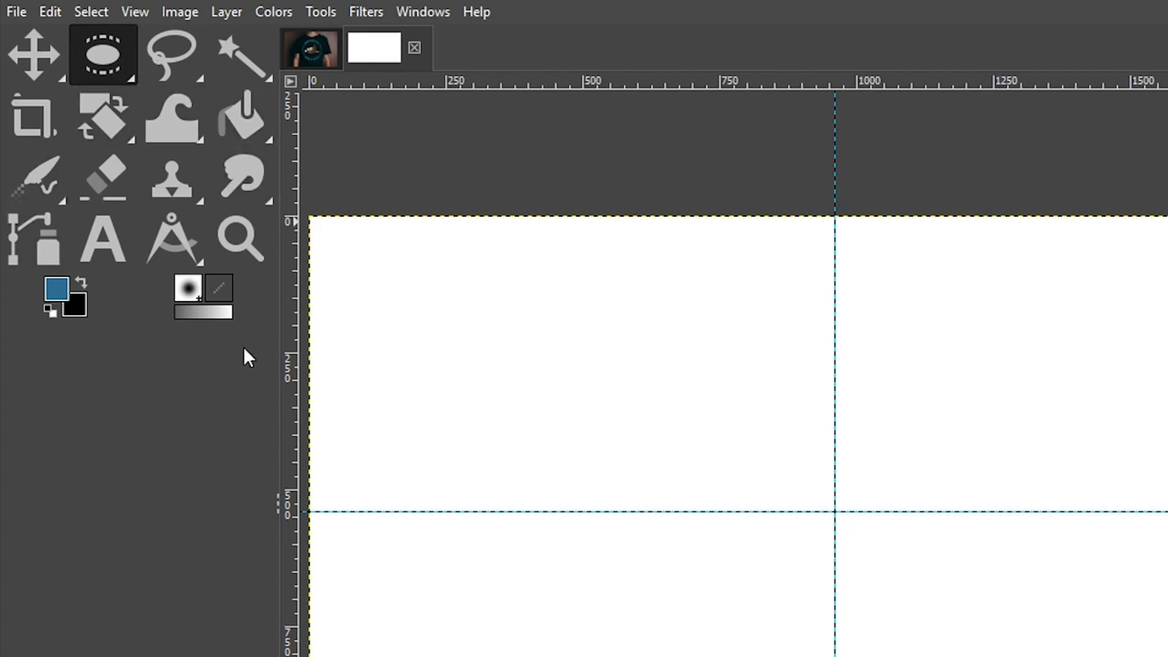
mouse_move(116, 592)
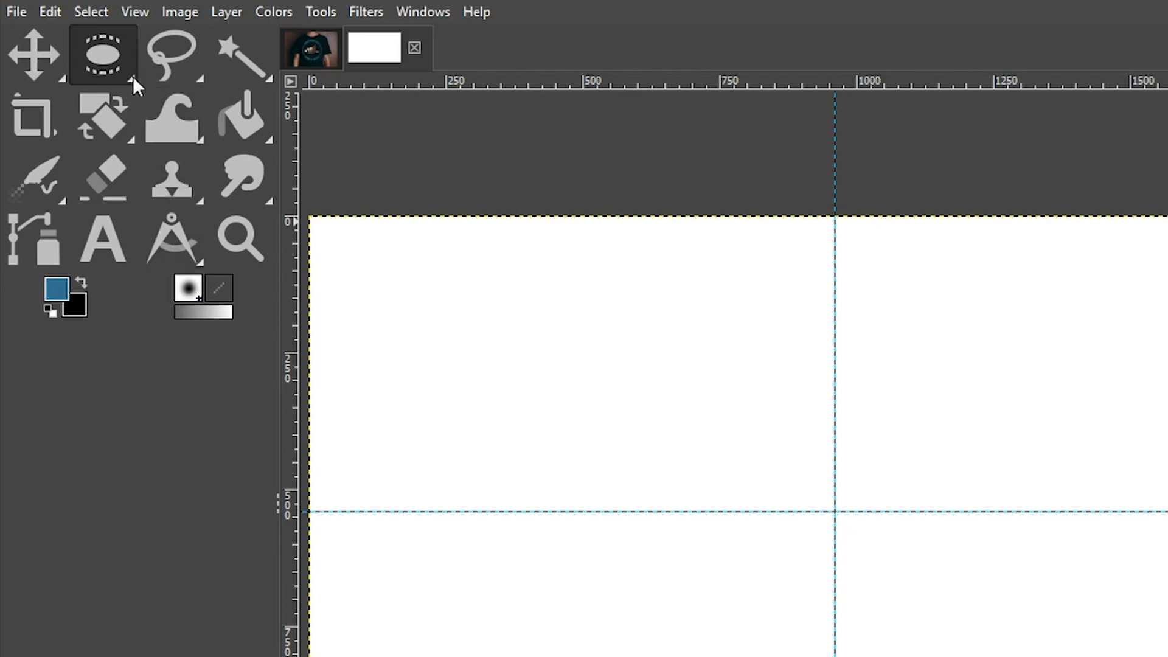
click(102, 118)
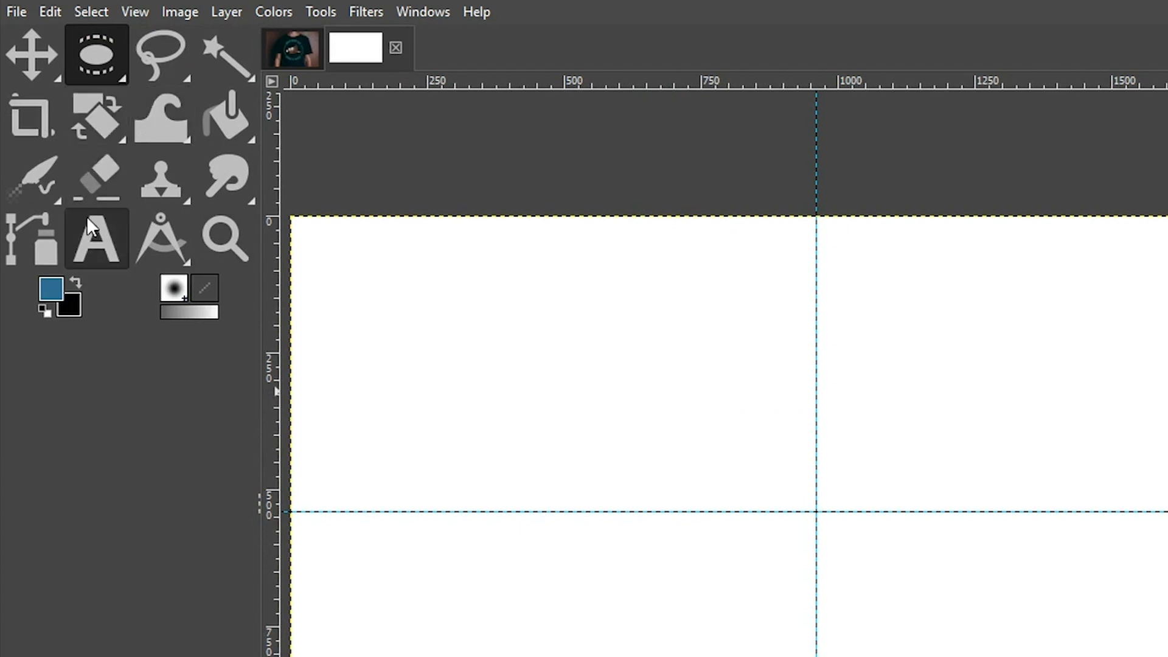
mouse_move(107, 309)
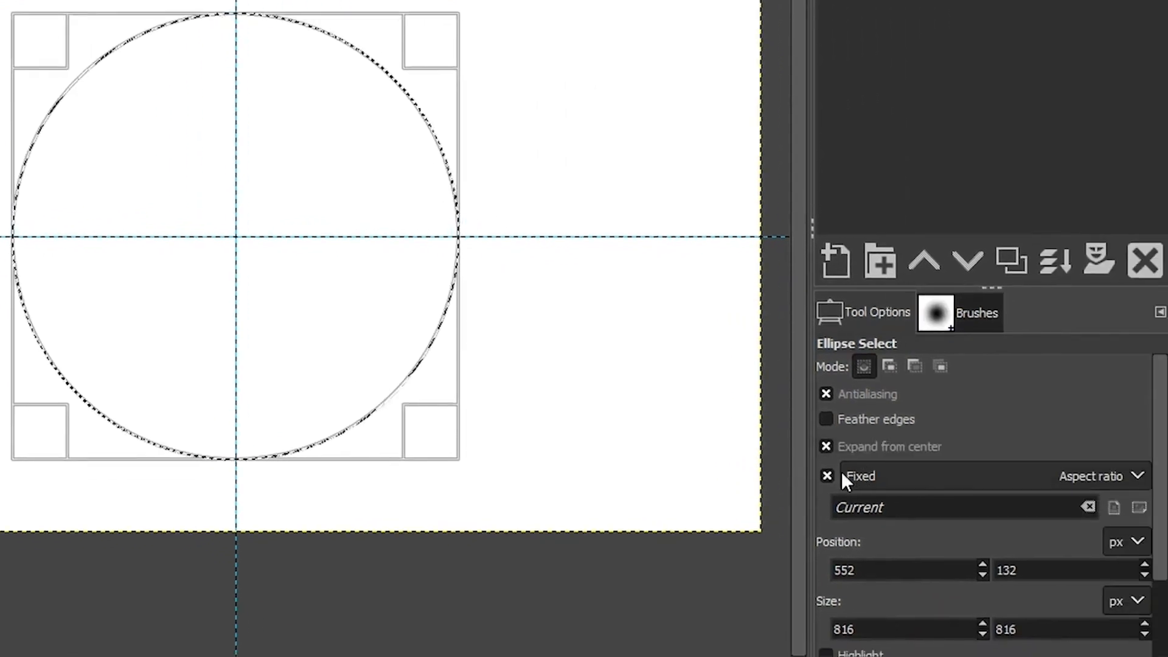
- Lock the ellipse selection to a fixed 1:1 aspect ratio for a perfect circle
click(824, 476)
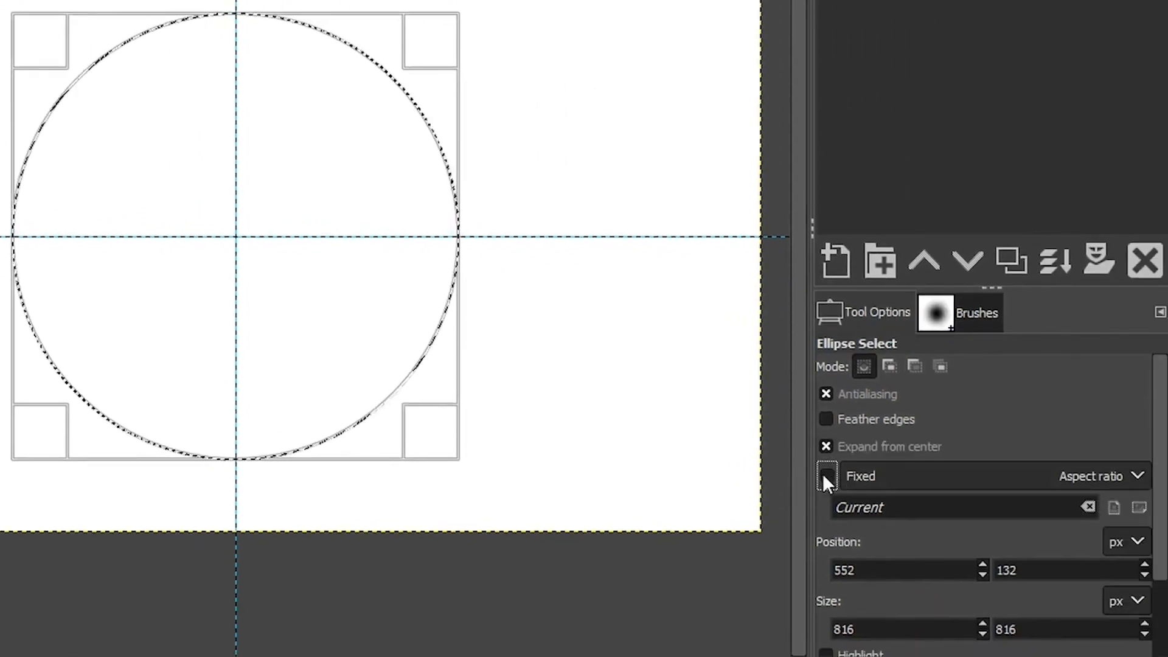
click(826, 476)
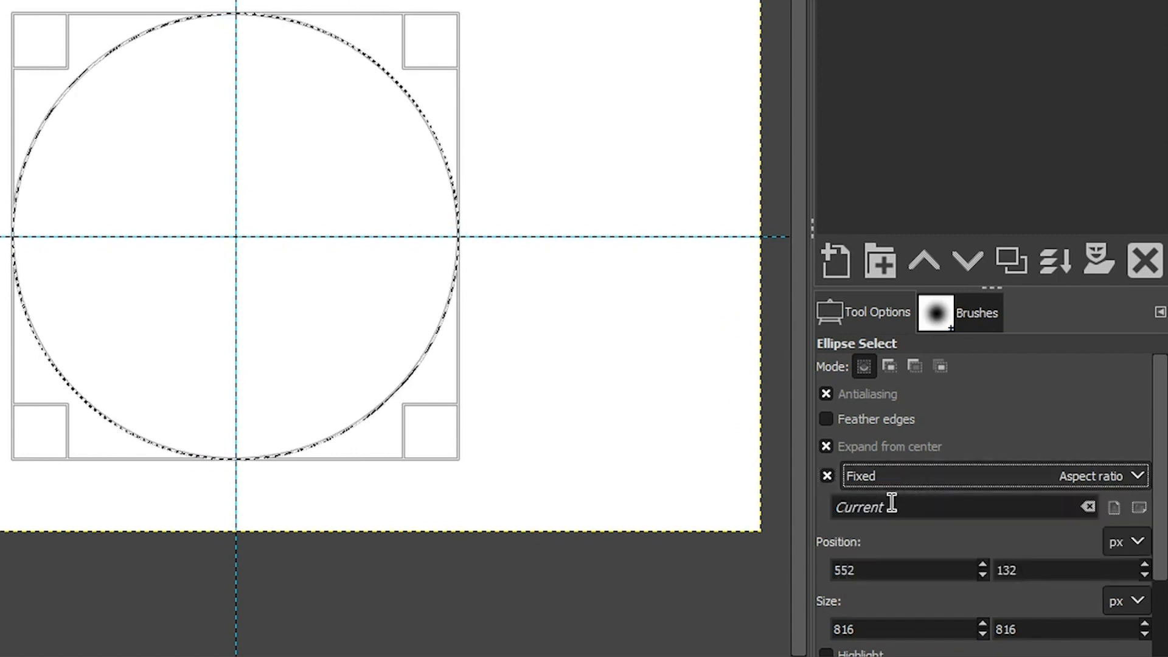
text(1)
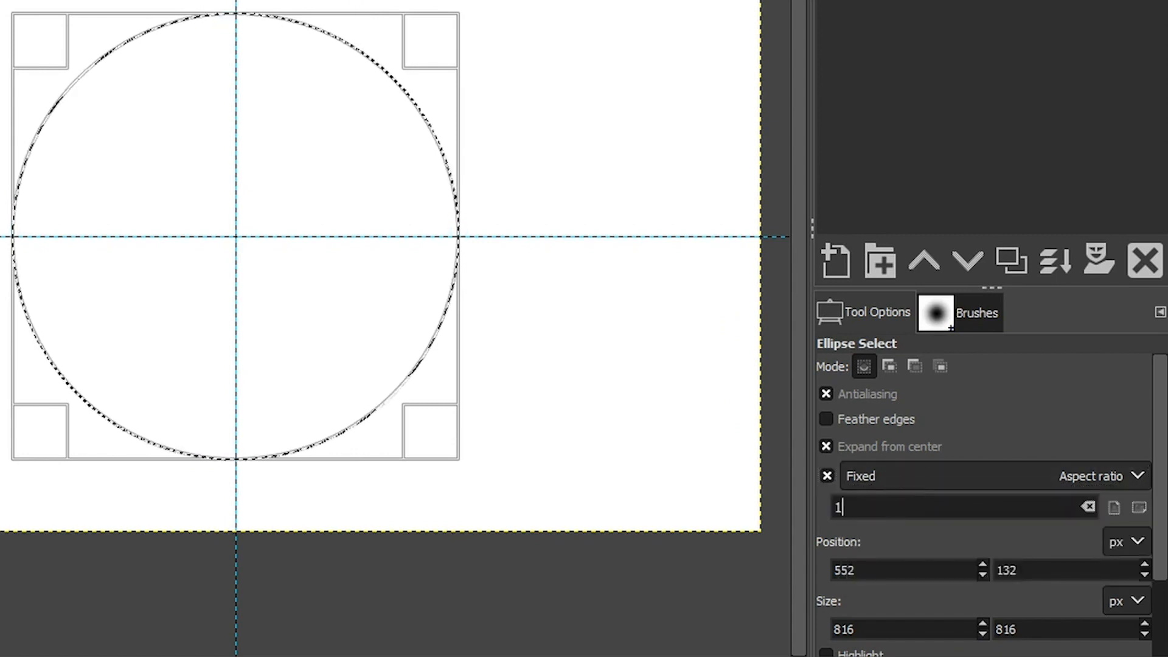
text(:1)
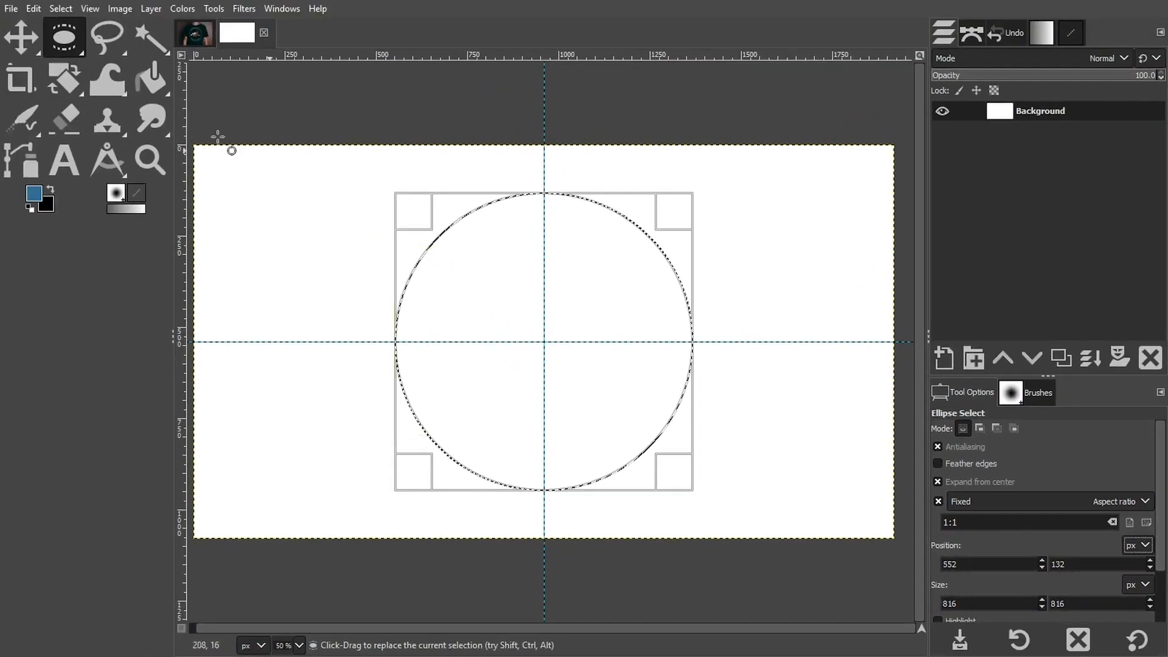
click(61, 9)
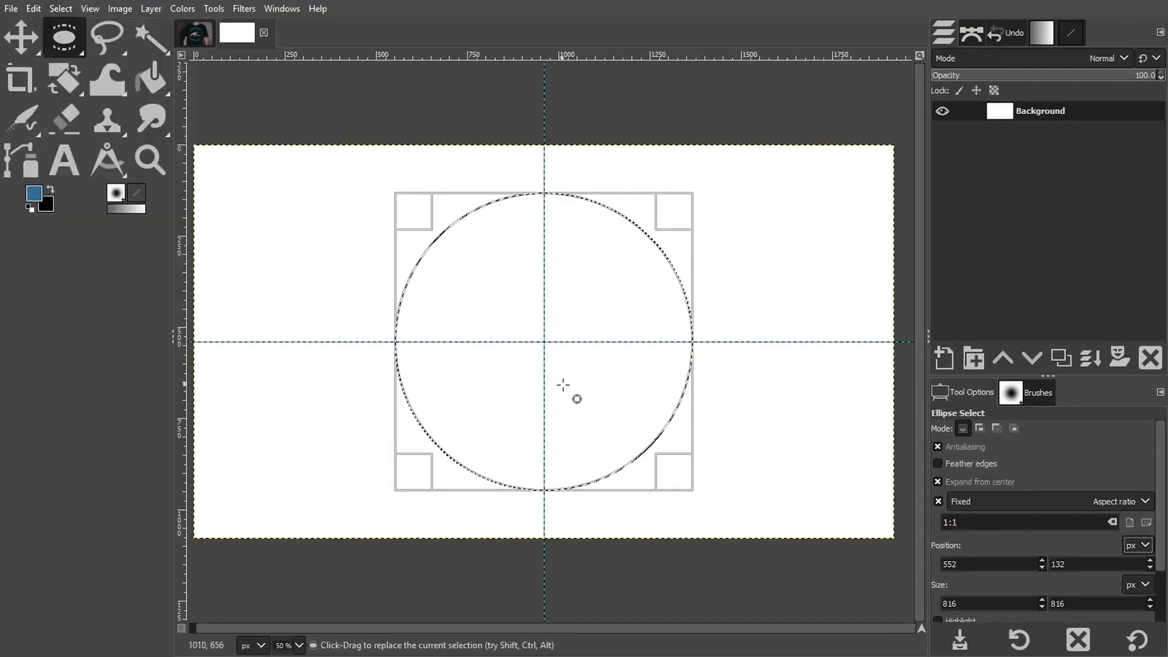
mouse_move(558, 395)
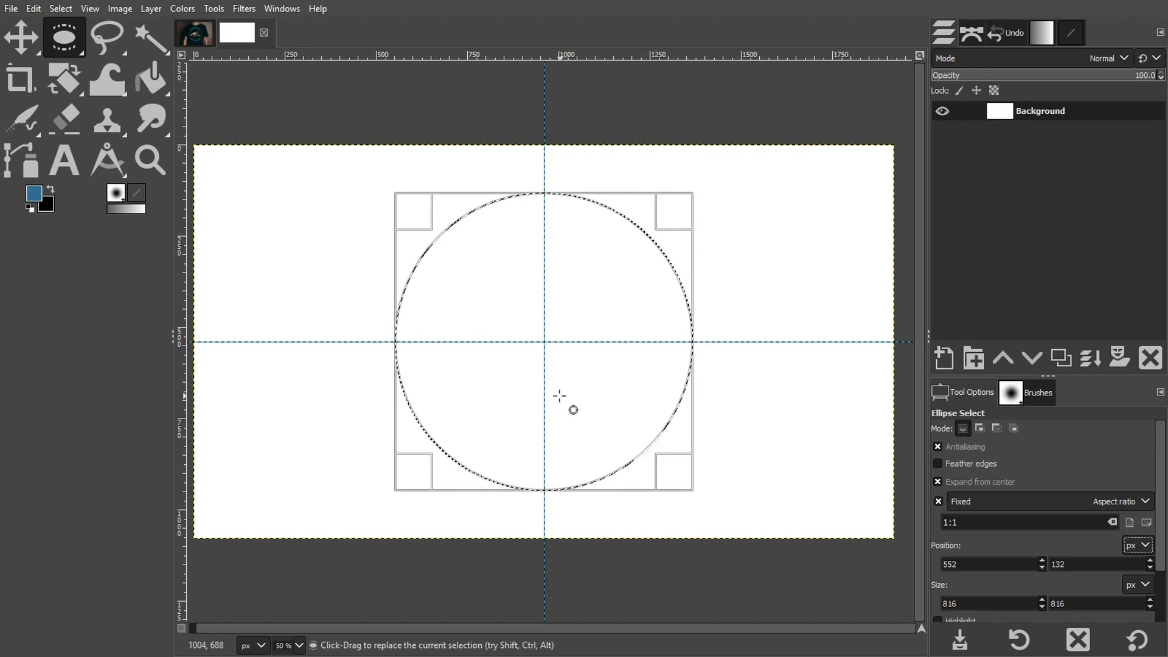
mouse_move(538, 402)
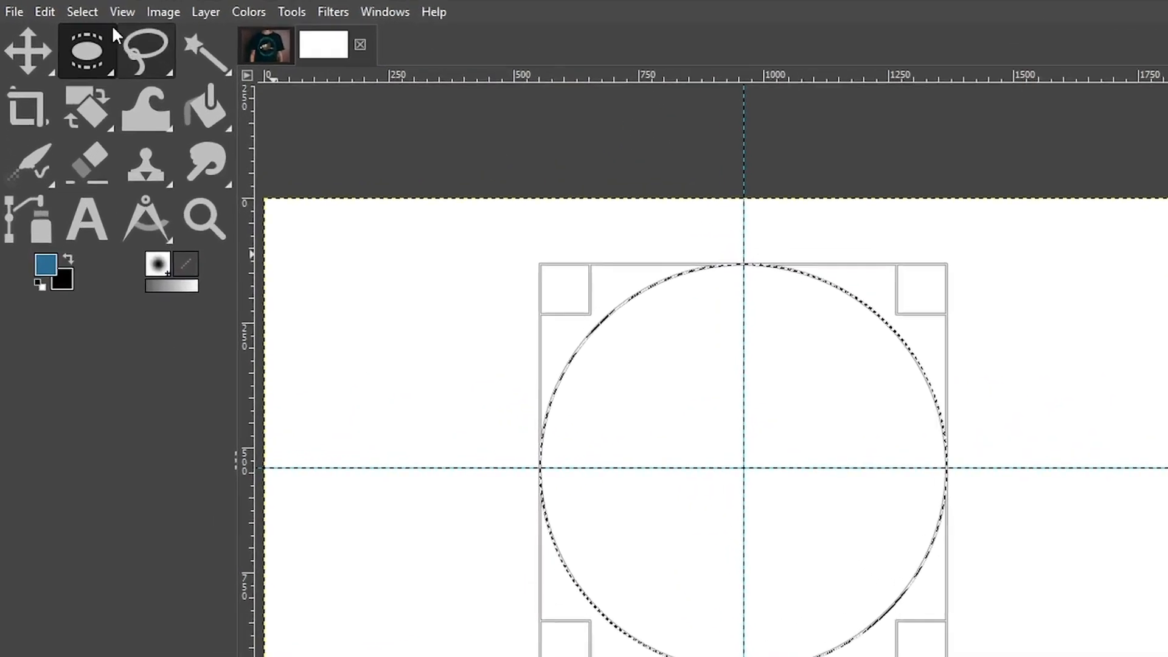
- Convert the circular selection to a path, then drop the selection
click(81, 12)
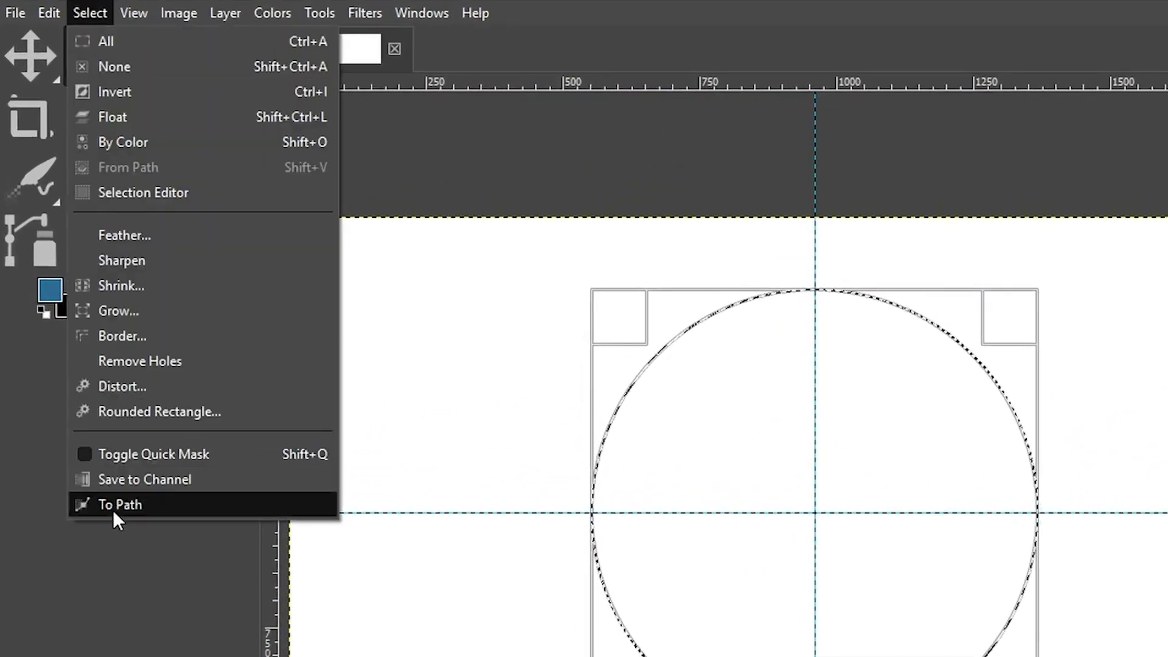
click(120, 504)
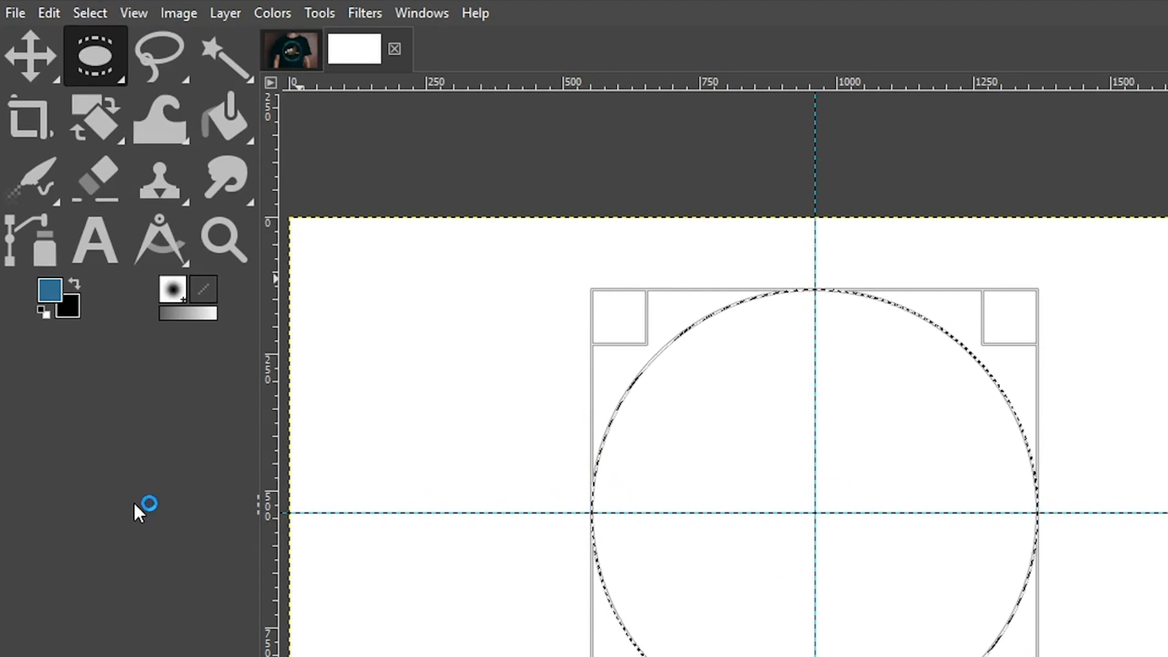
click(89, 12)
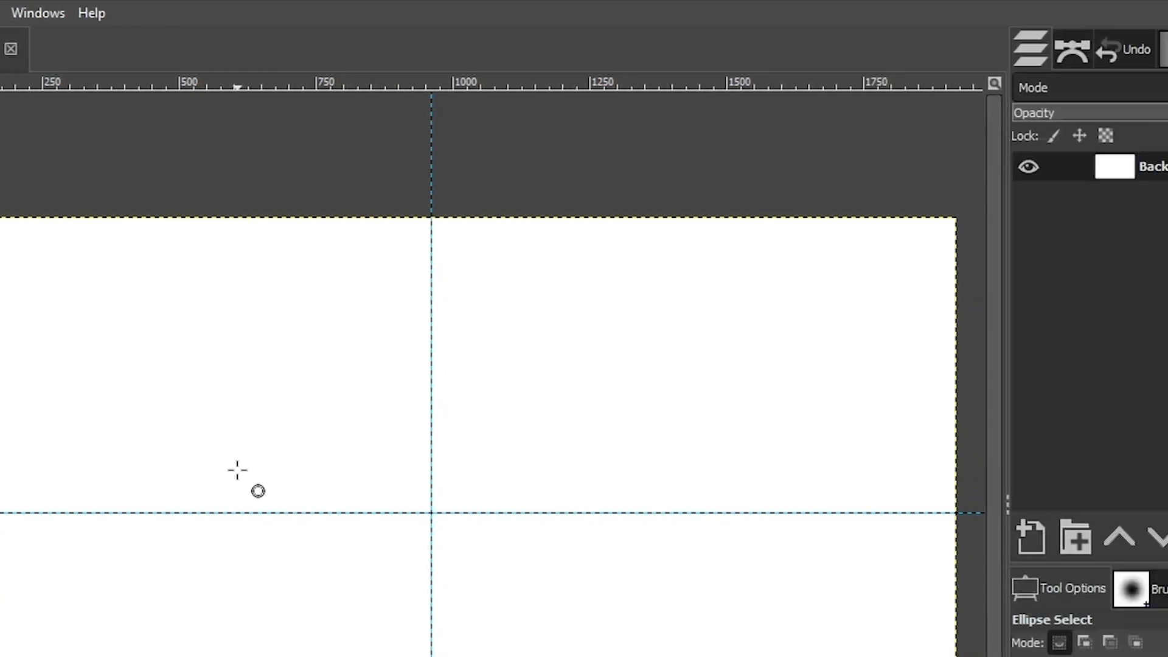
mouse_move(1074, 260)
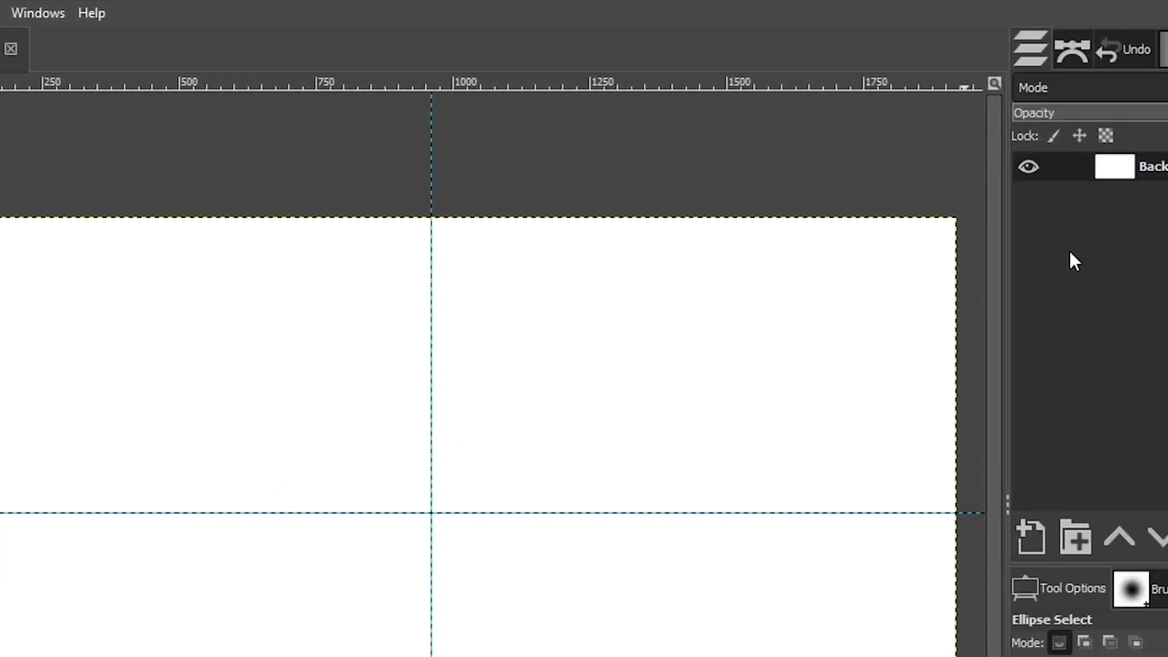
- Show the Paths list so the 'Selection' circle path appears as an outline
click(1071, 48)
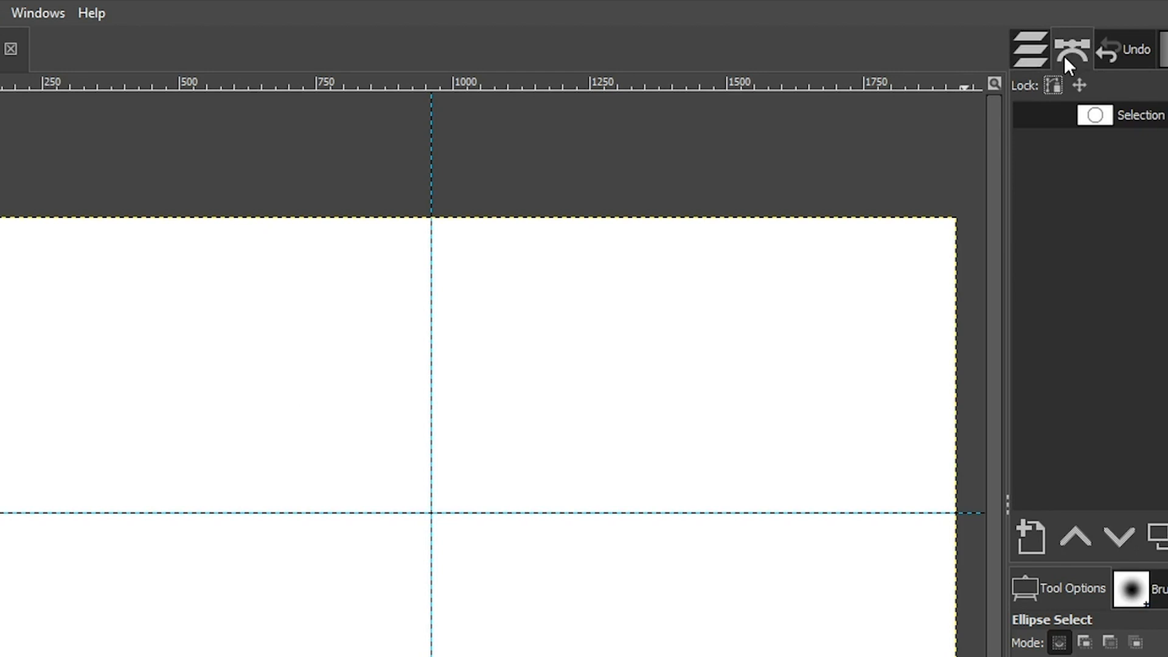
mouse_move(1087, 61)
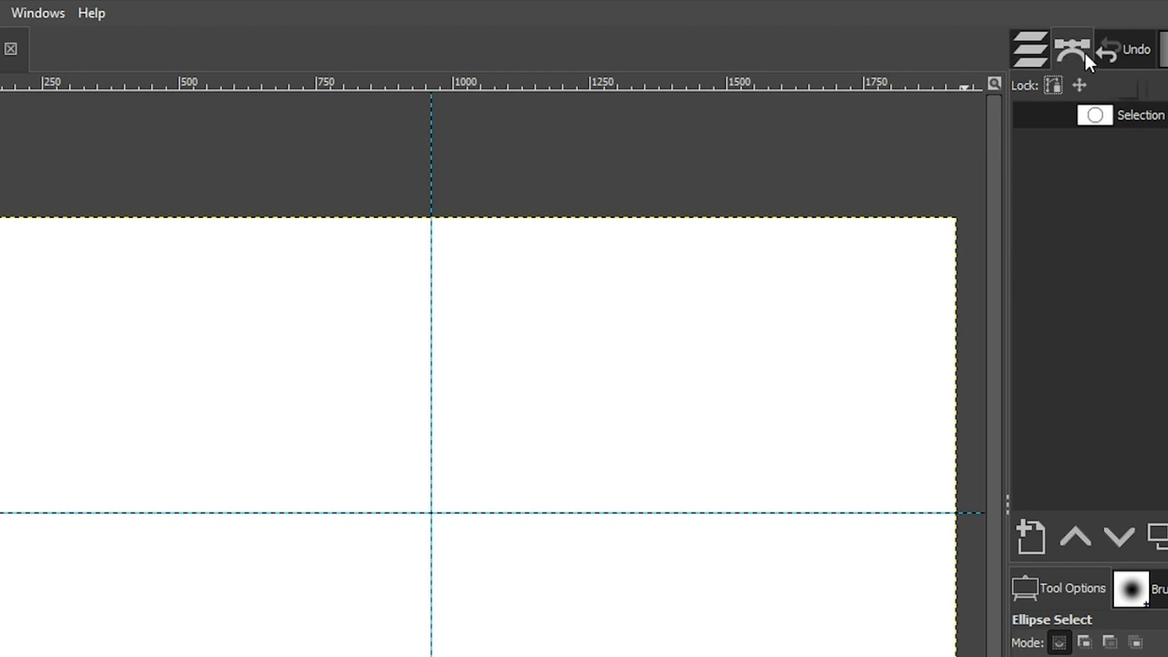
click(38, 12)
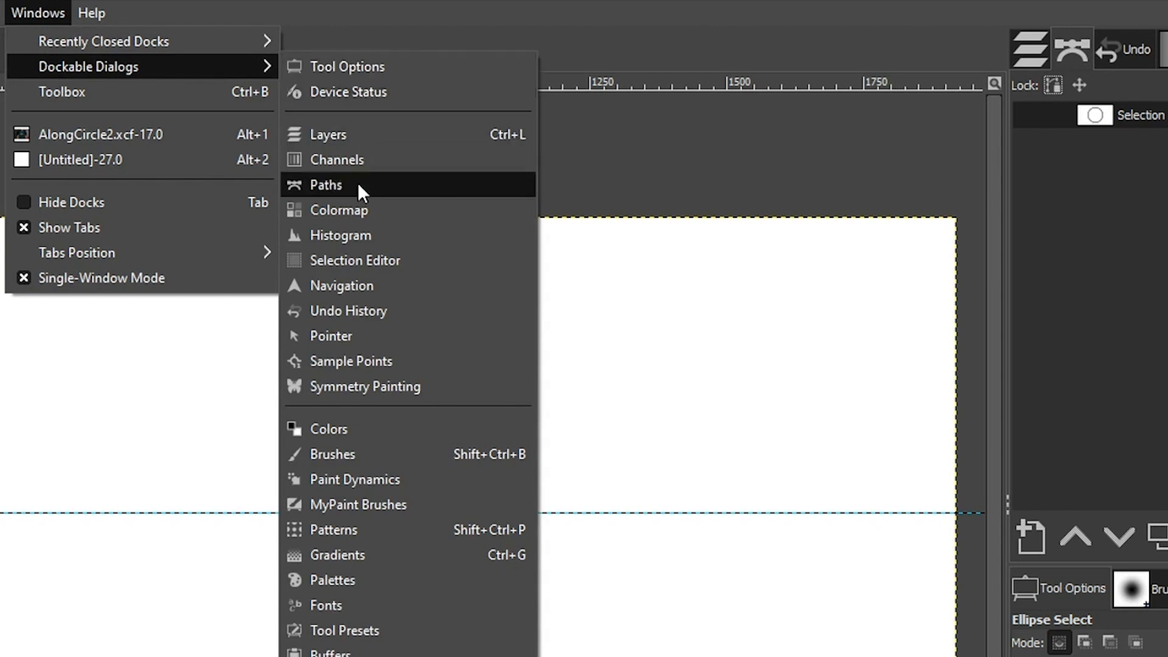
mouse_move(1070, 61)
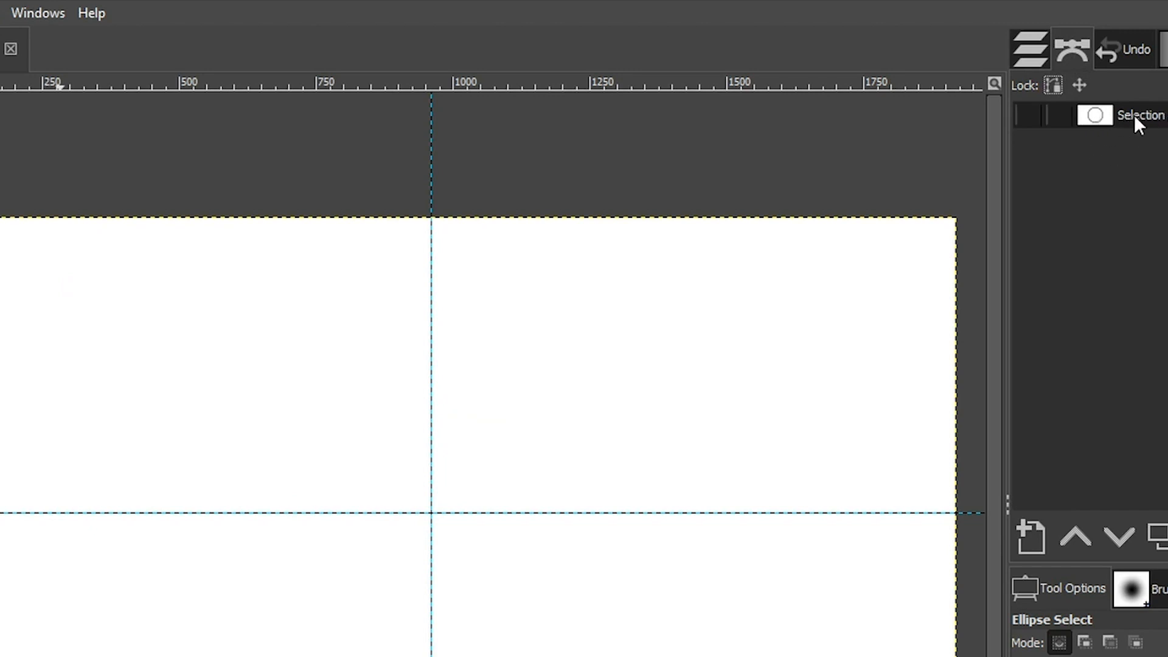
mouse_move(1095, 117)
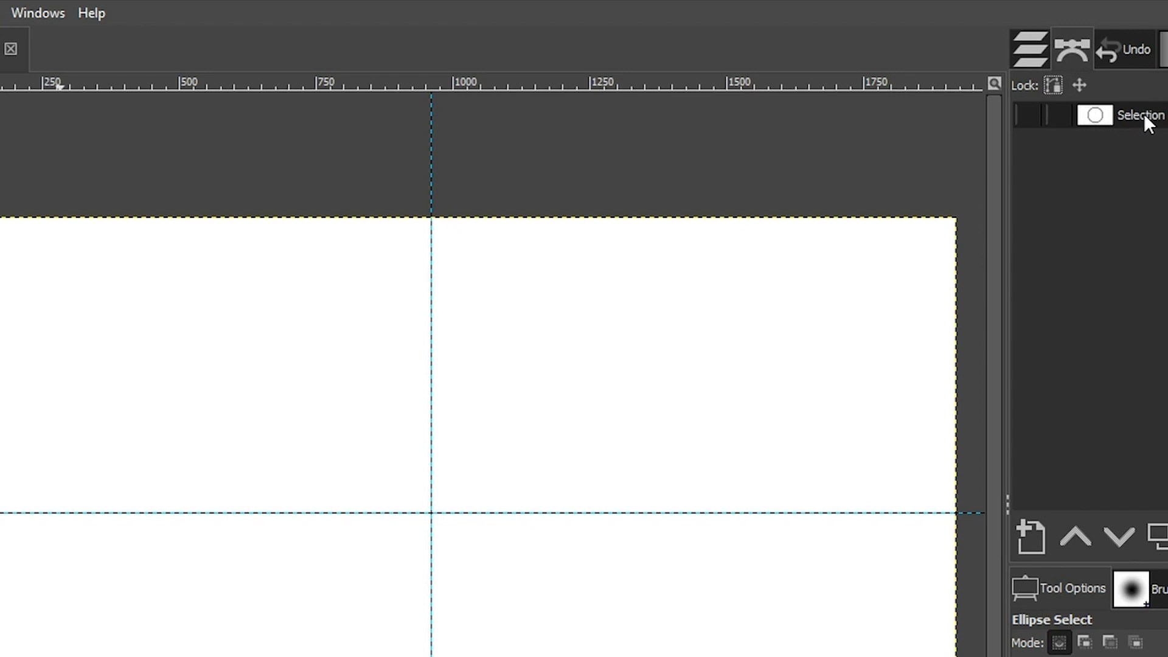
mouse_move(1032, 123)
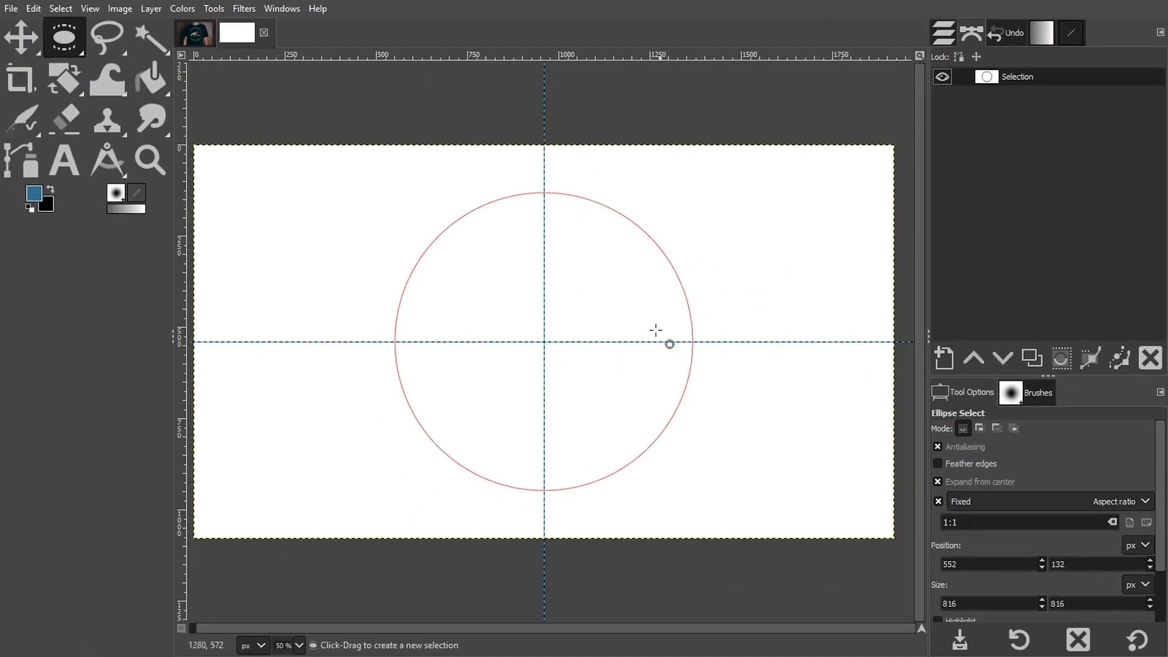
mouse_move(460, 237)
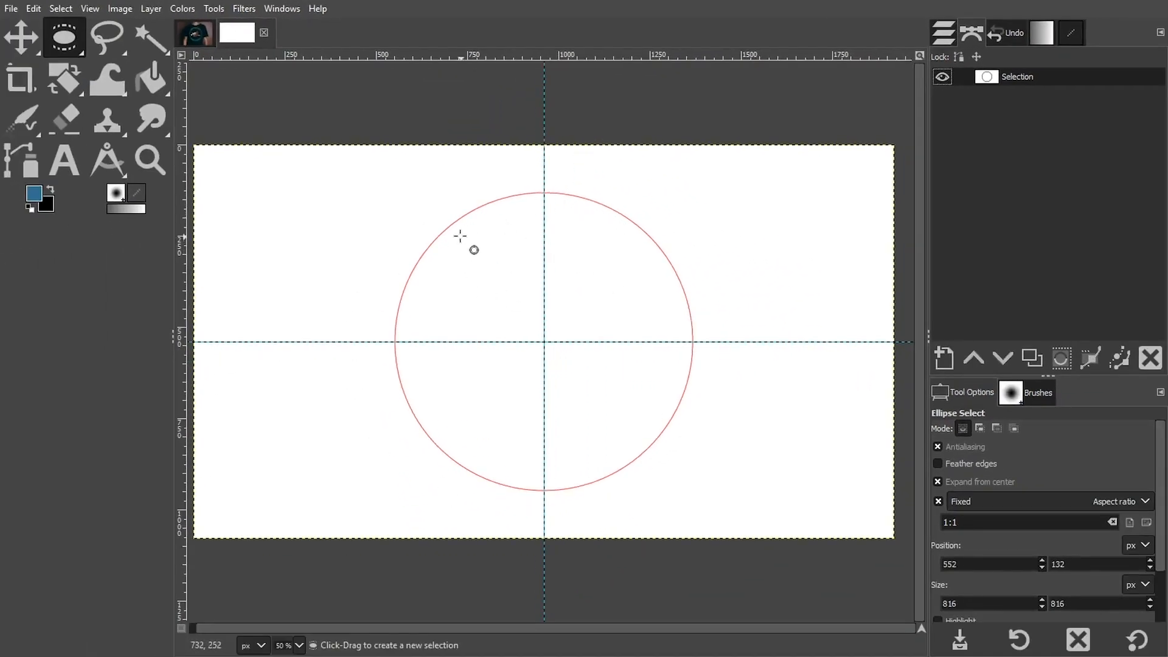
- Set the Text tool to Oswald Bold, 100 px, with blue text colour confirmed
click(65, 158)
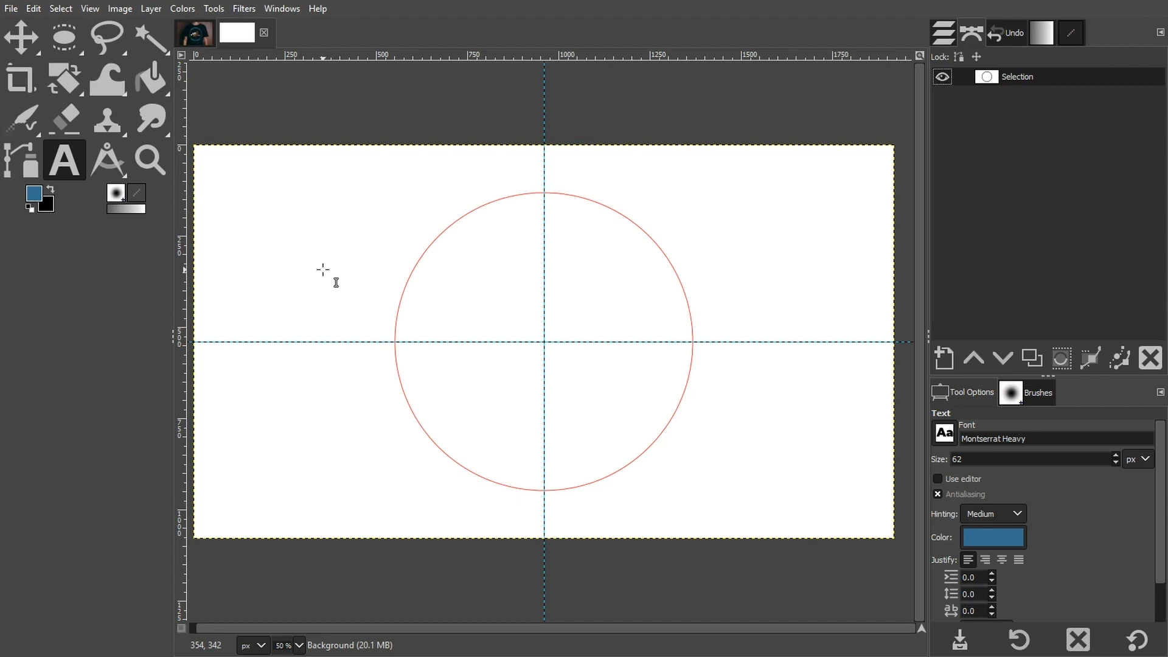
mouse_move(518, 477)
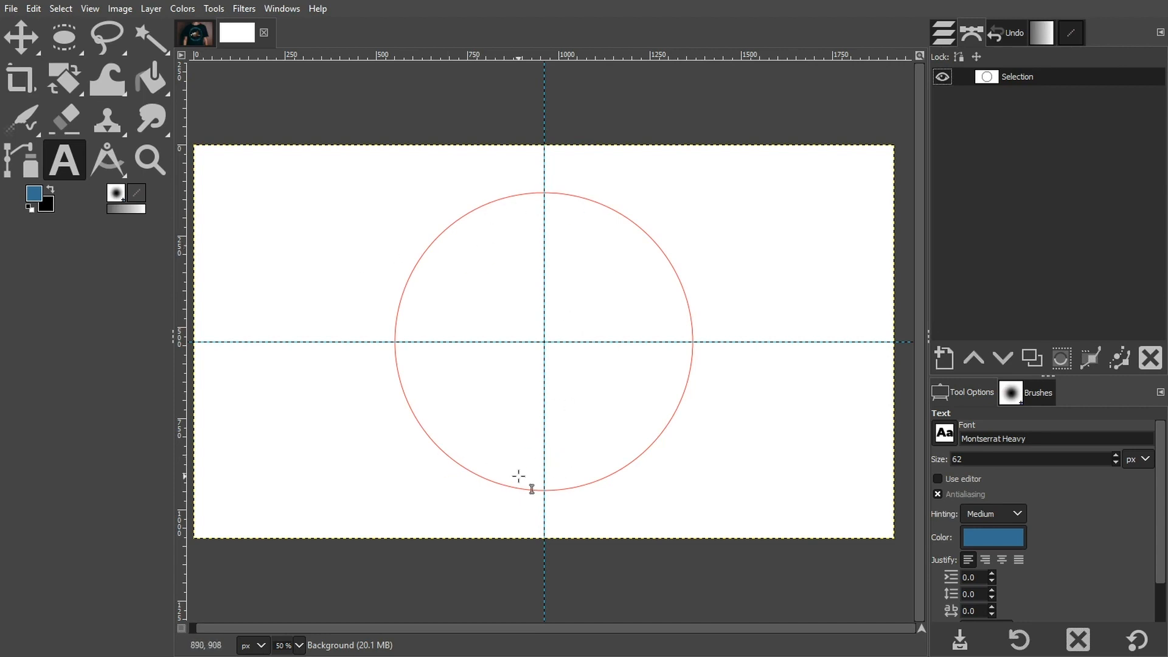
mouse_move(942, 416)
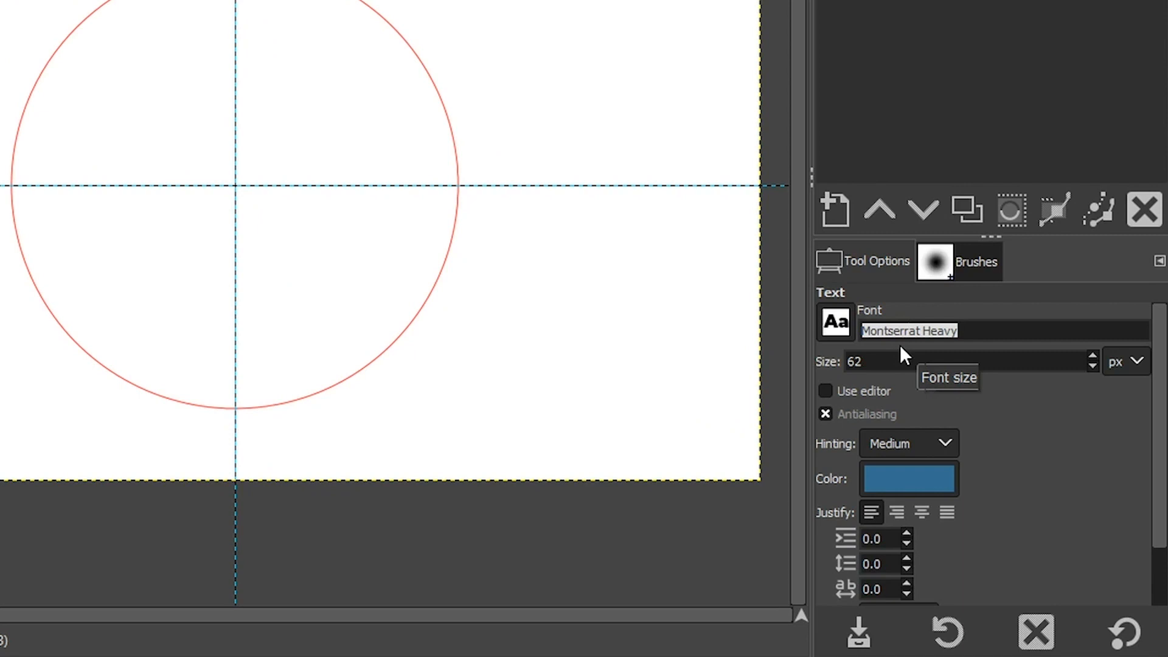
mouse_move(176, 131)
text(Os)
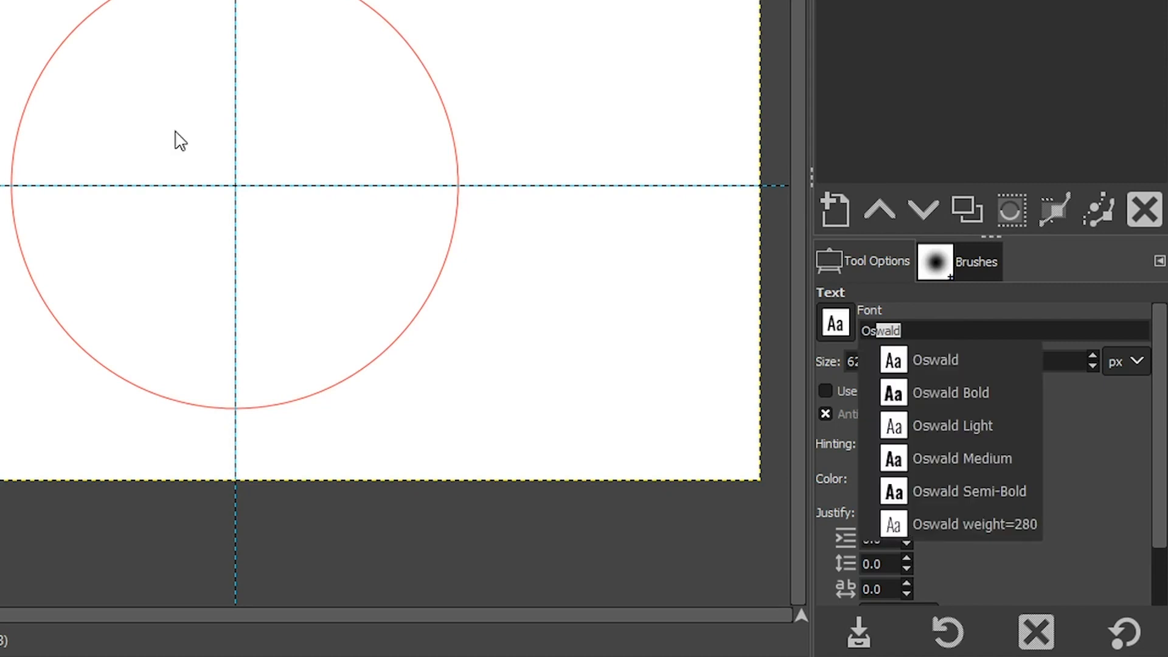
mouse_move(757, 209)
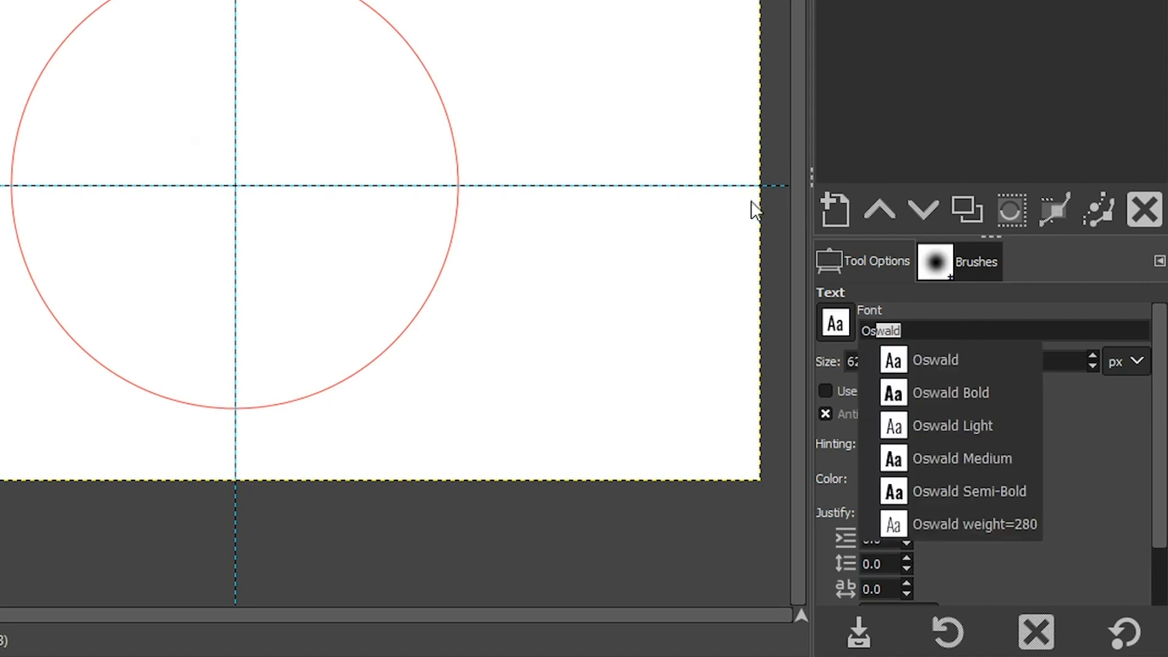
click(950, 393)
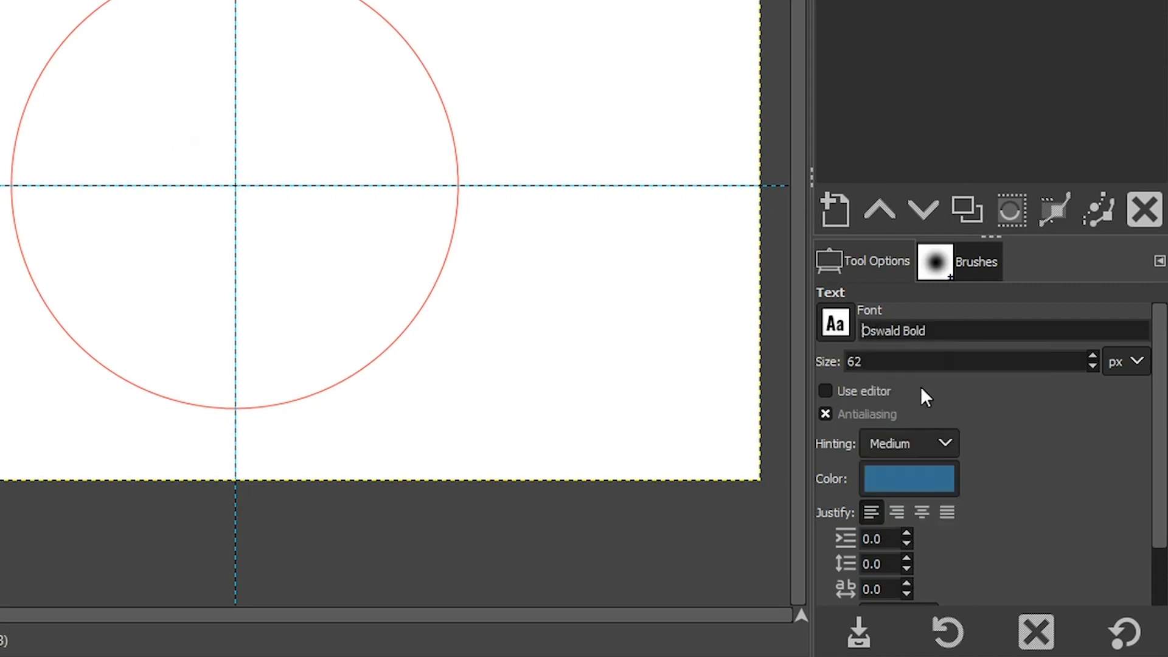
mouse_move(916, 354)
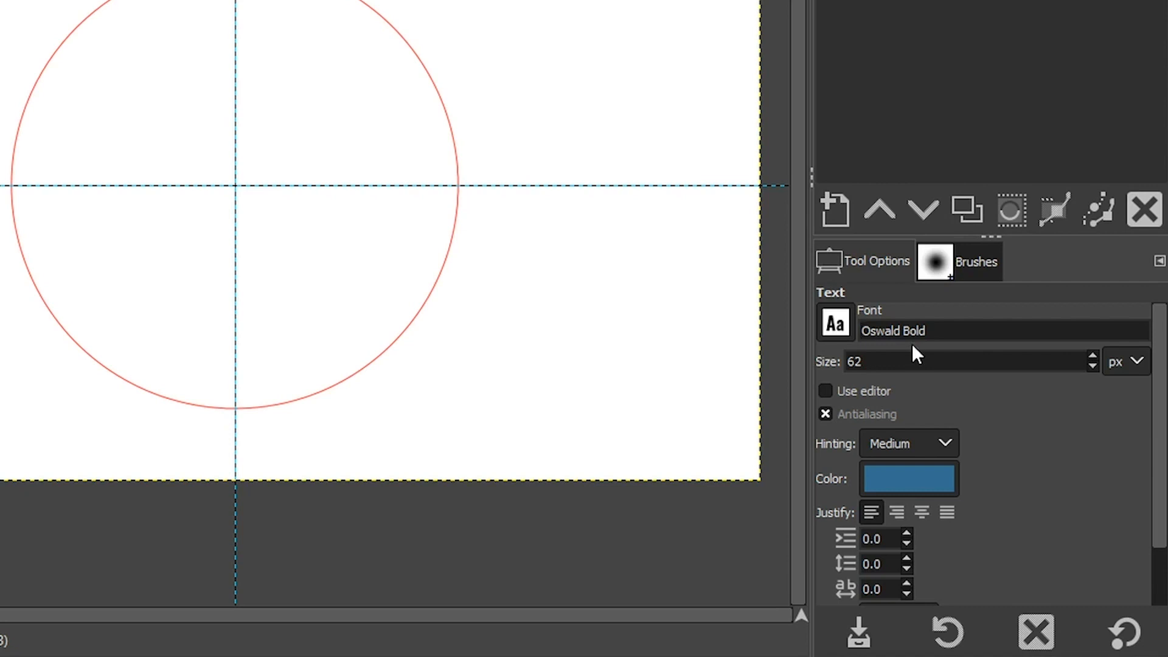
triple_click(855, 362)
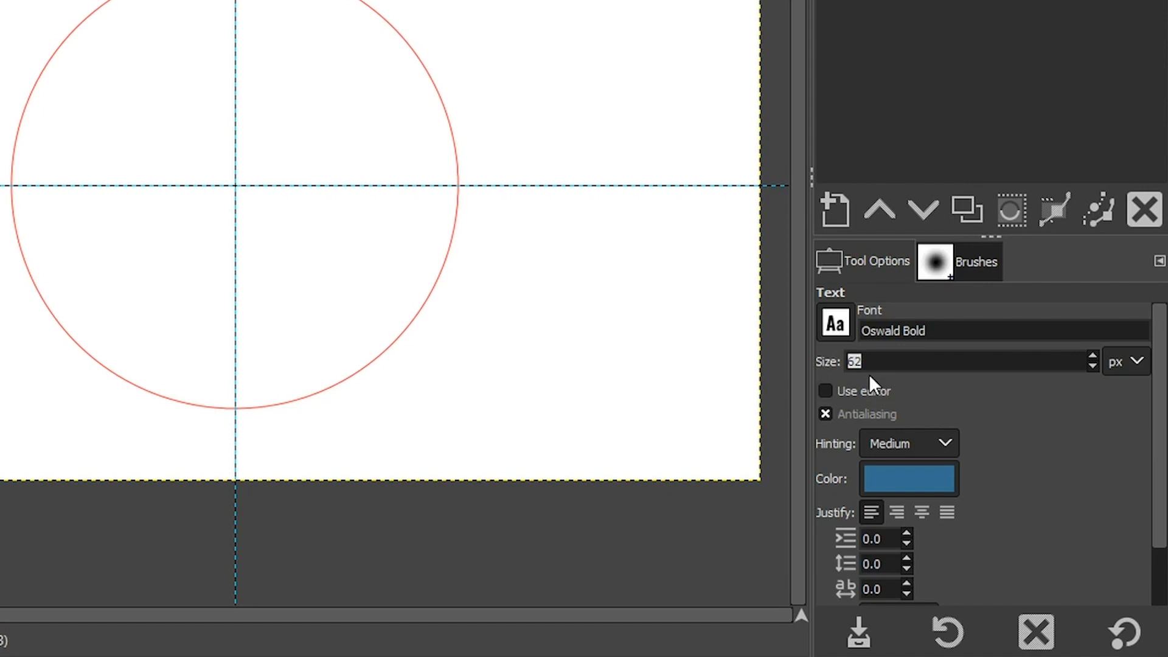
mouse_move(871, 383)
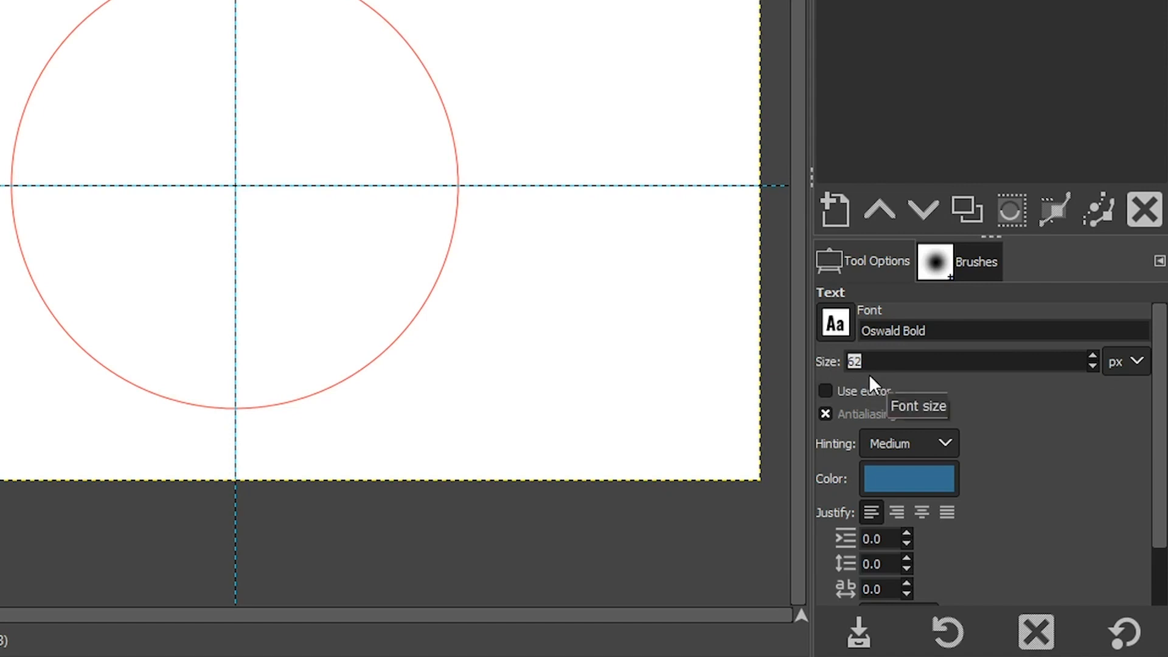
text(100)
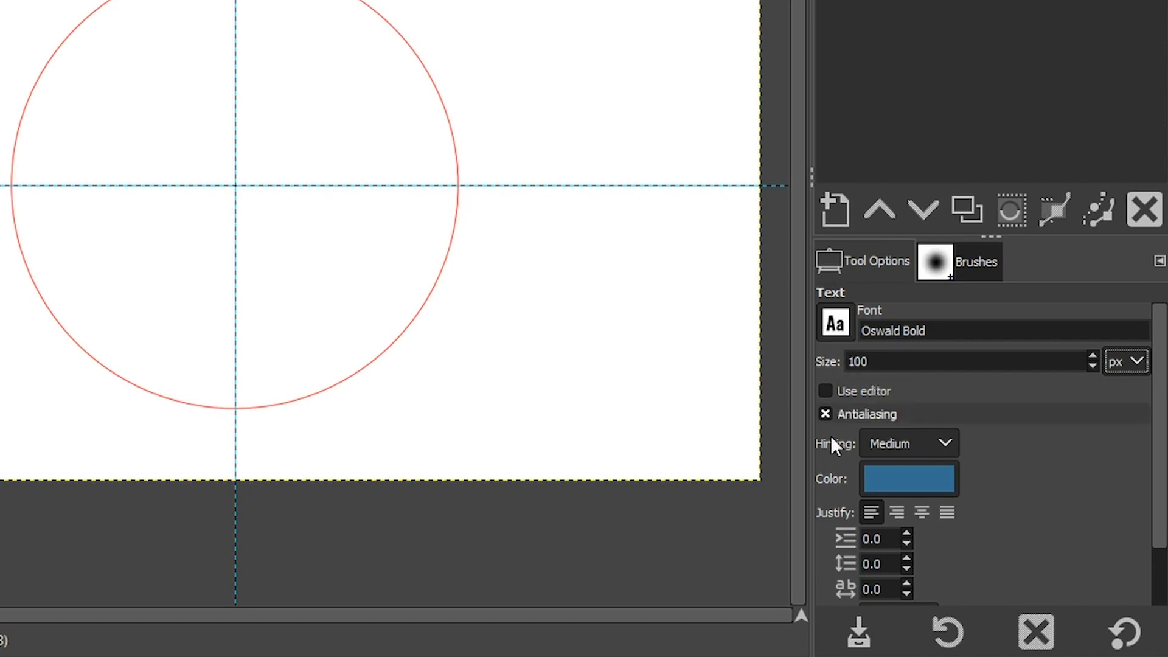
click(909, 478)
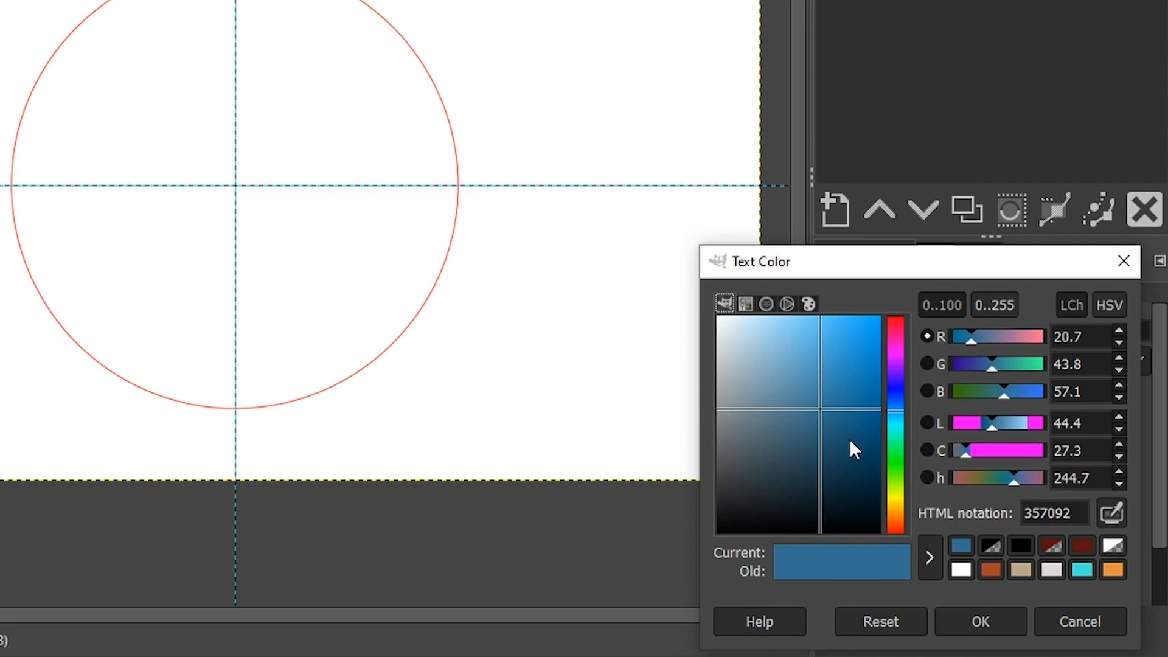
mouse_move(980, 621)
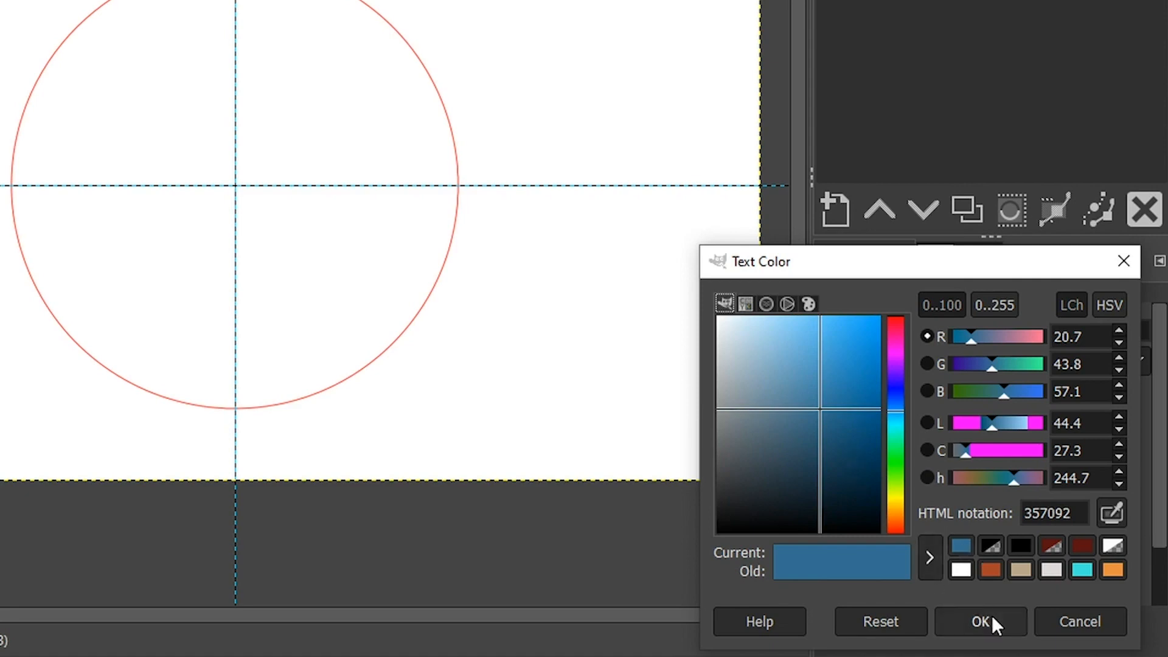
click(980, 622)
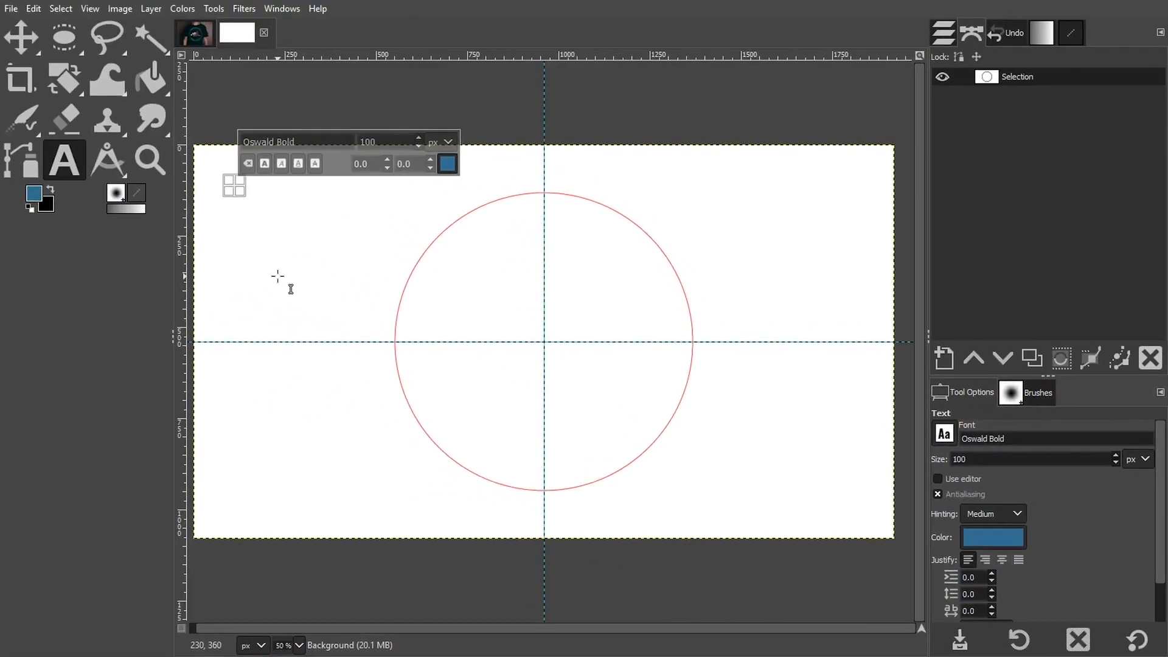
- Enter 'WRAP YOUR TEXT' and move its layer to the top-left corner
text(WRAP)
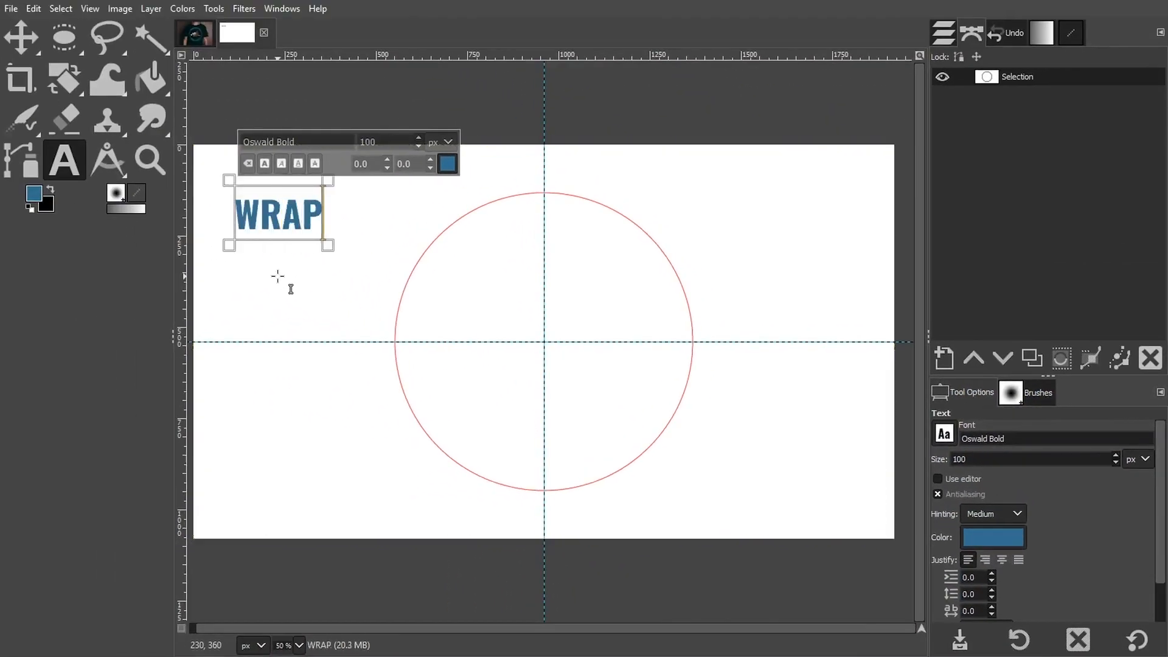
text(YOUR)
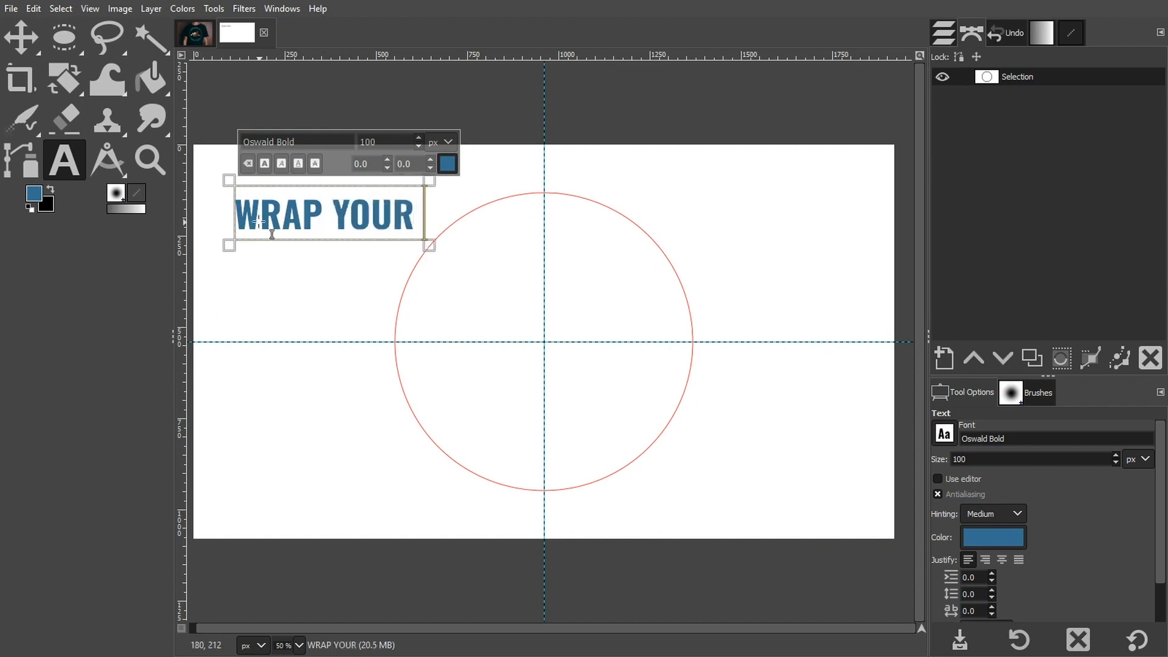
text(TEXT)
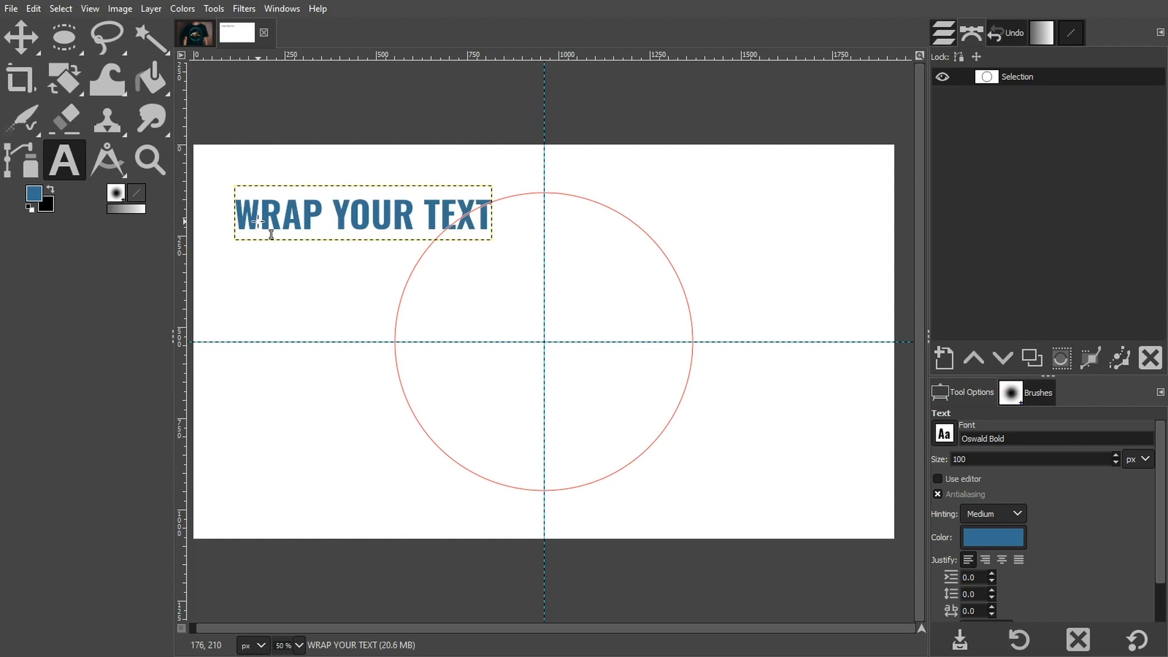
click(22, 37)
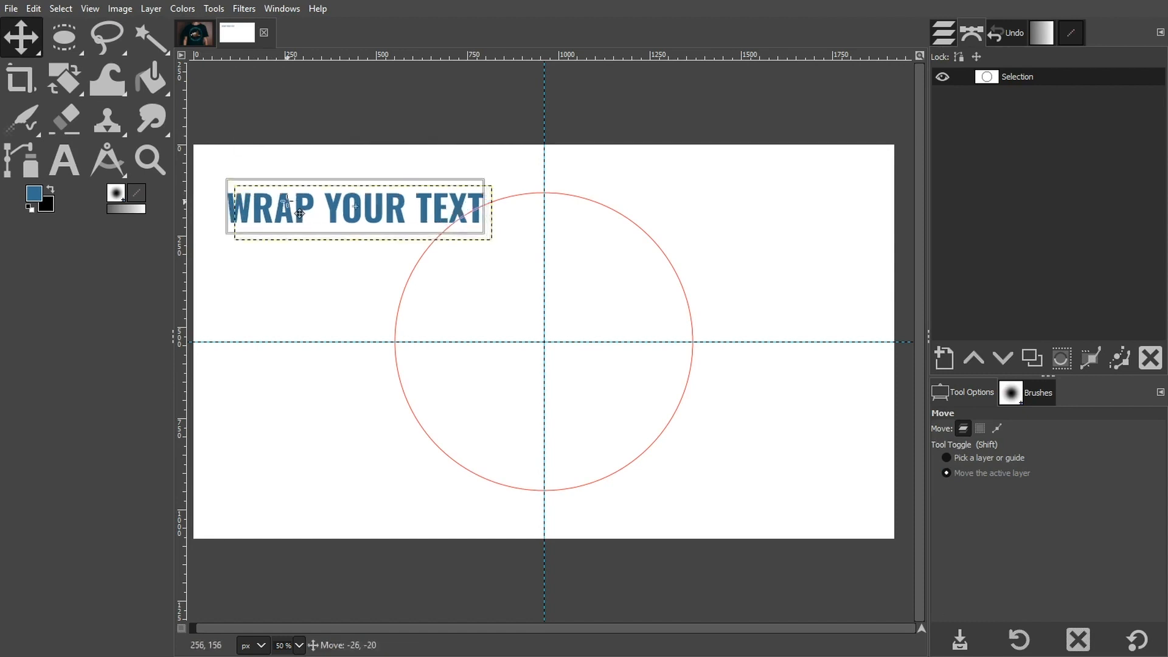
drag(356, 209, 328, 177)
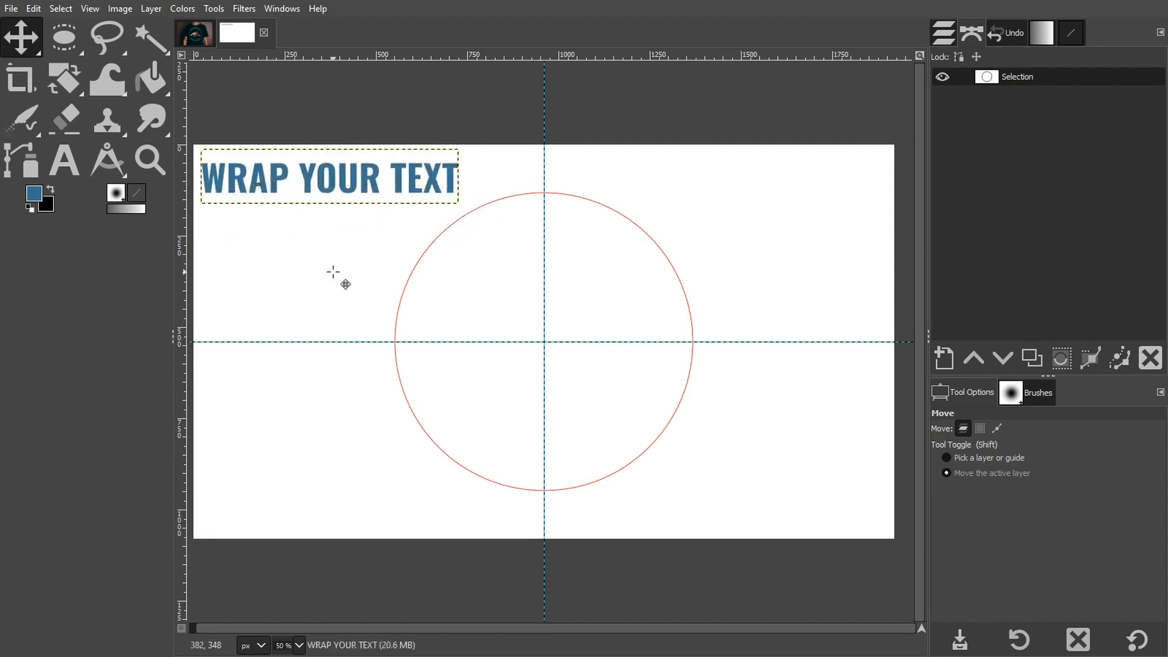
mouse_move(239, 501)
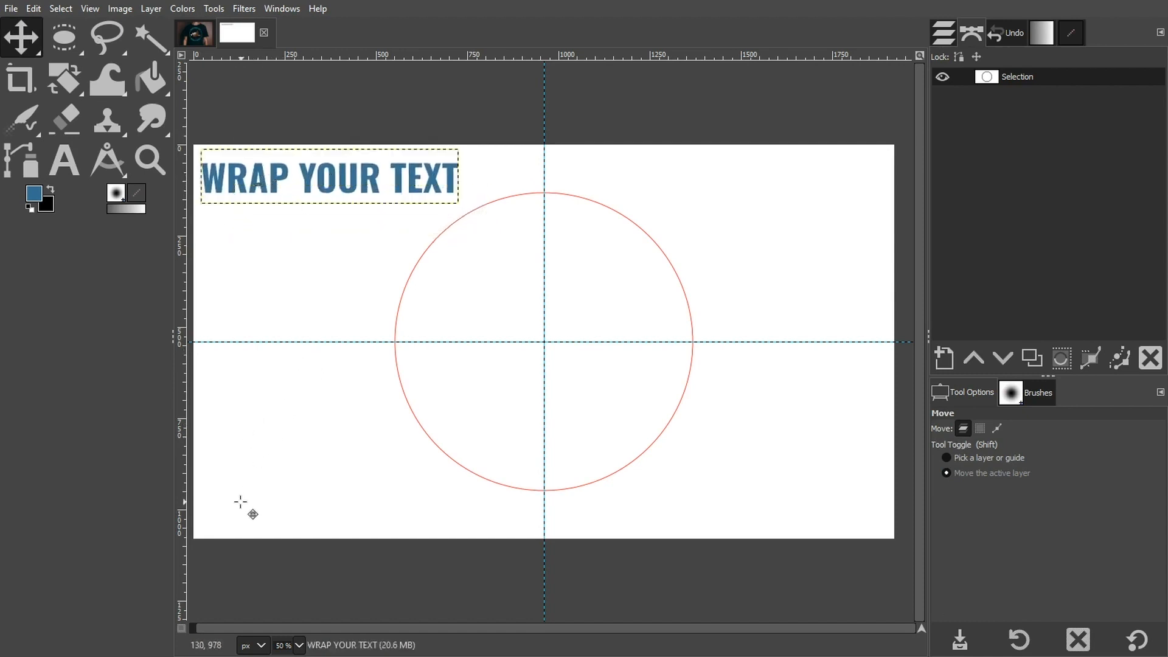
- Start a second blue text line 'AROUND A CIRCLE' near the bottom-left
click(65, 159)
text(AROUN)
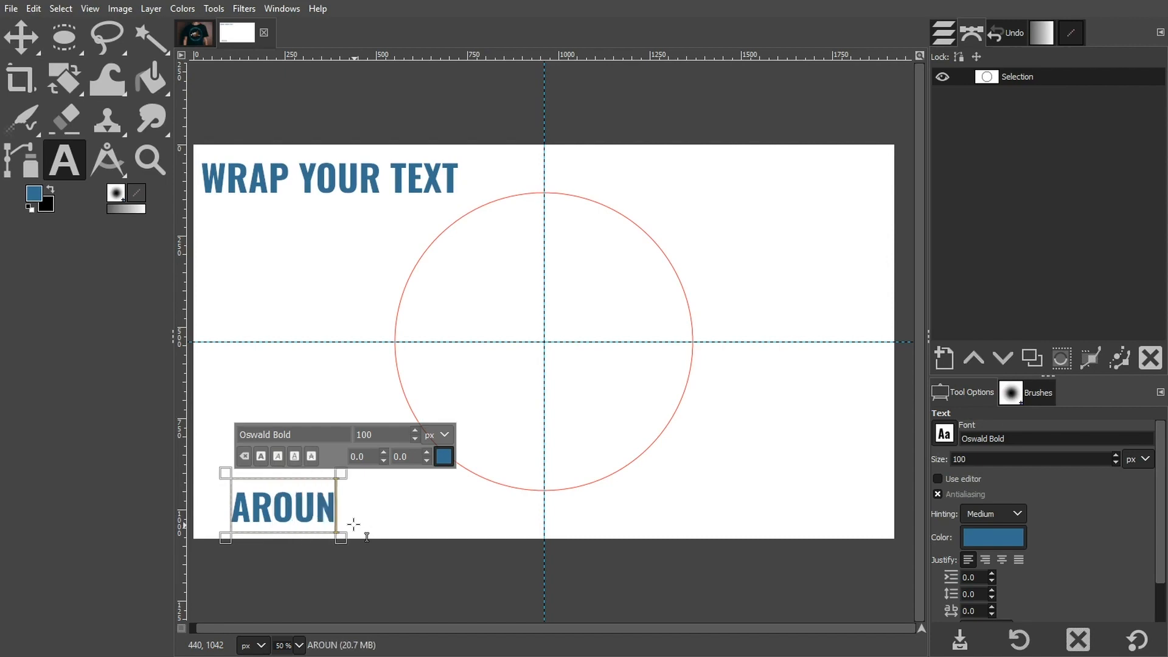
click(22, 38)
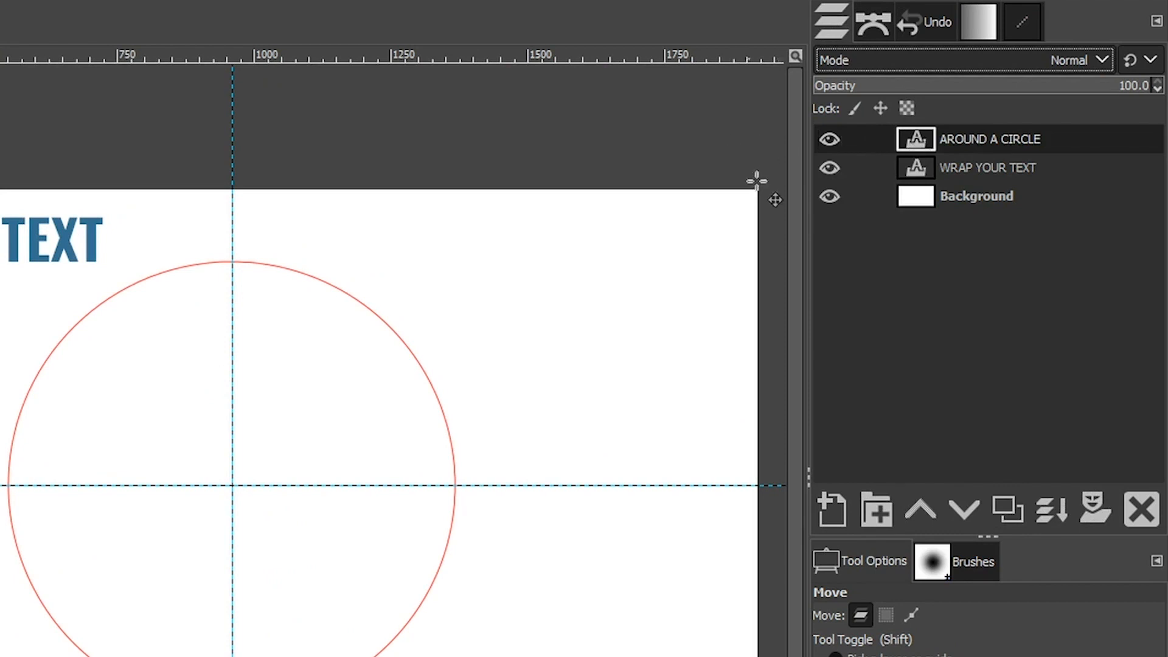
- Raise WRAP YOUR TEXT above AROUND A CIRCLE and run Text along Path on it
click(988, 167)
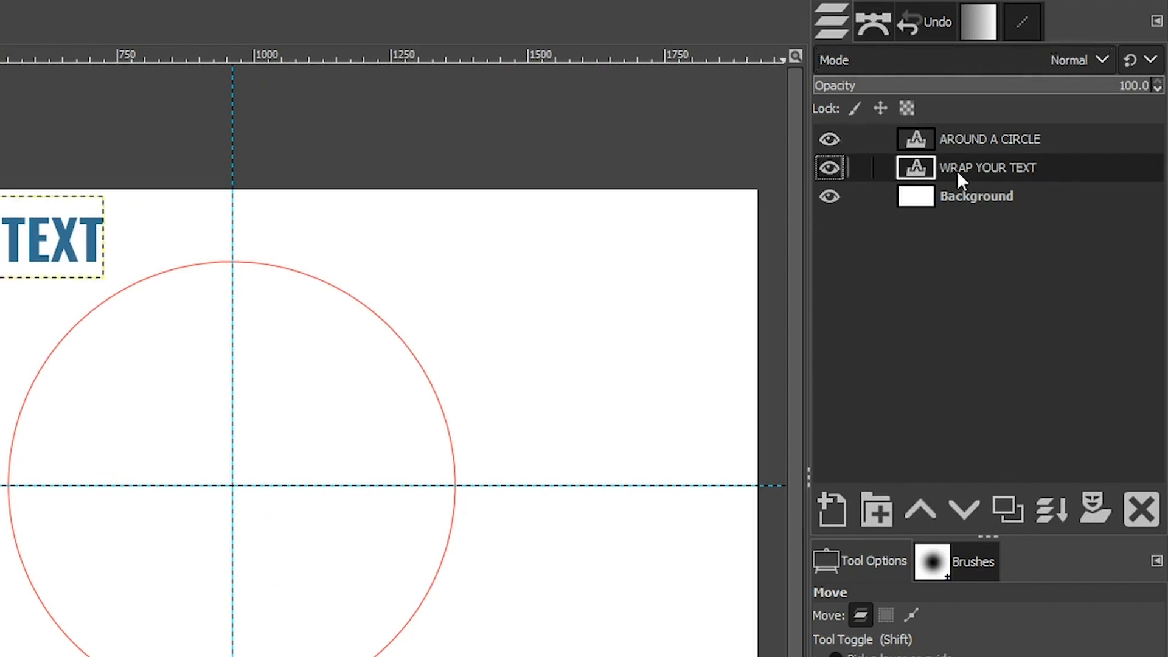
mouse_move(928, 483)
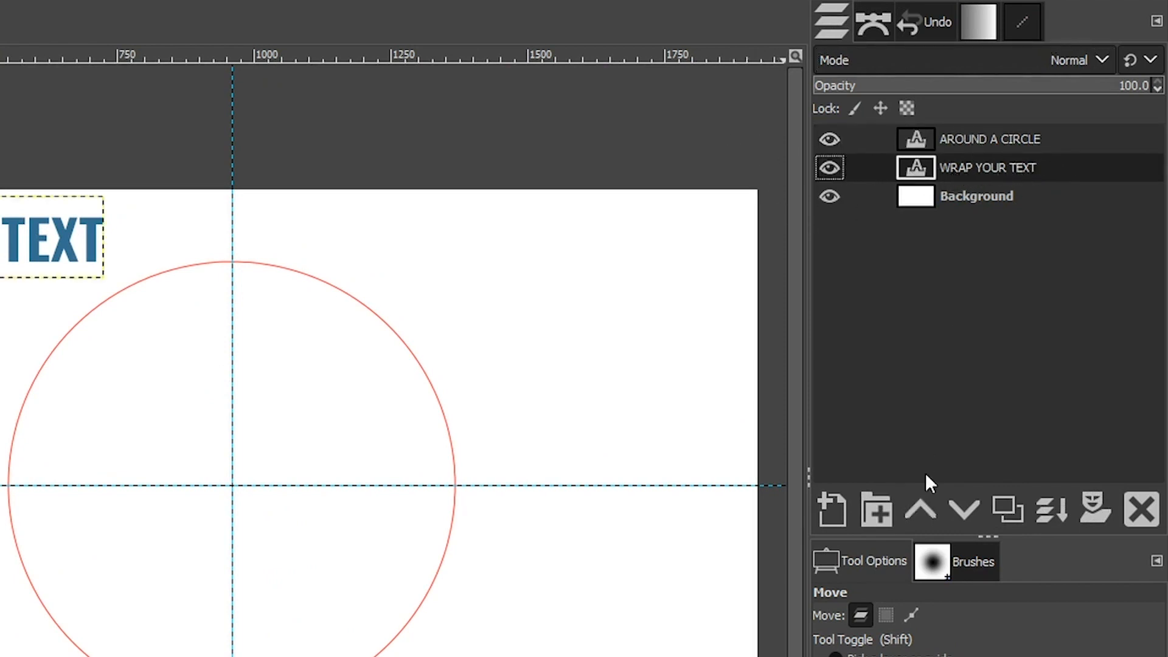
click(921, 509)
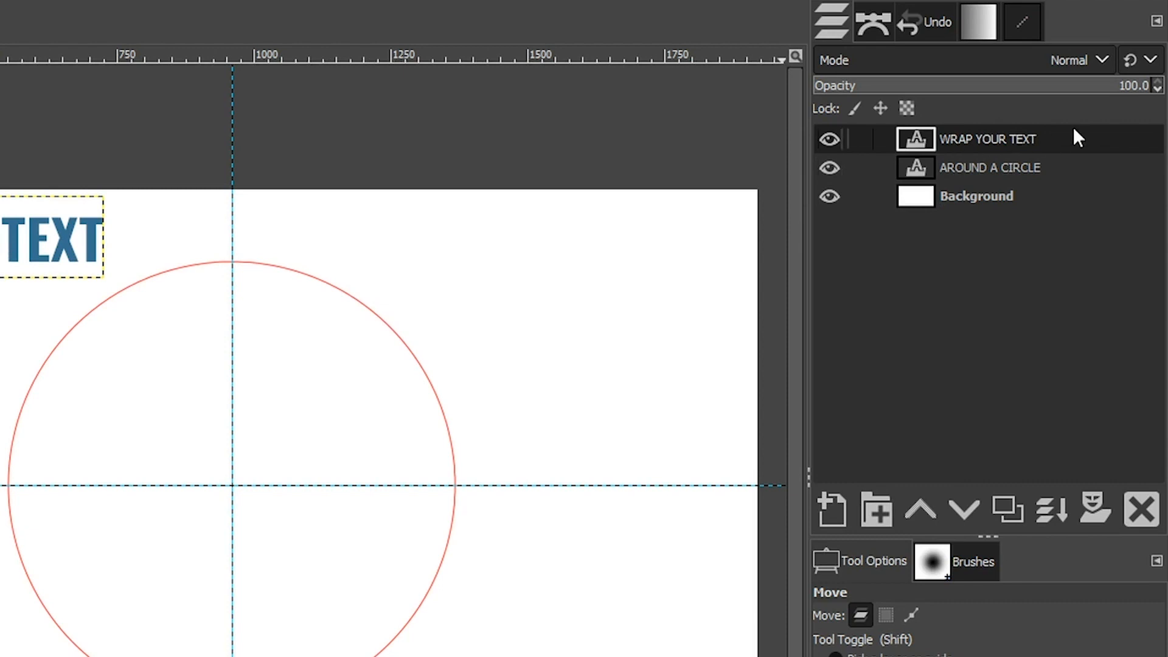
right_click(989, 139)
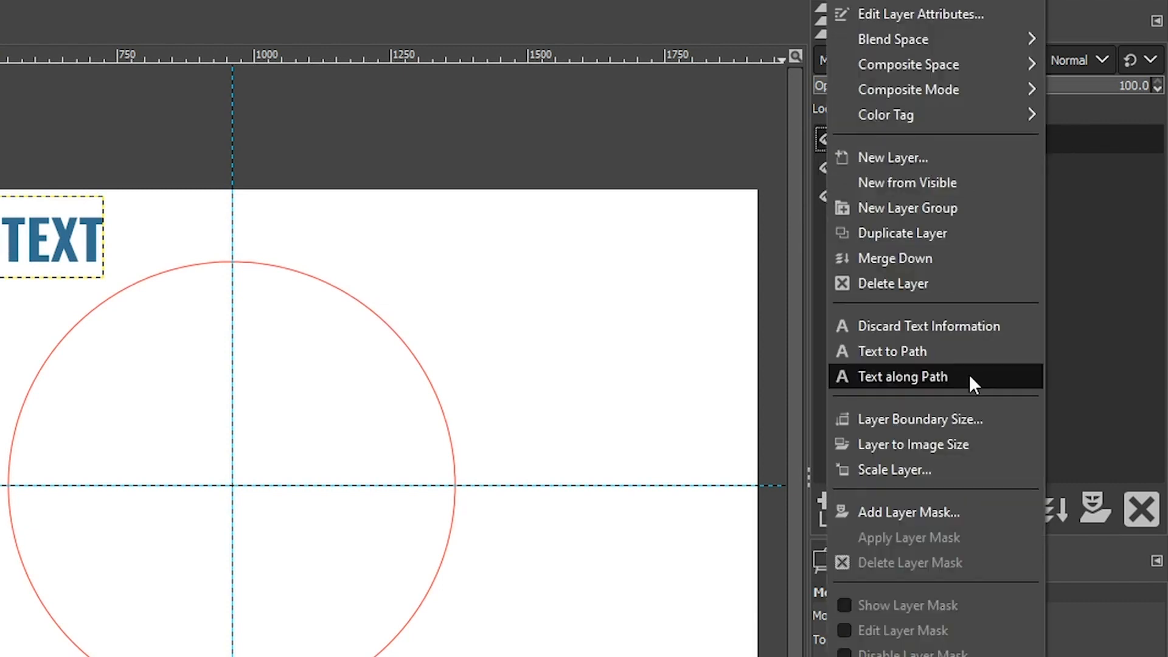
mouse_move(927, 379)
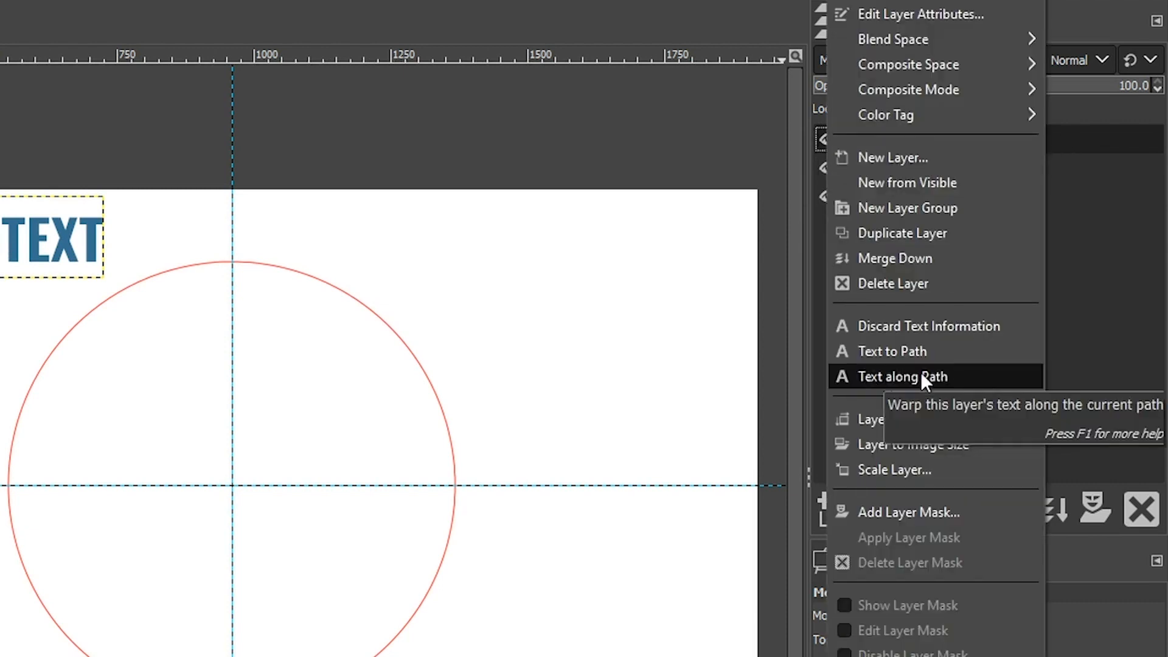
click(900, 376)
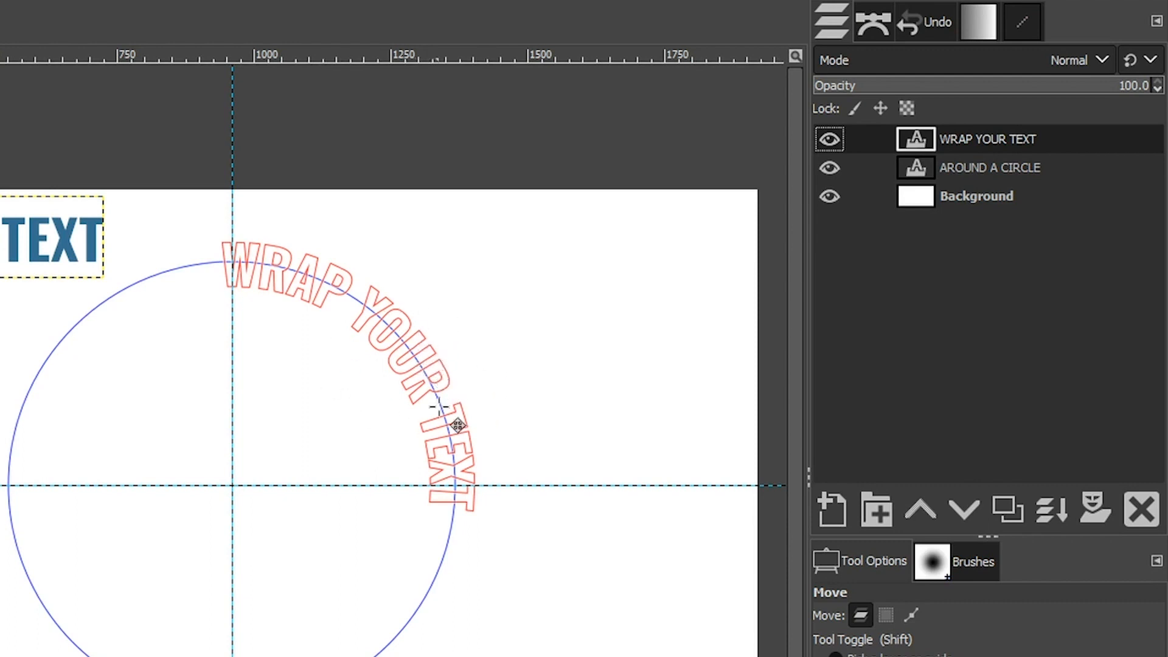
mouse_move(495, 410)
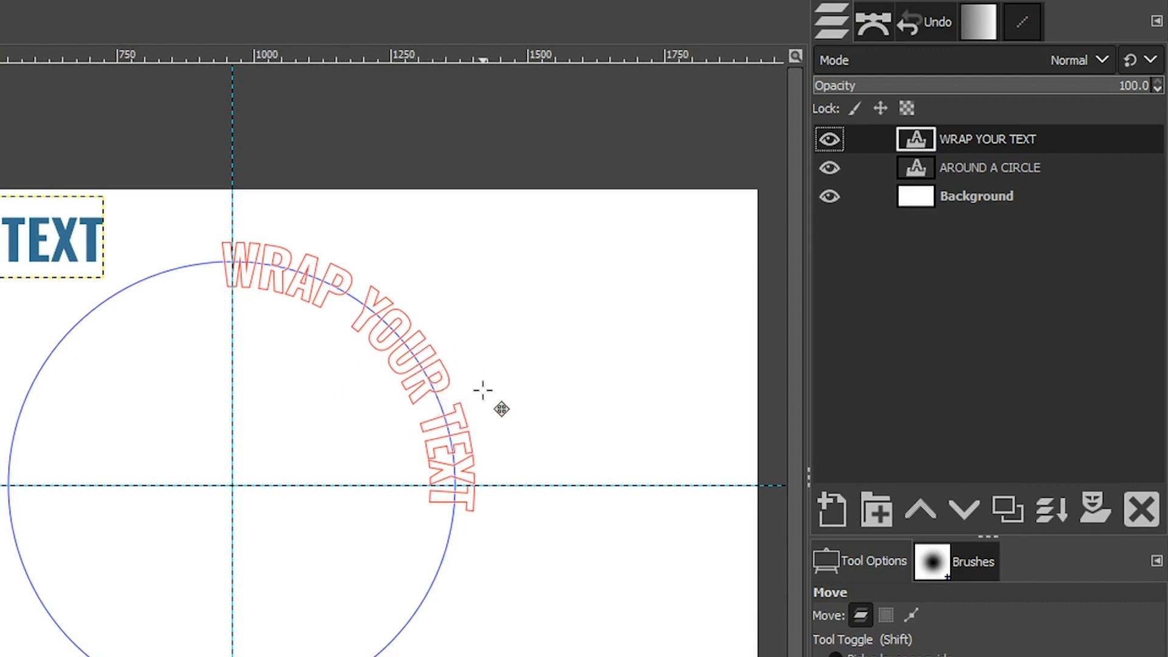
mouse_move(954, 42)
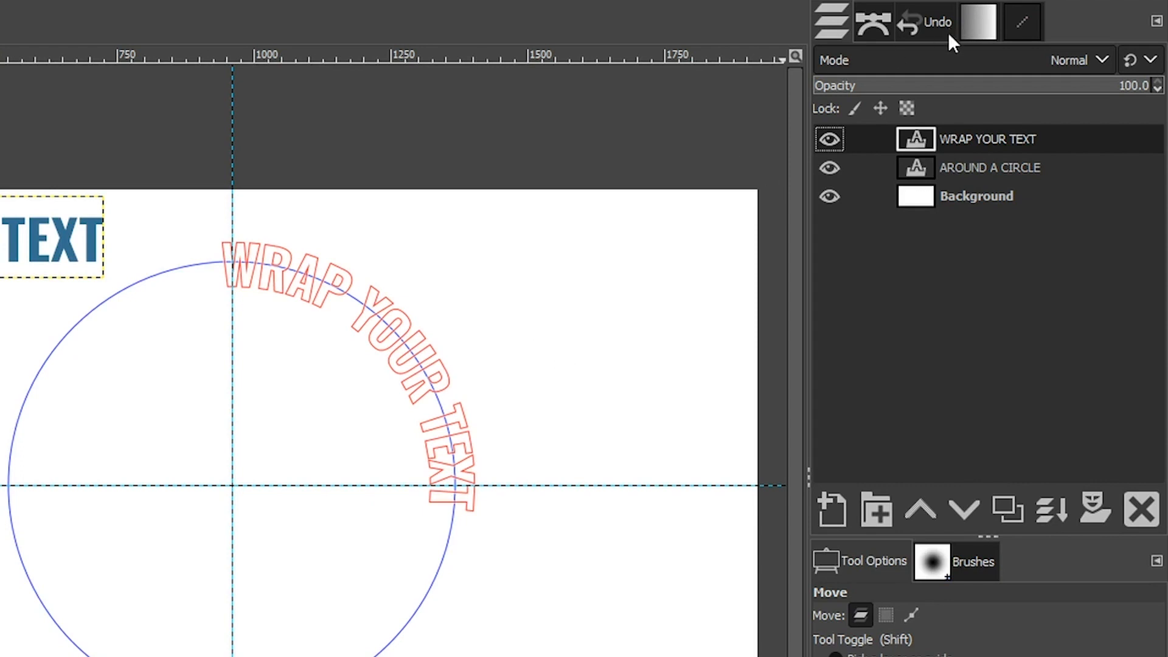
mouse_move(976, 341)
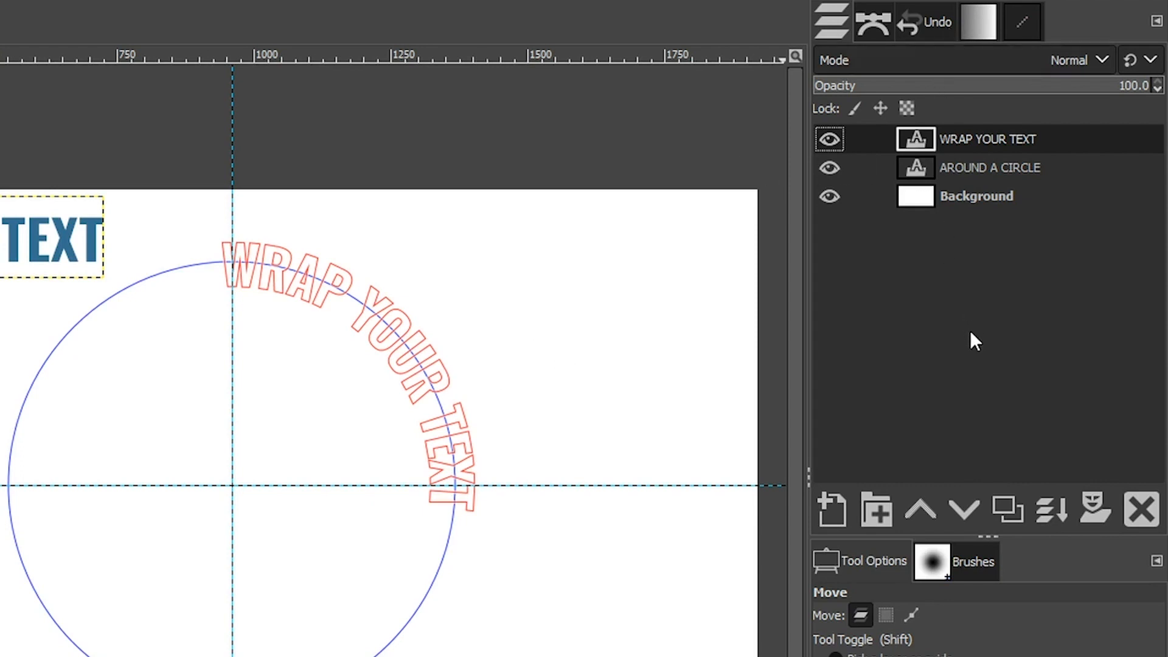
mouse_move(880, 412)
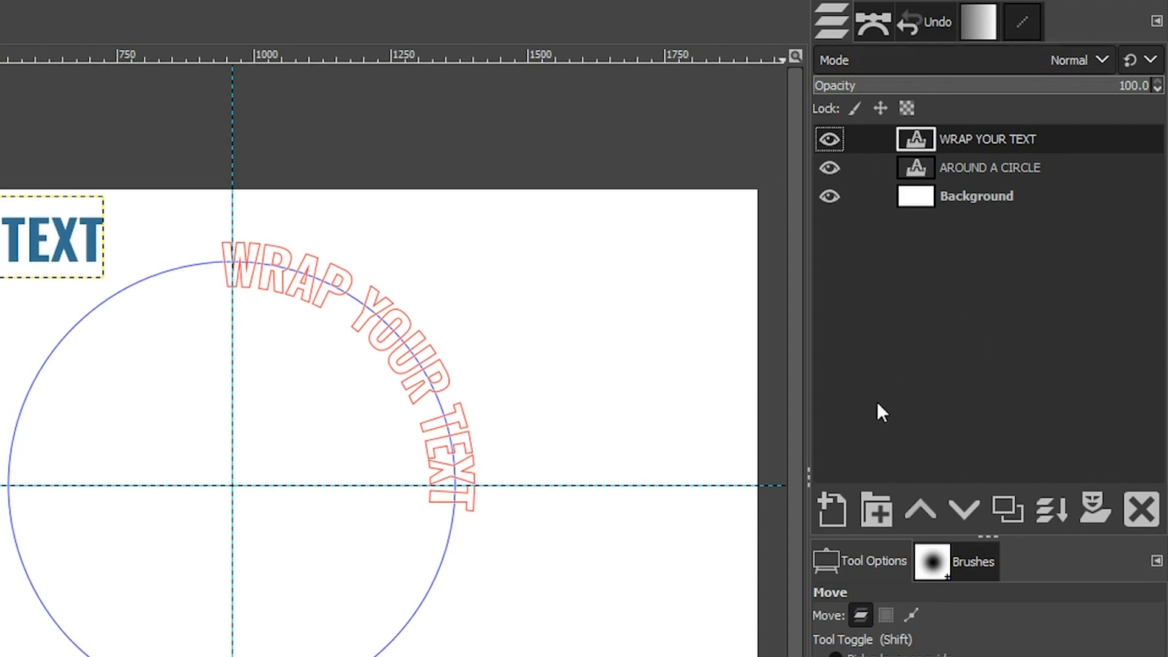
mouse_move(832, 510)
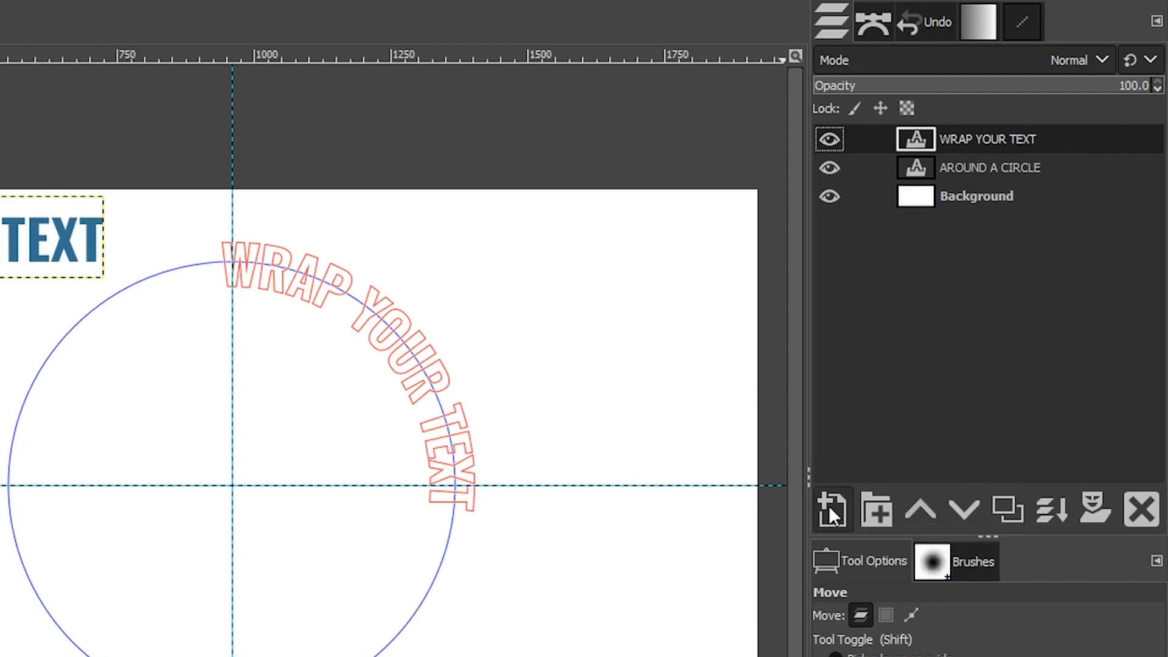
- Add a new transparent layer named 'Wrap Text' above the others
click(832, 510)
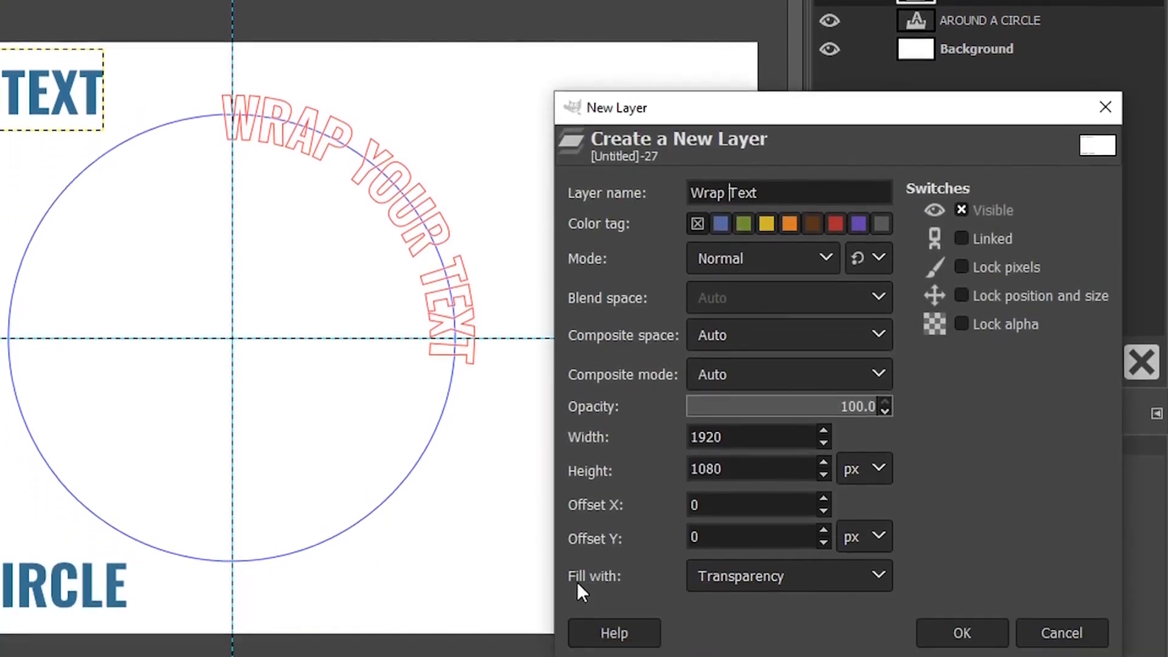
click(787, 575)
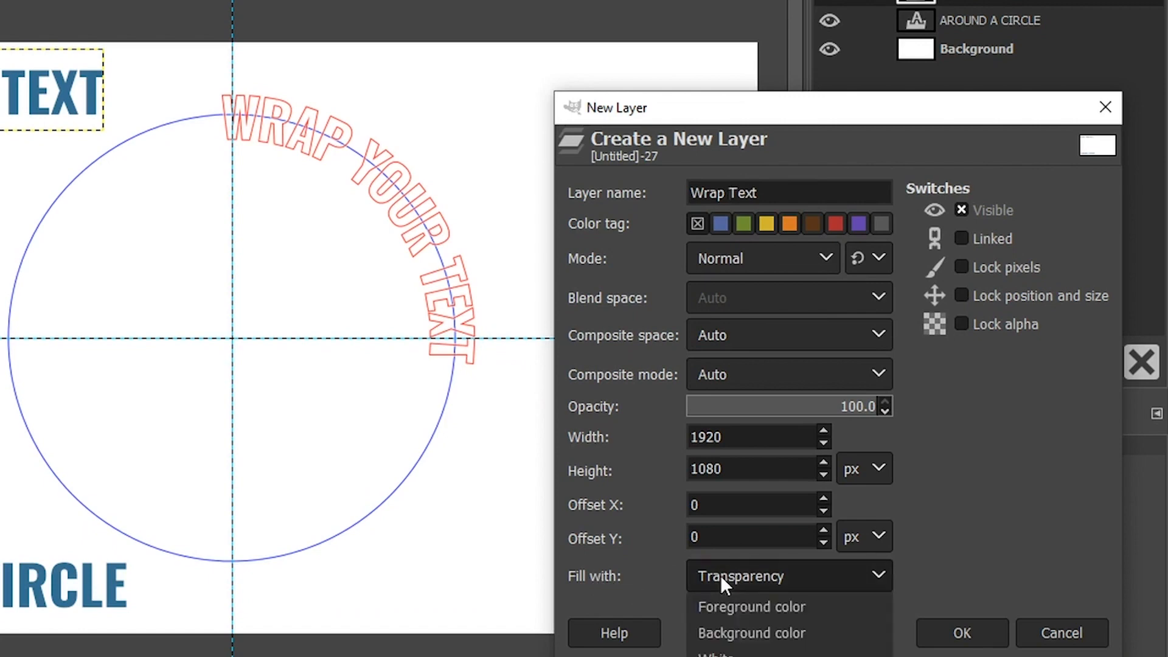
click(961, 633)
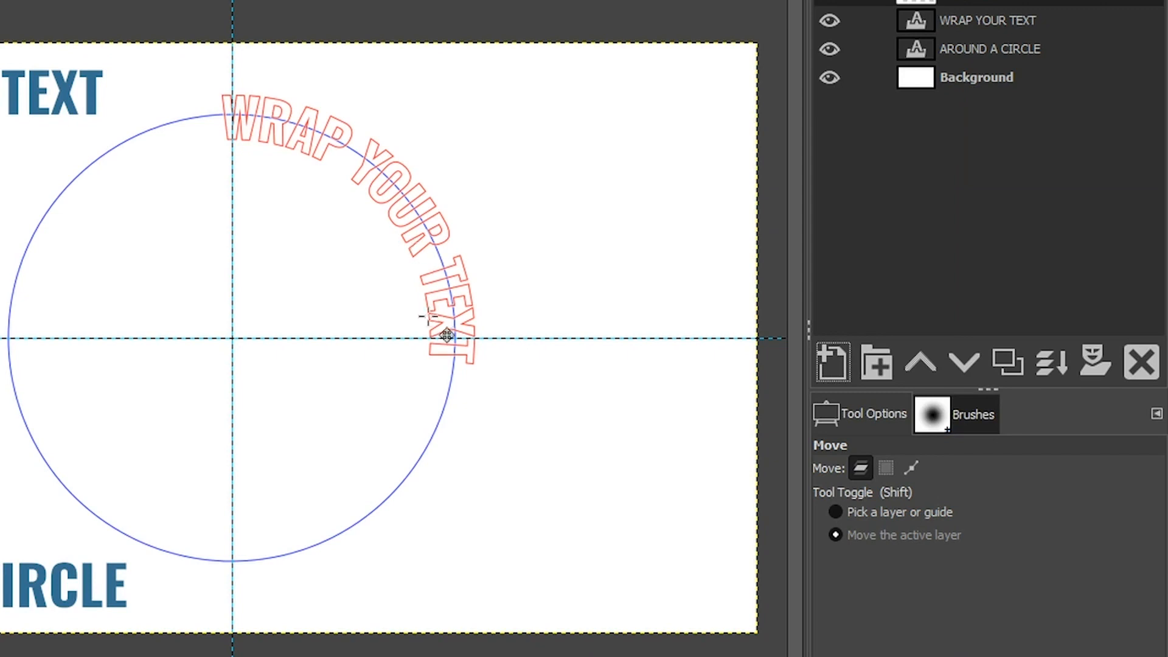
- Convert the curved WRAP YOUR TEXT path into a selection via Select > From Path
click(81, 11)
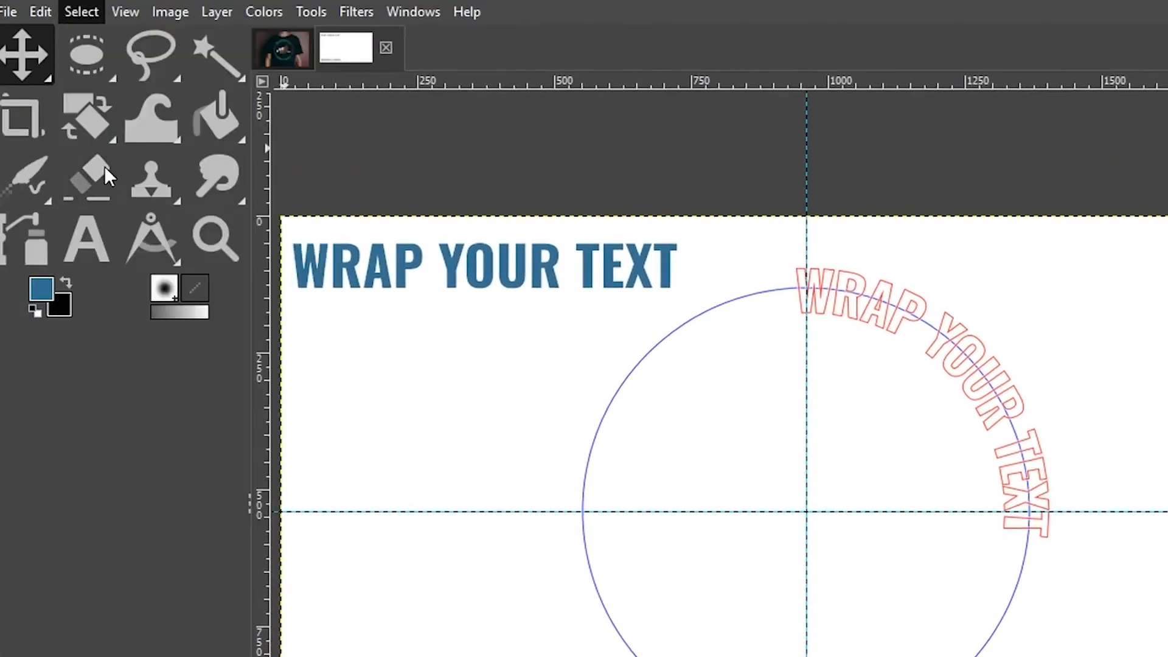
click(216, 238)
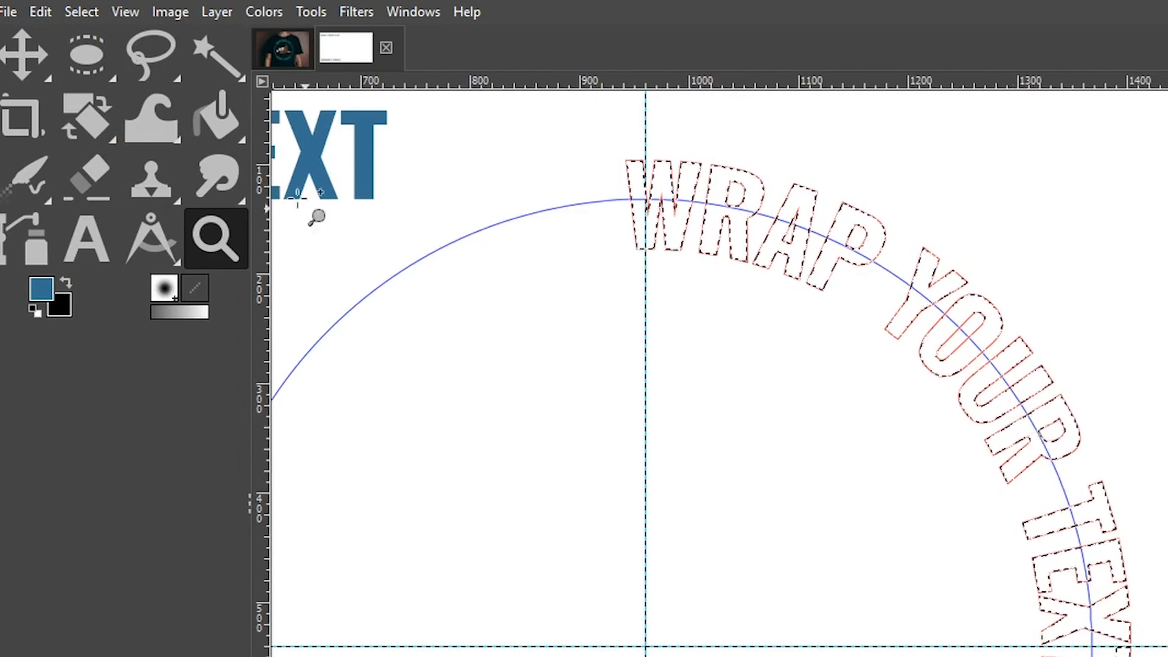
mouse_move(218, 115)
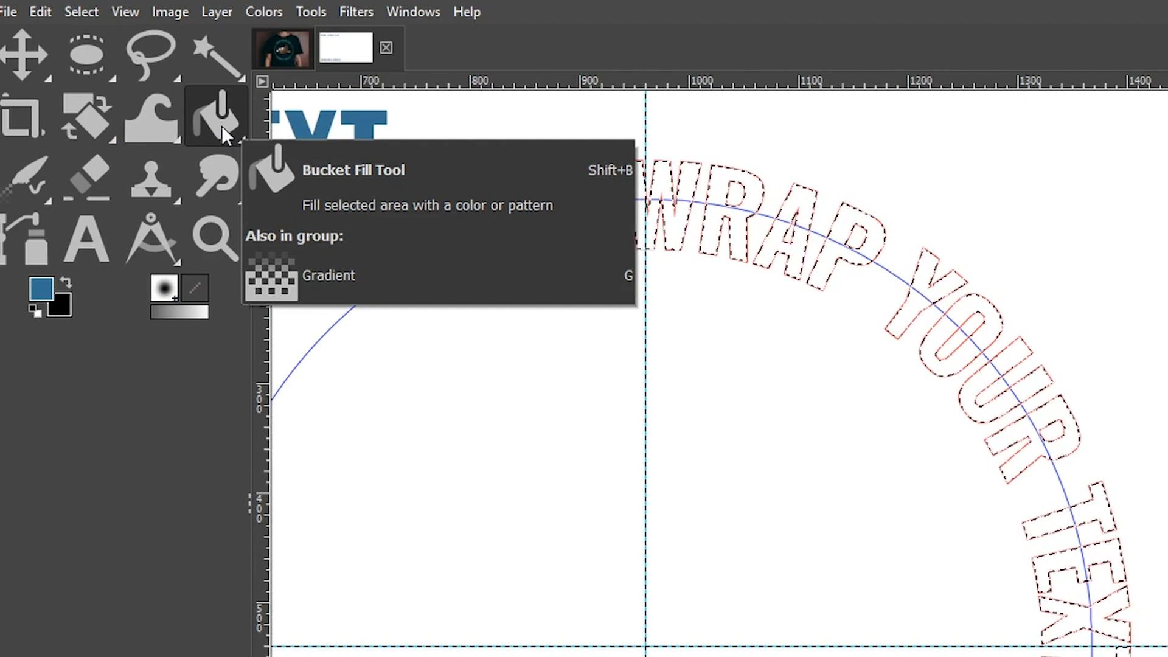
- Bucket-fill the selected curved letters with blue, then clear the selection with Select > None
click(42, 290)
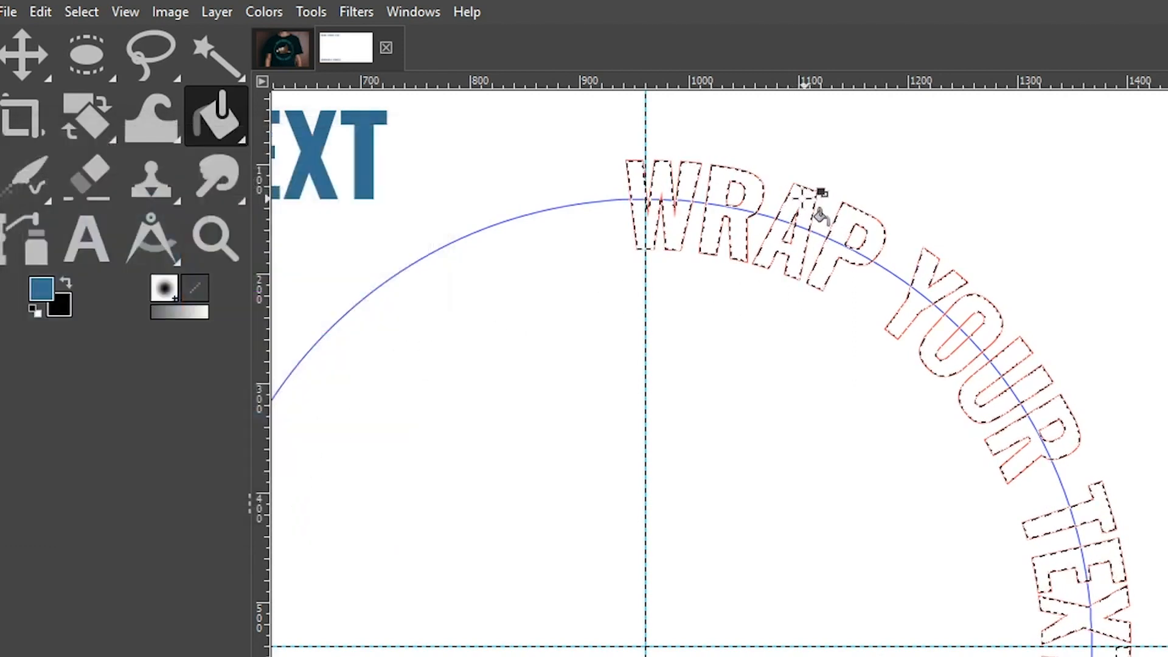
click(804, 200)
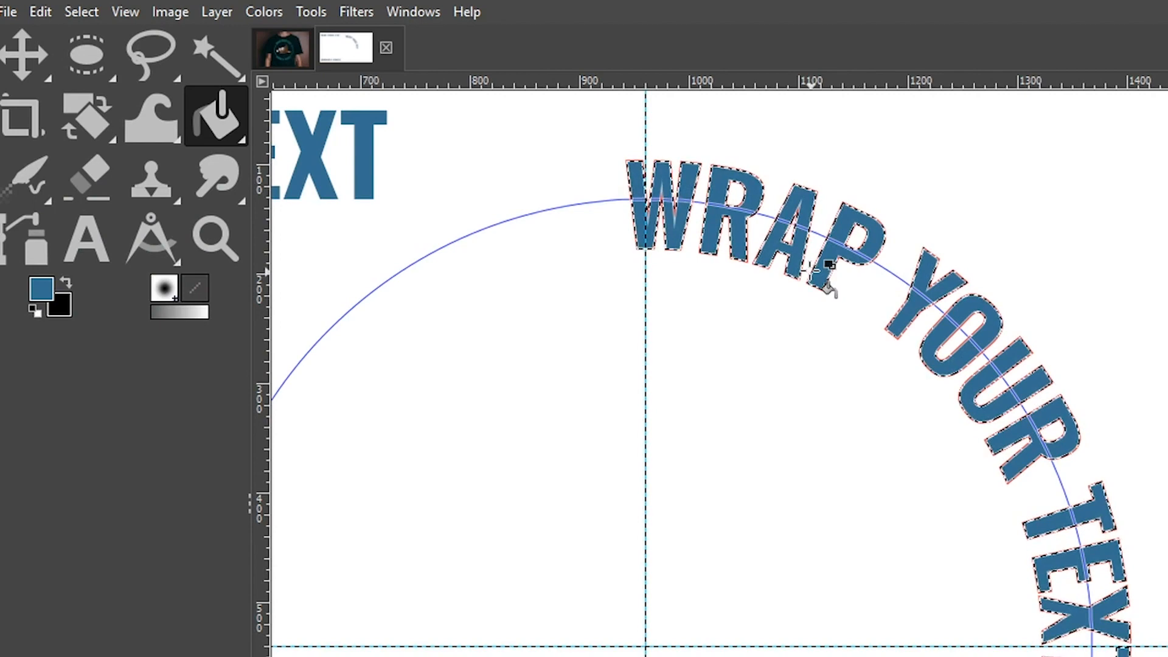
click(80, 11)
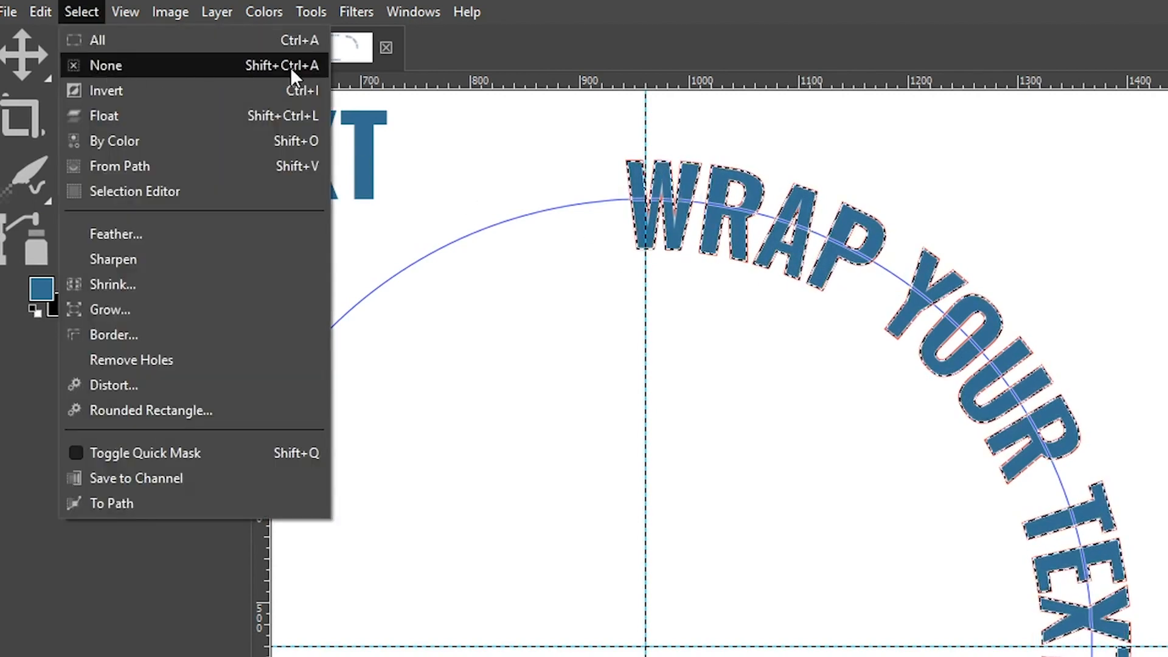
click(106, 66)
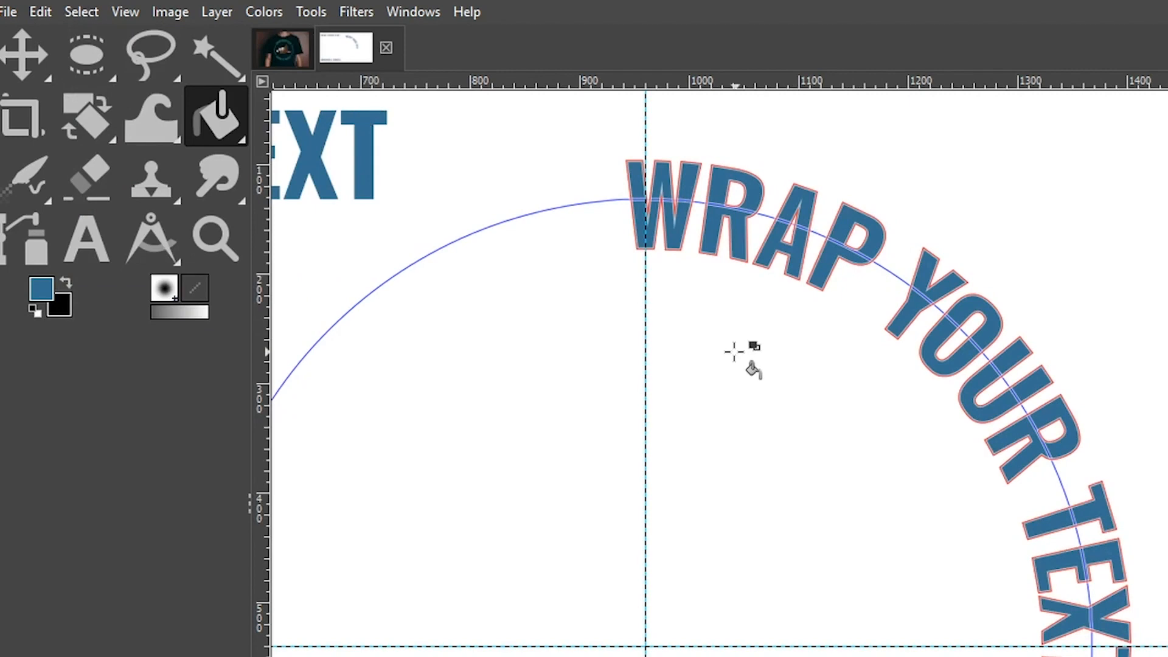
mouse_move(947, 242)
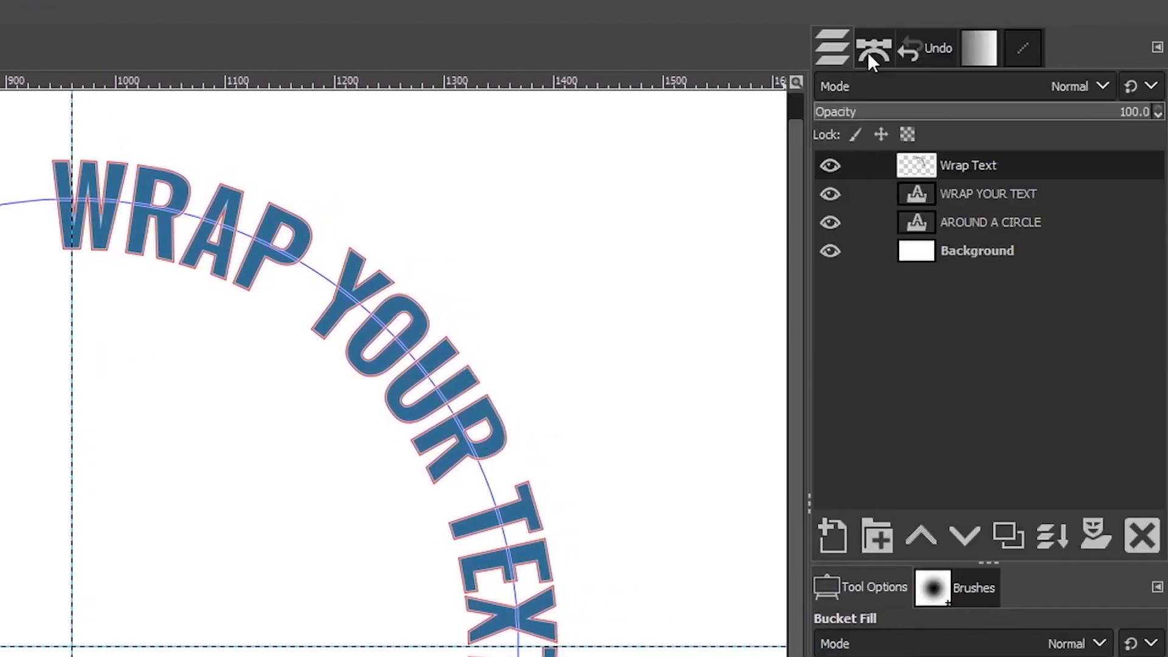
- In the Paths dialog, toggle off the WRAP YOUR TEXT path's visibility so only the blue letters show
click(875, 47)
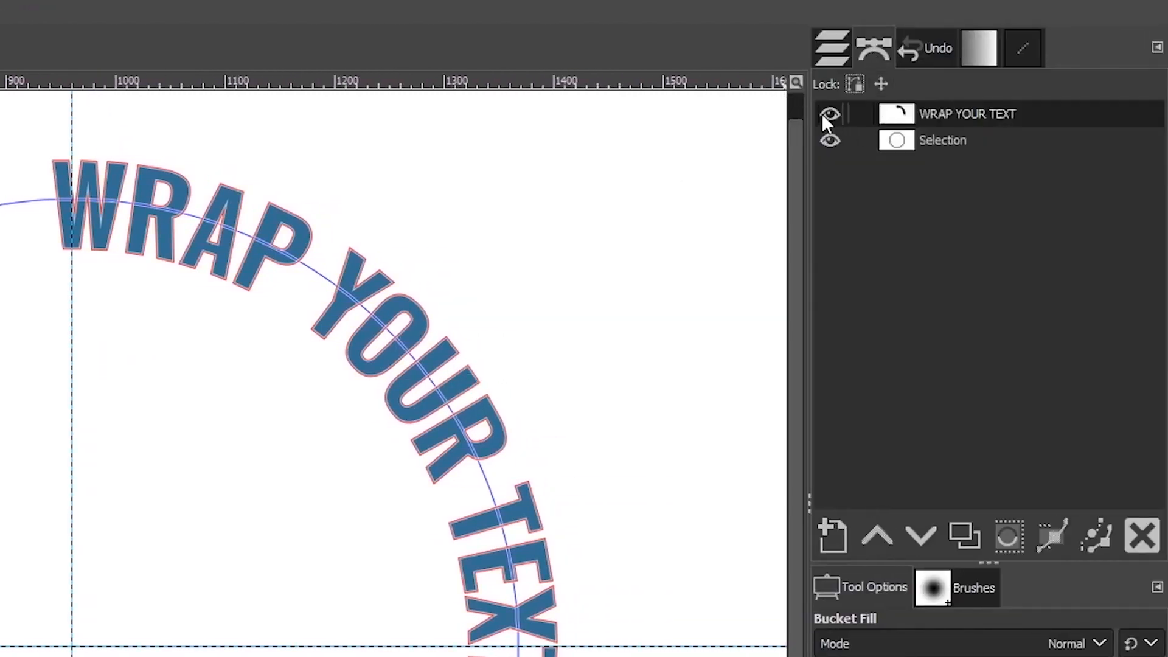
click(828, 114)
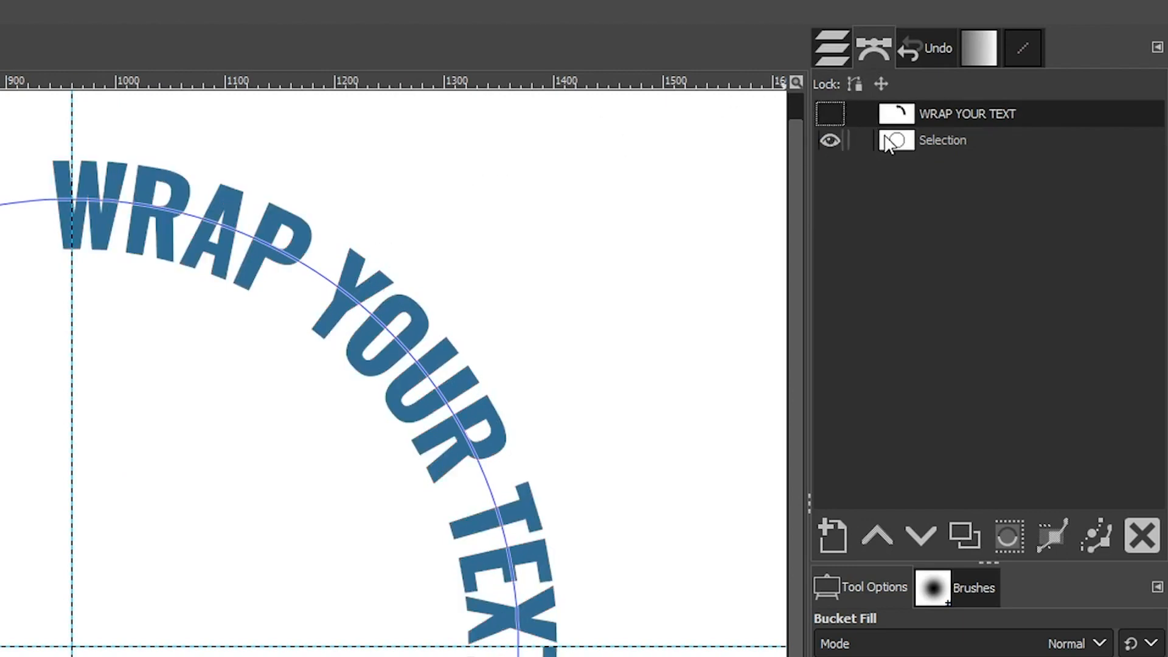
click(828, 141)
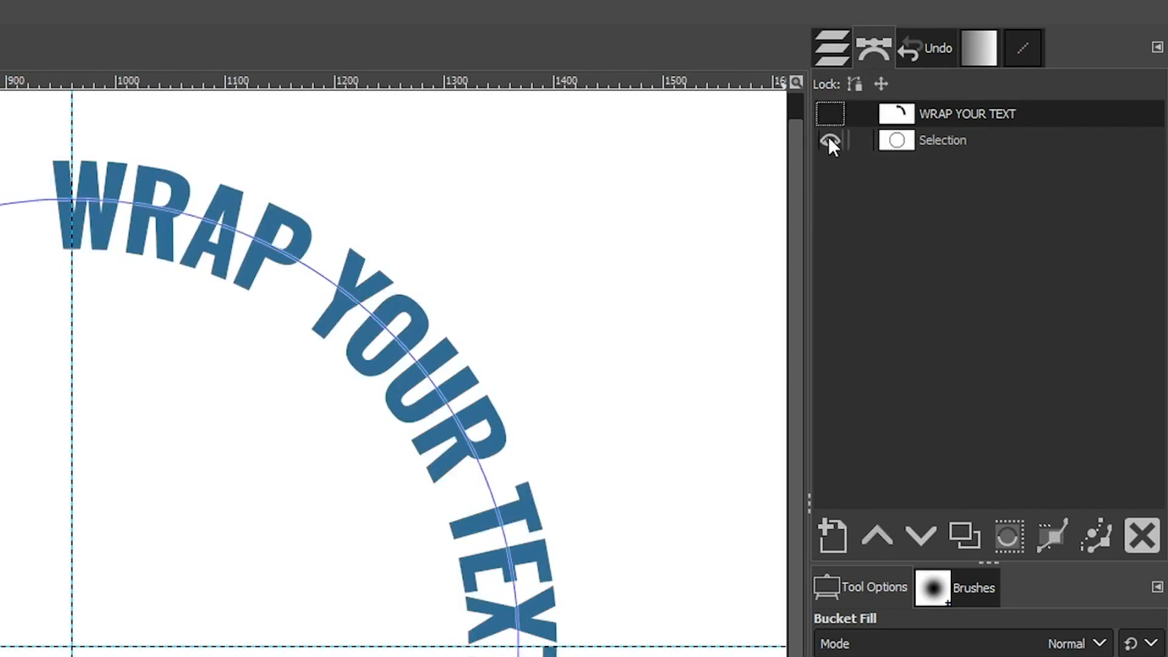
click(828, 141)
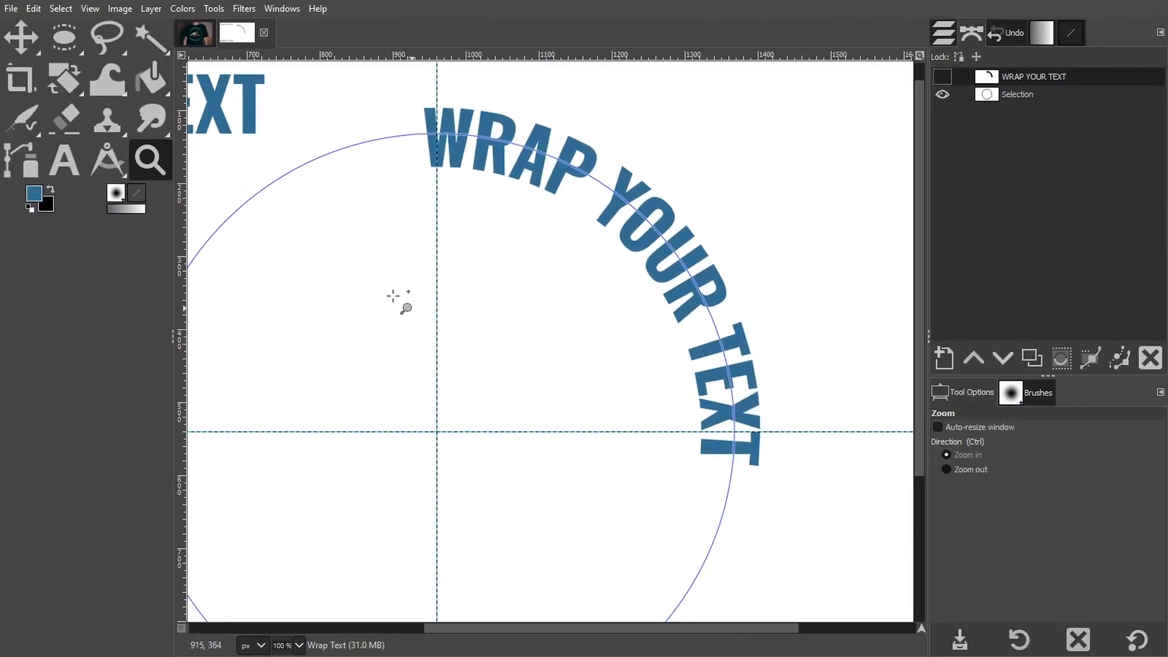
mouse_move(393, 298)
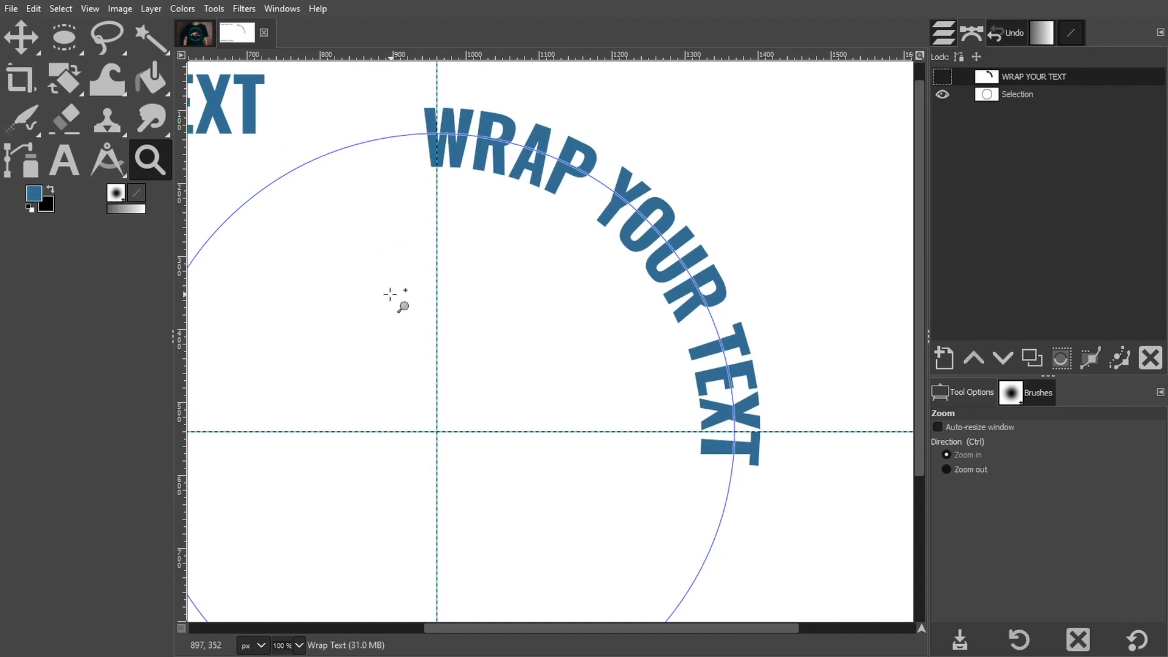
mouse_move(966, 406)
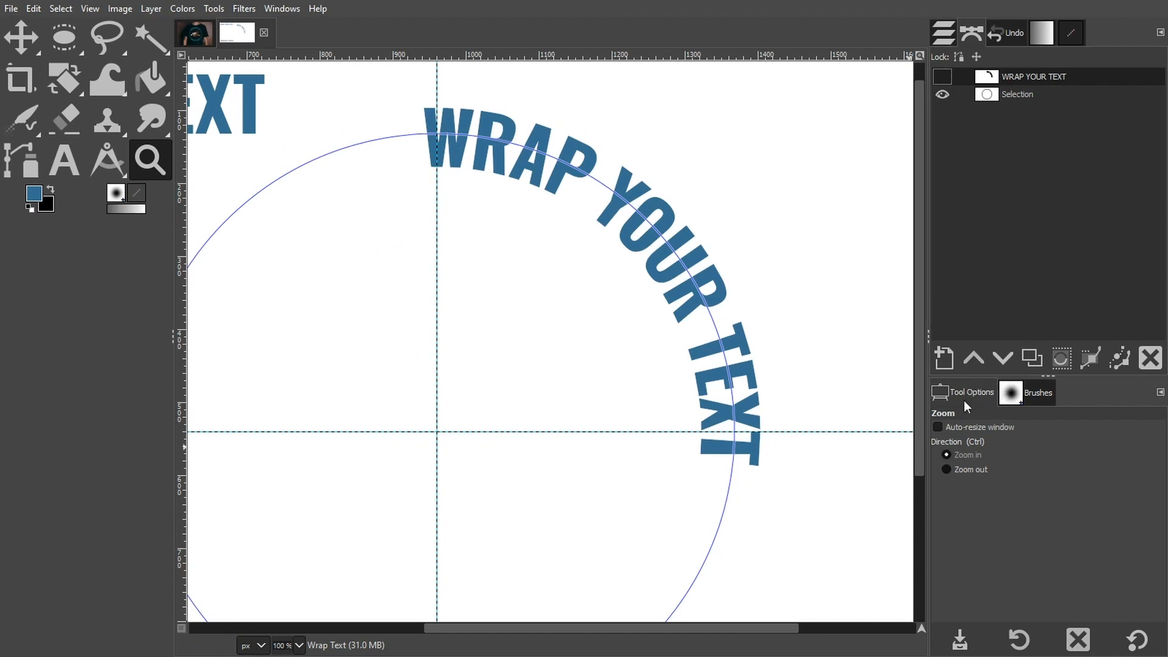
mouse_move(975, 403)
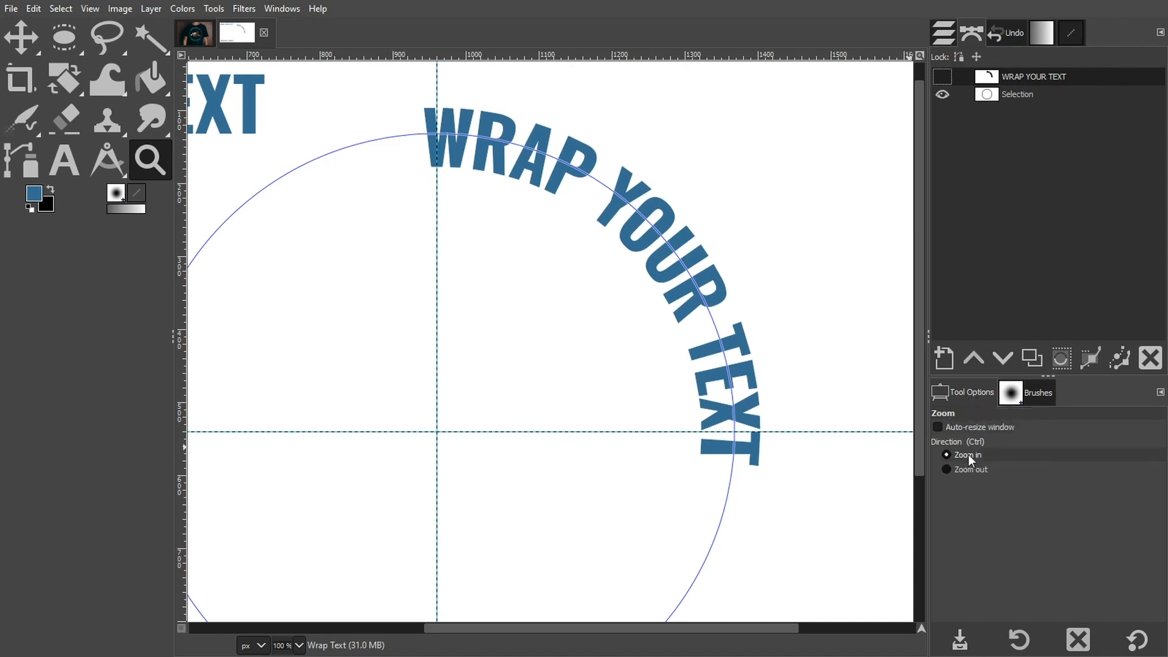
- Zoom out to about 67% so the whole circle and canvas fit in the window
click(632, 394)
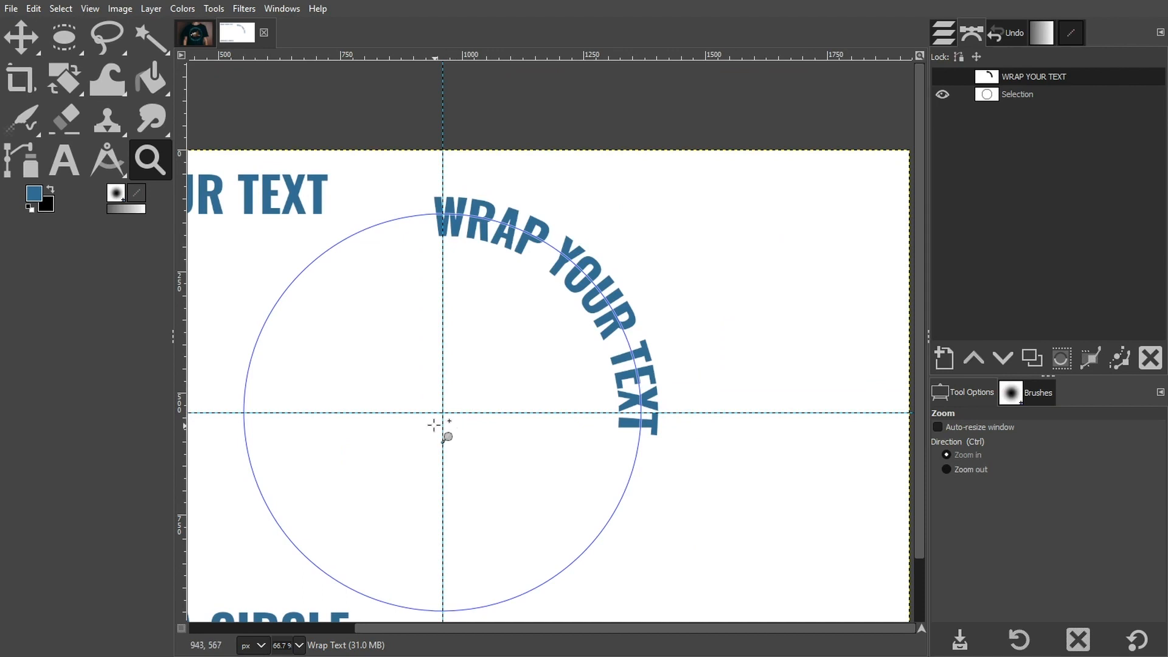
mouse_move(434, 426)
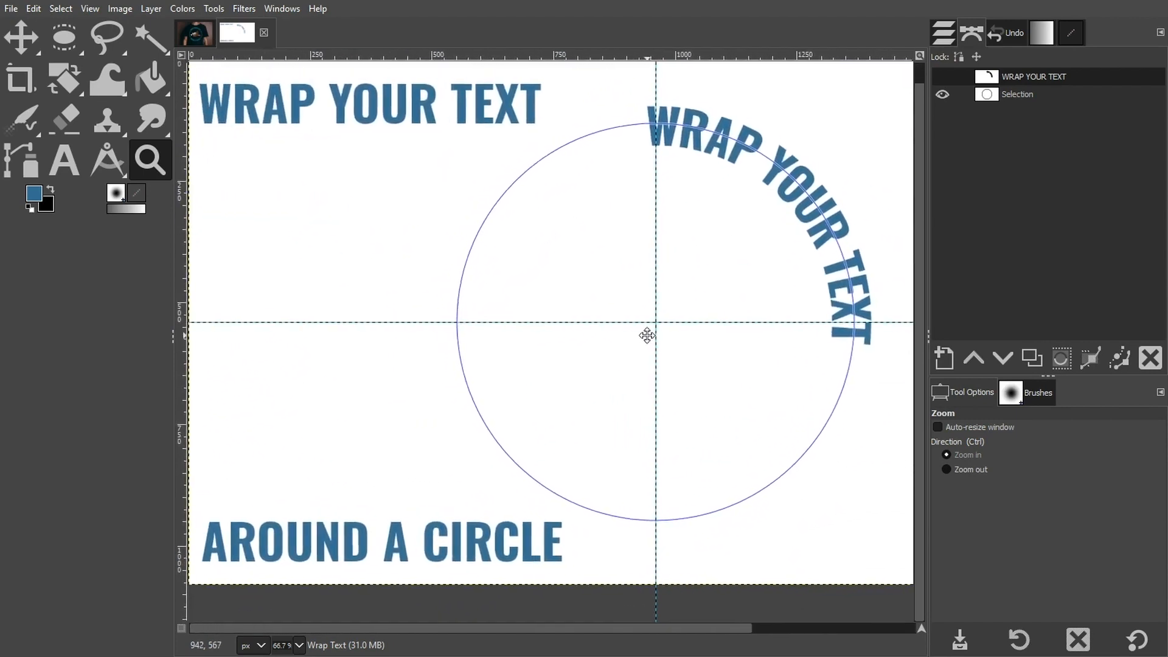
mouse_move(529, 522)
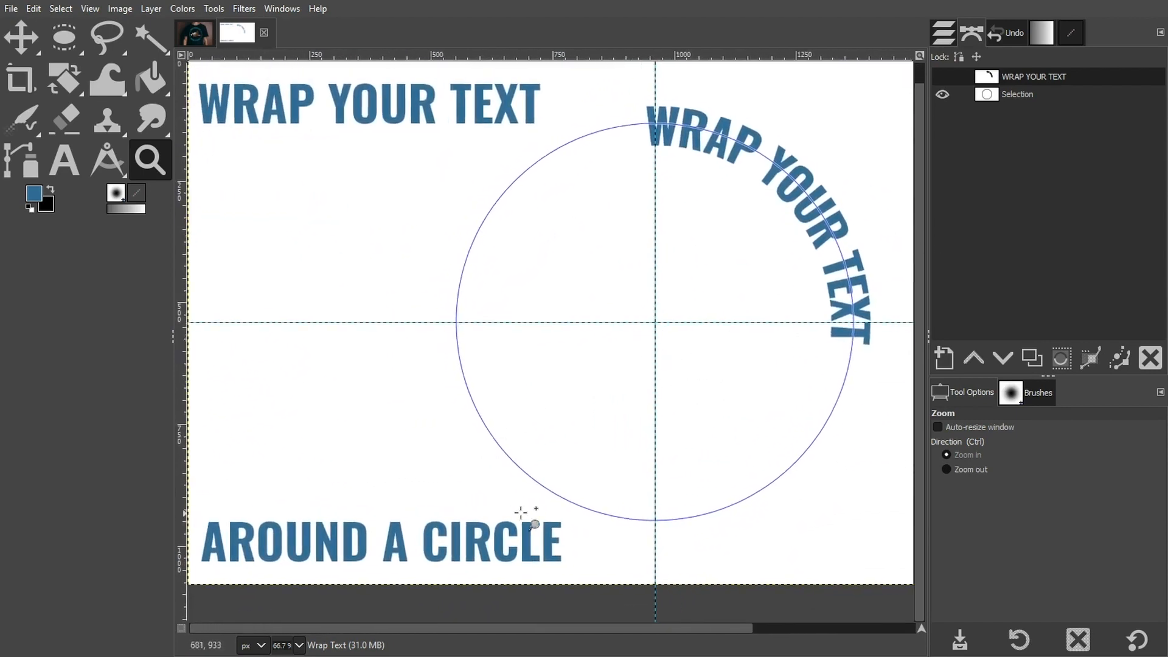
mouse_move(841, 335)
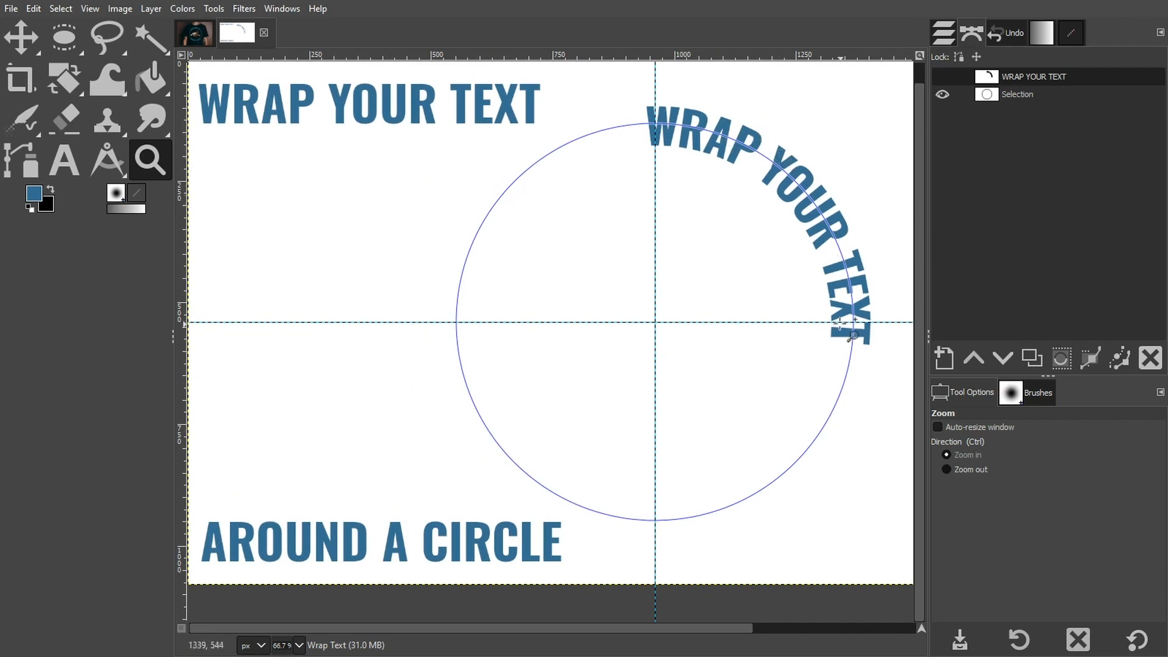
mouse_move(857, 360)
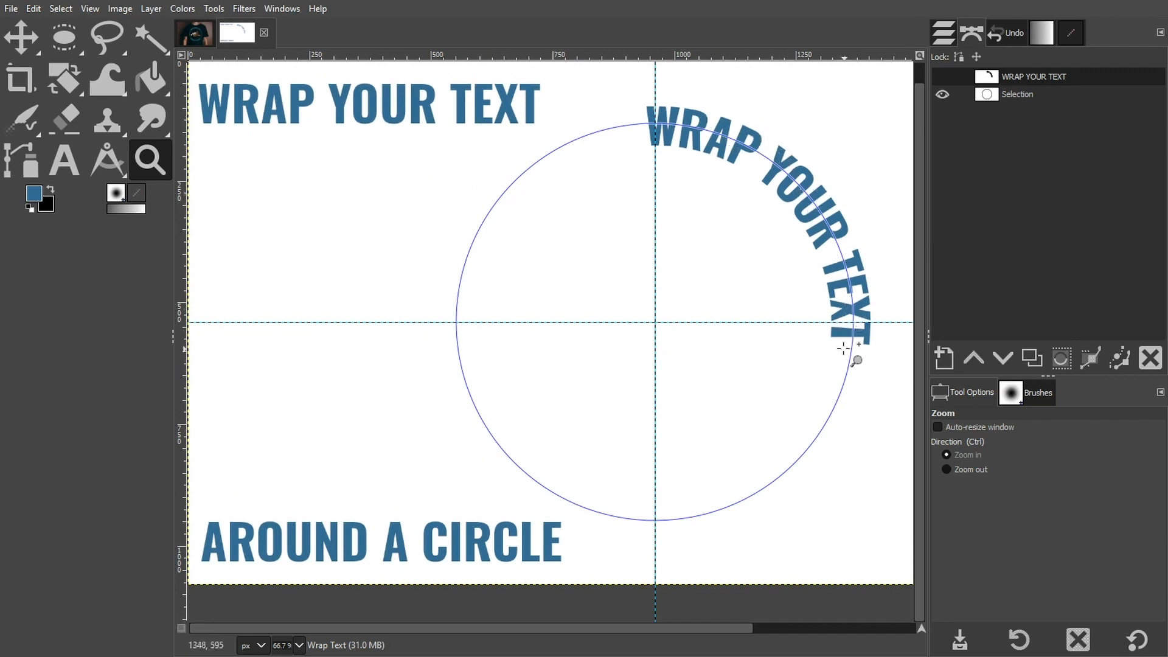
mouse_move(583, 126)
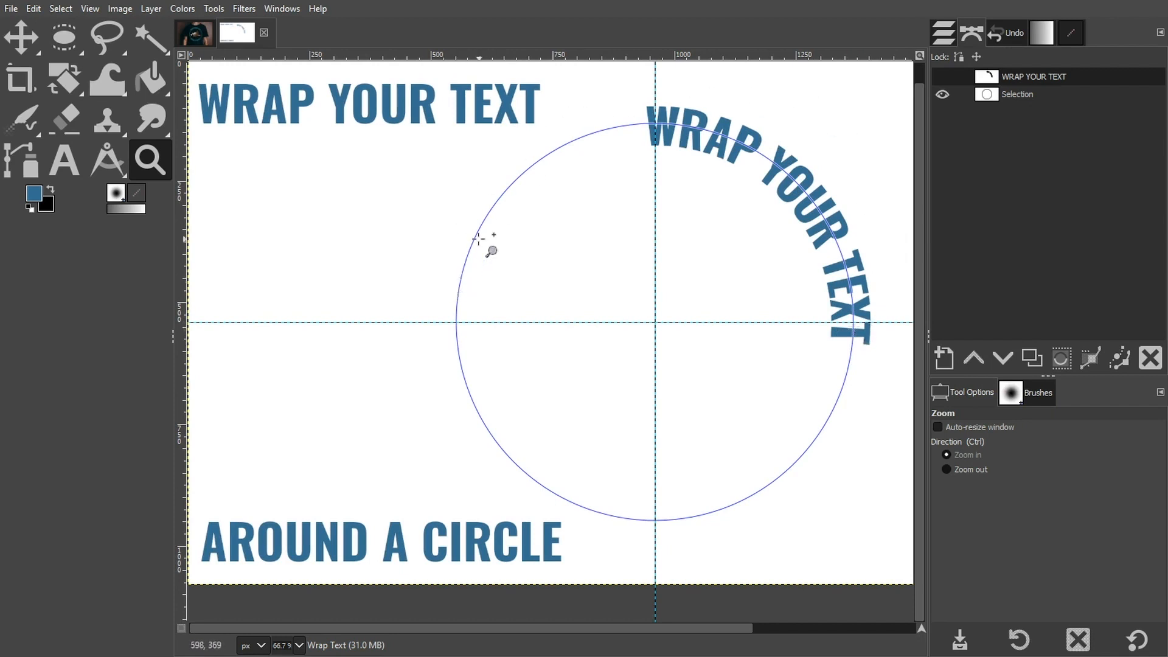
mouse_move(834, 189)
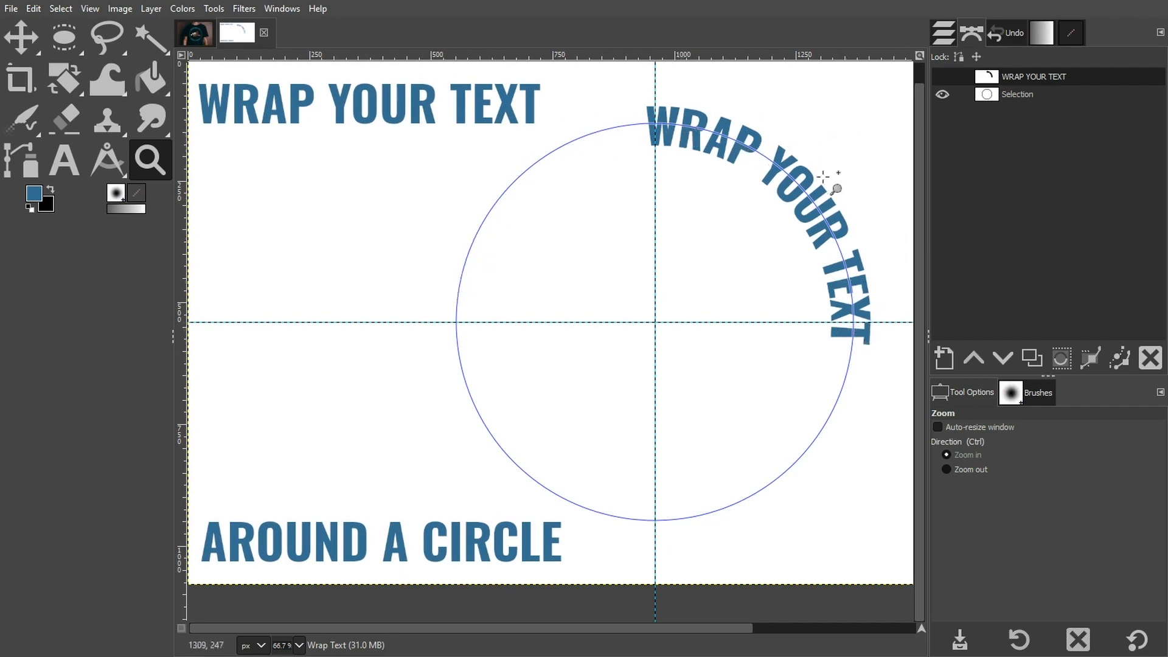
mouse_move(110, 112)
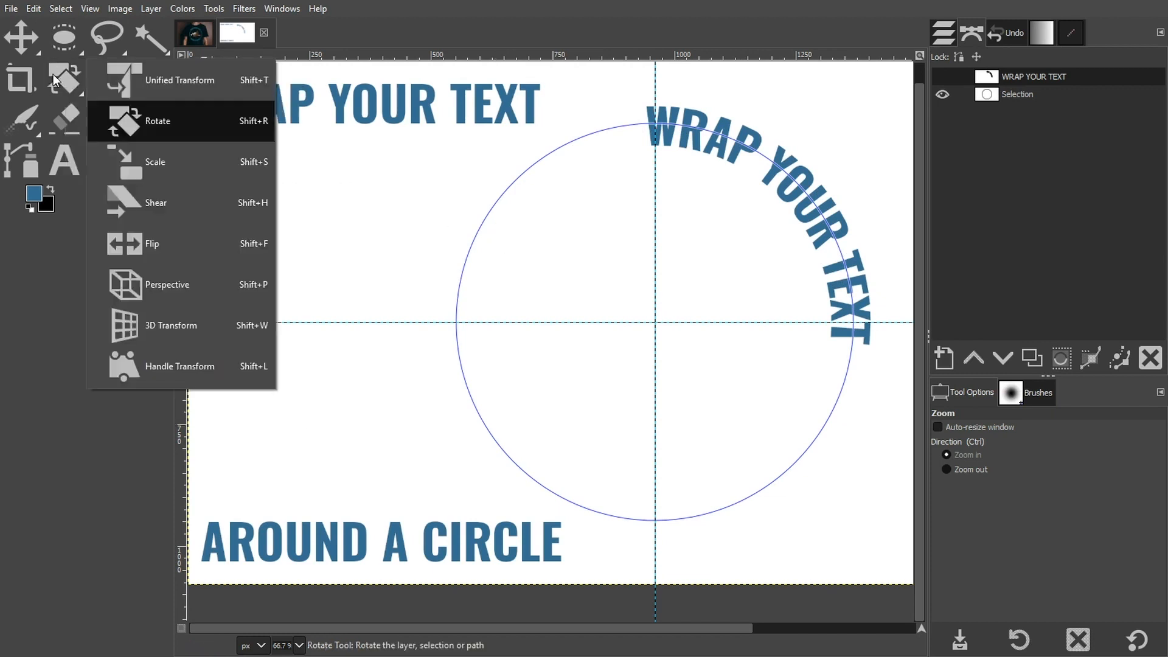
mouse_move(257, 135)
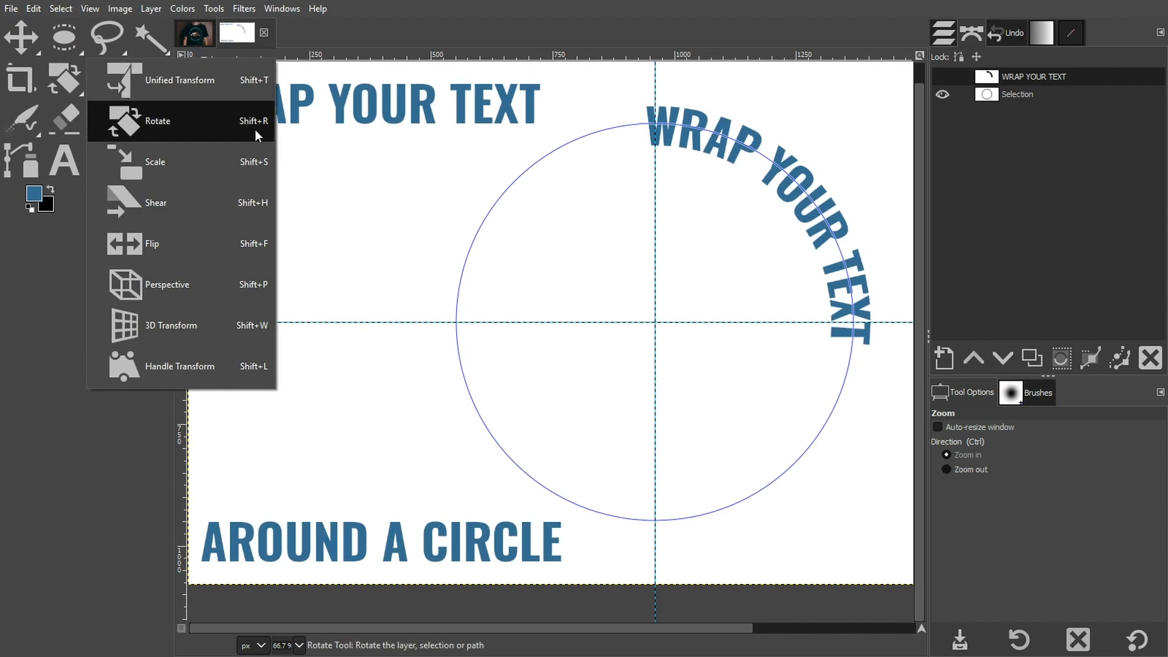
- Rotate the curved text layer by about -45.73 degrees around the circle's centre
click(157, 121)
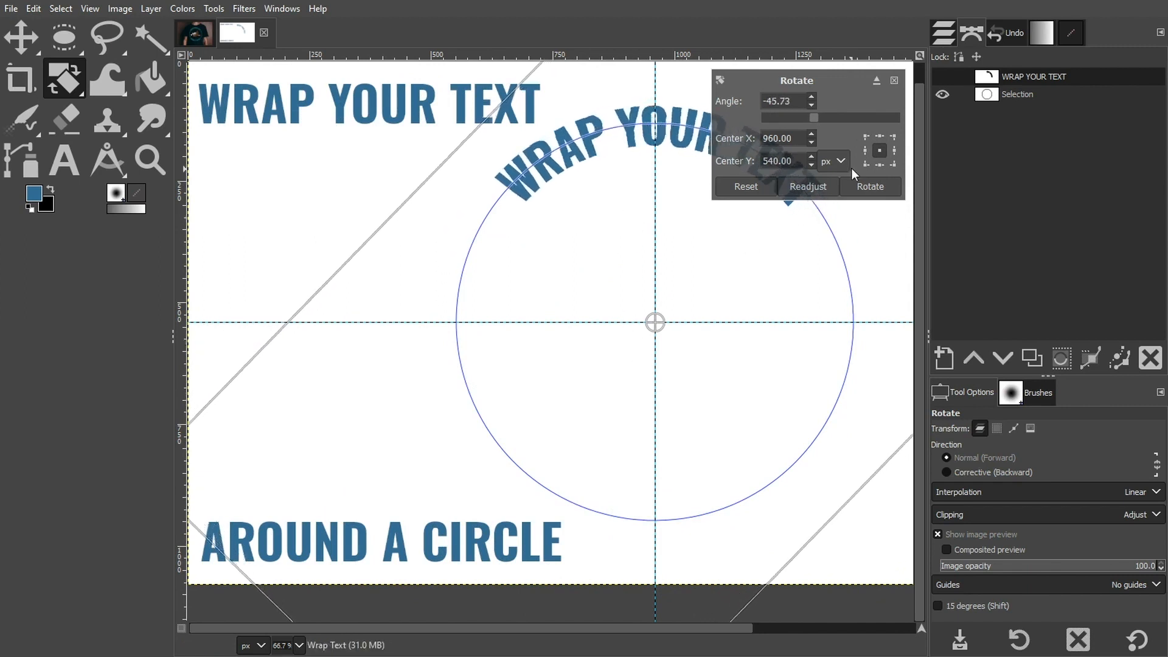
click(868, 186)
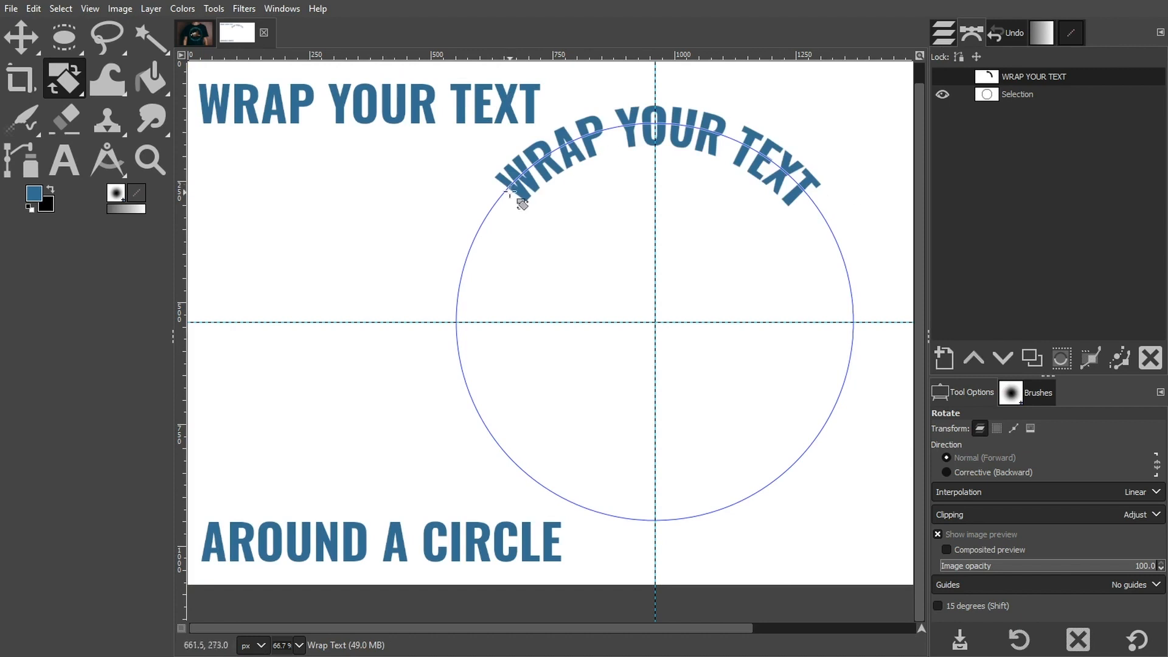
mouse_move(603, 186)
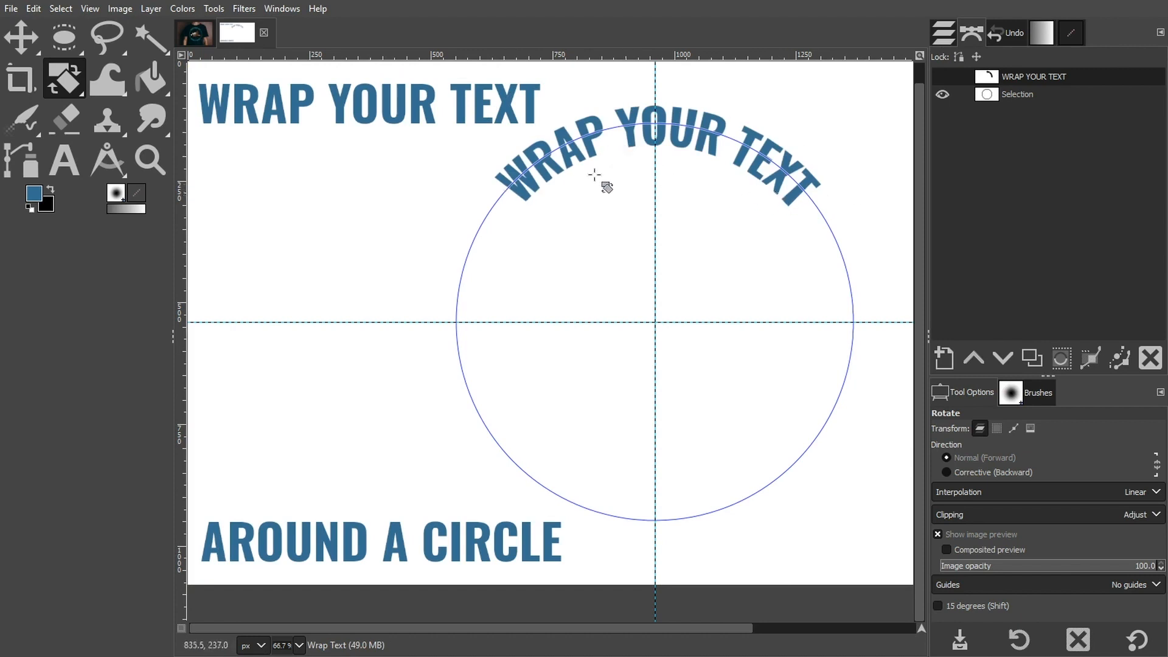
mouse_move(529, 212)
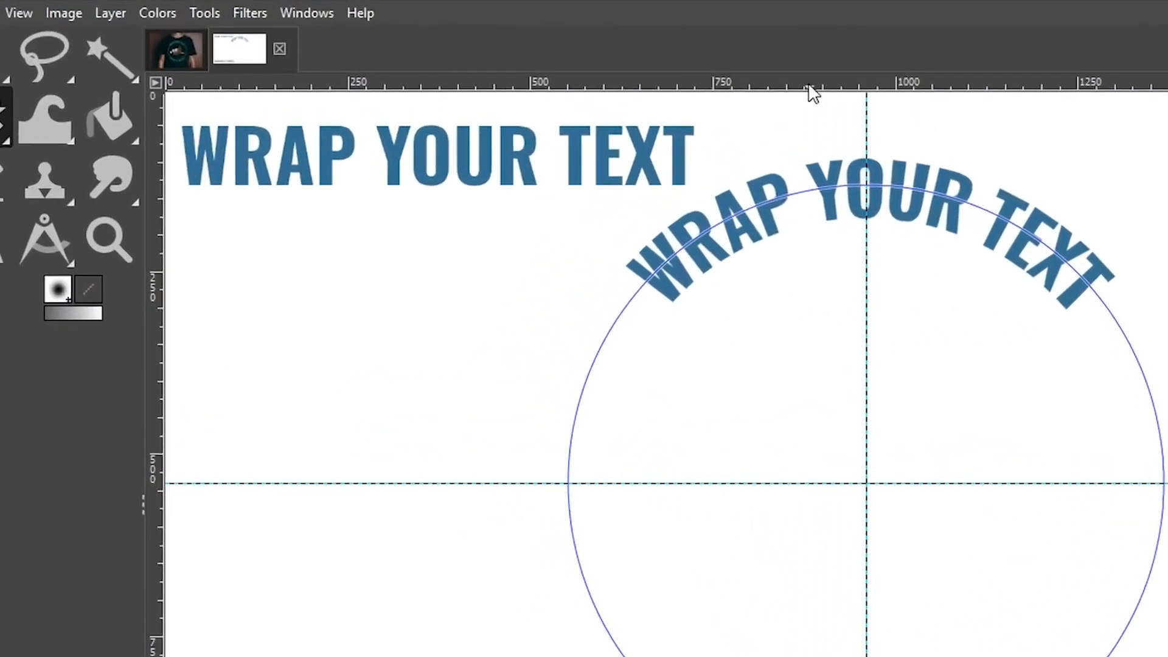
mouse_move(819, 343)
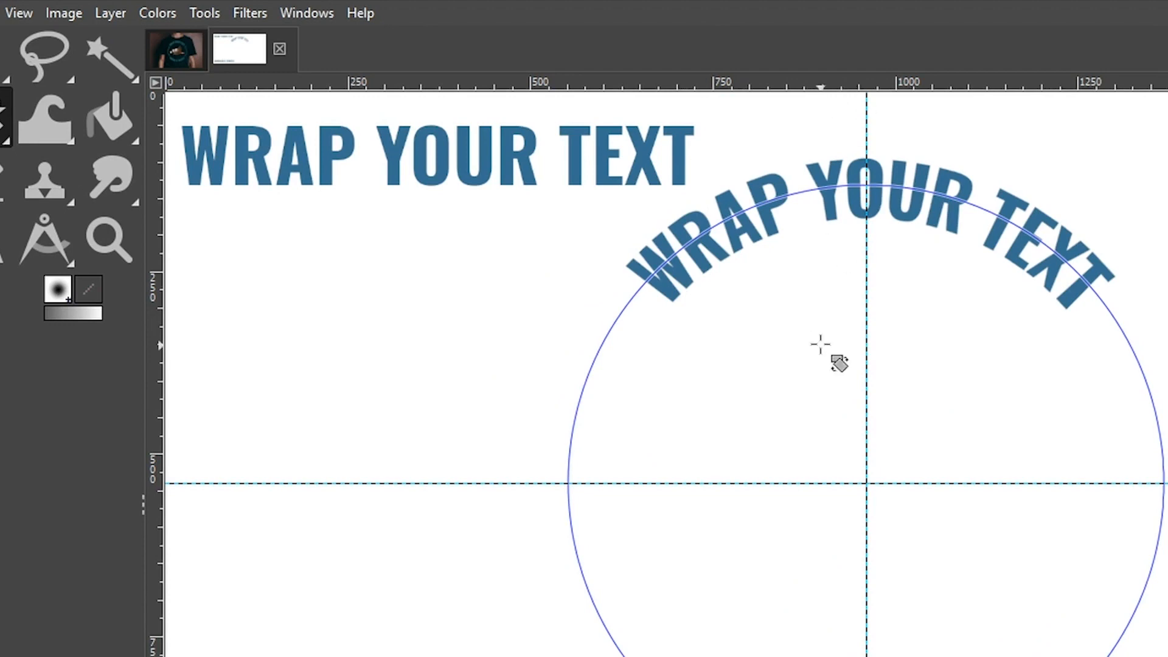
mouse_move(29, 14)
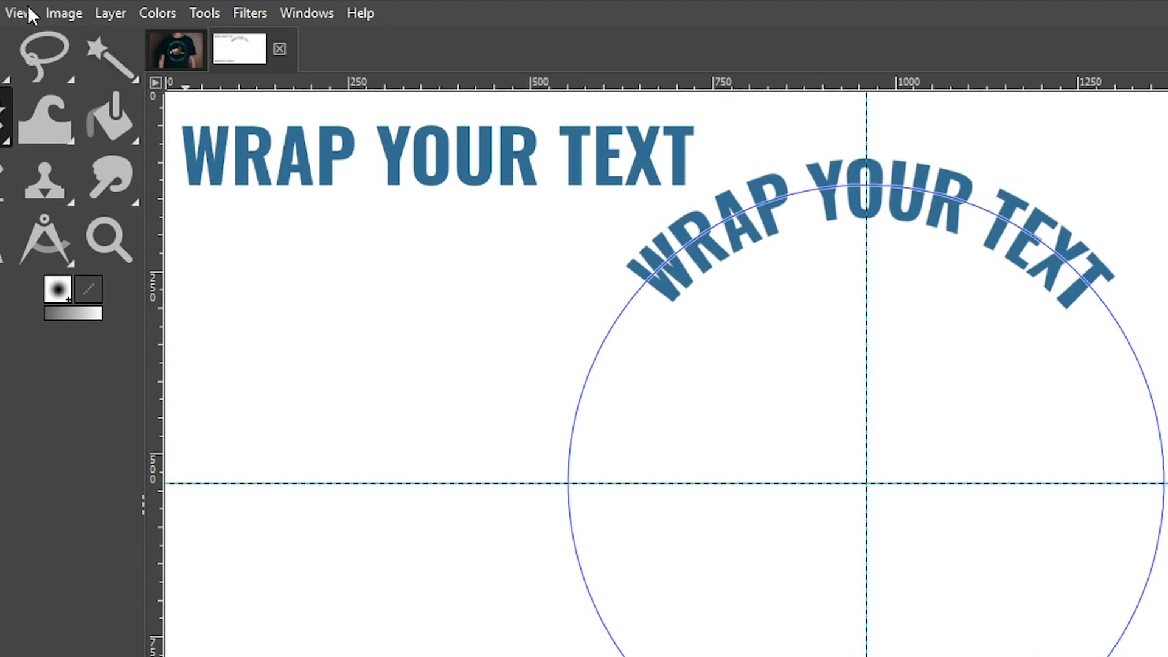
- Add a horizontal guide and nudge the curved text's rotation by about -1.12 degrees to level it
click(16, 12)
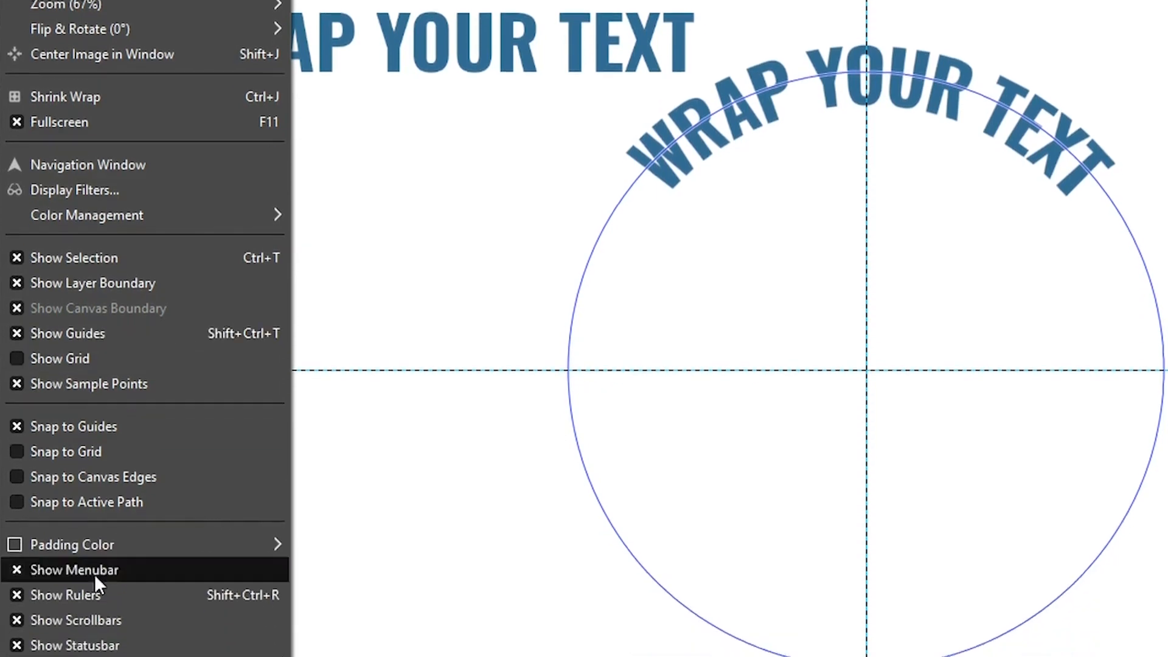
click(75, 569)
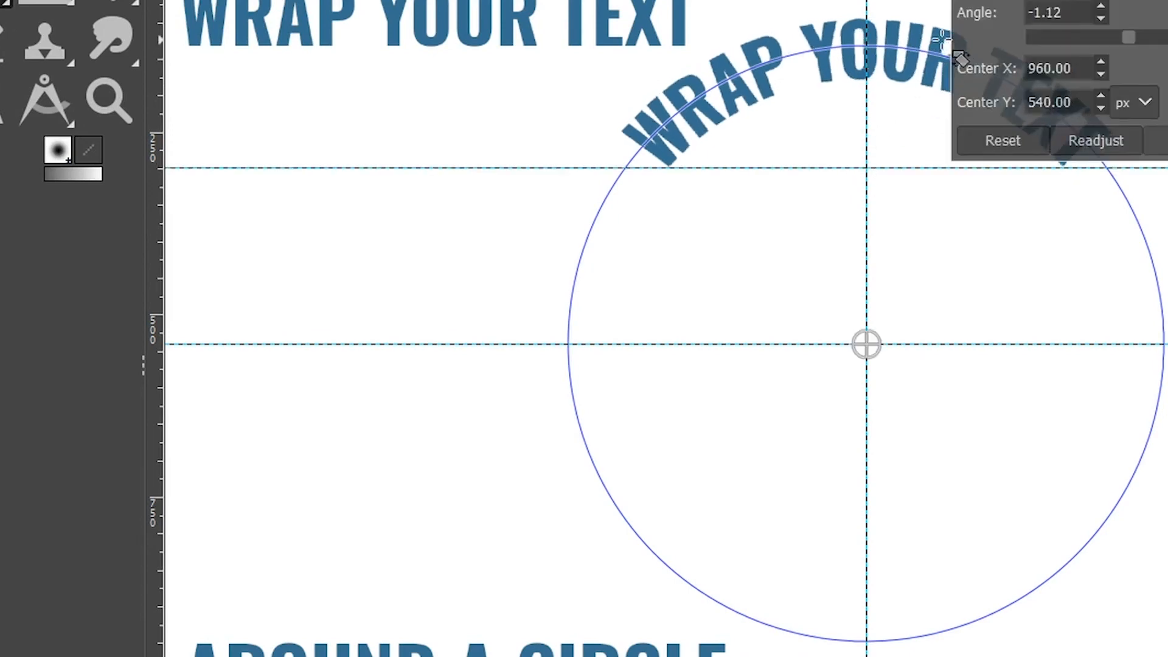
mouse_move(670, 172)
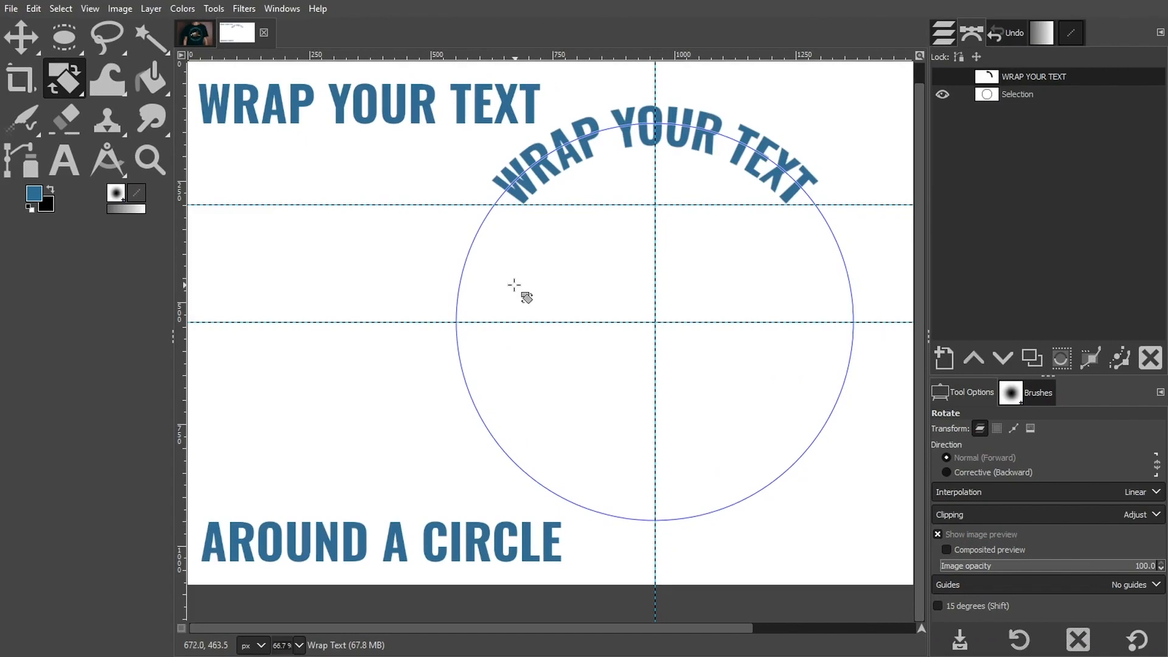
mouse_move(459, 540)
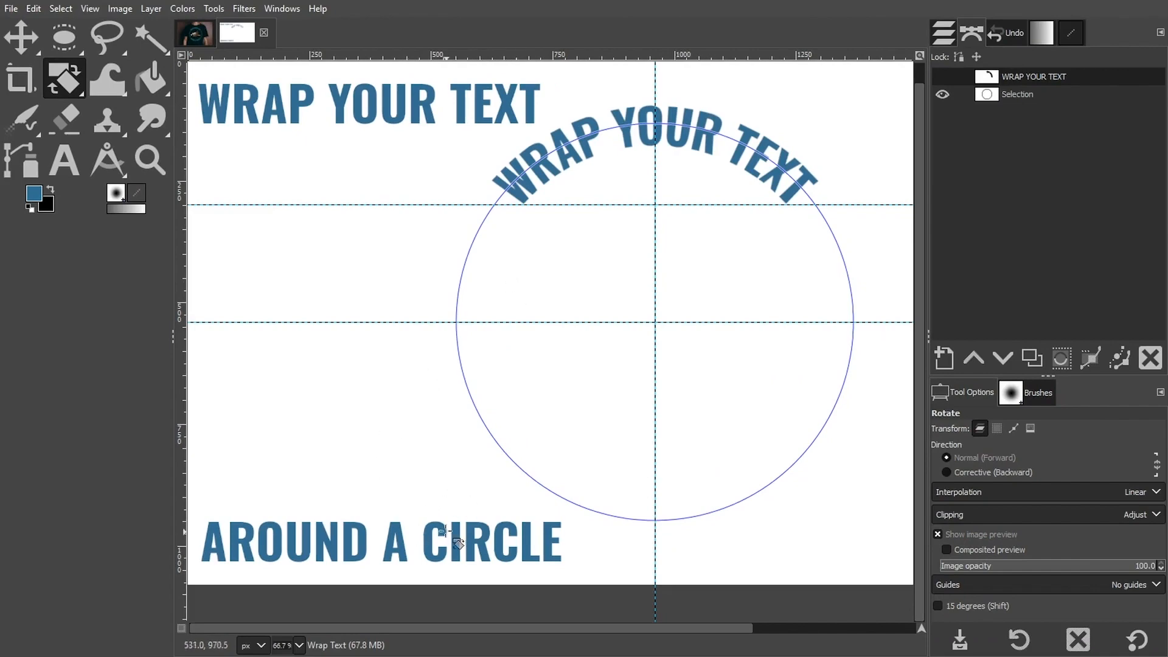
mouse_move(1013, 138)
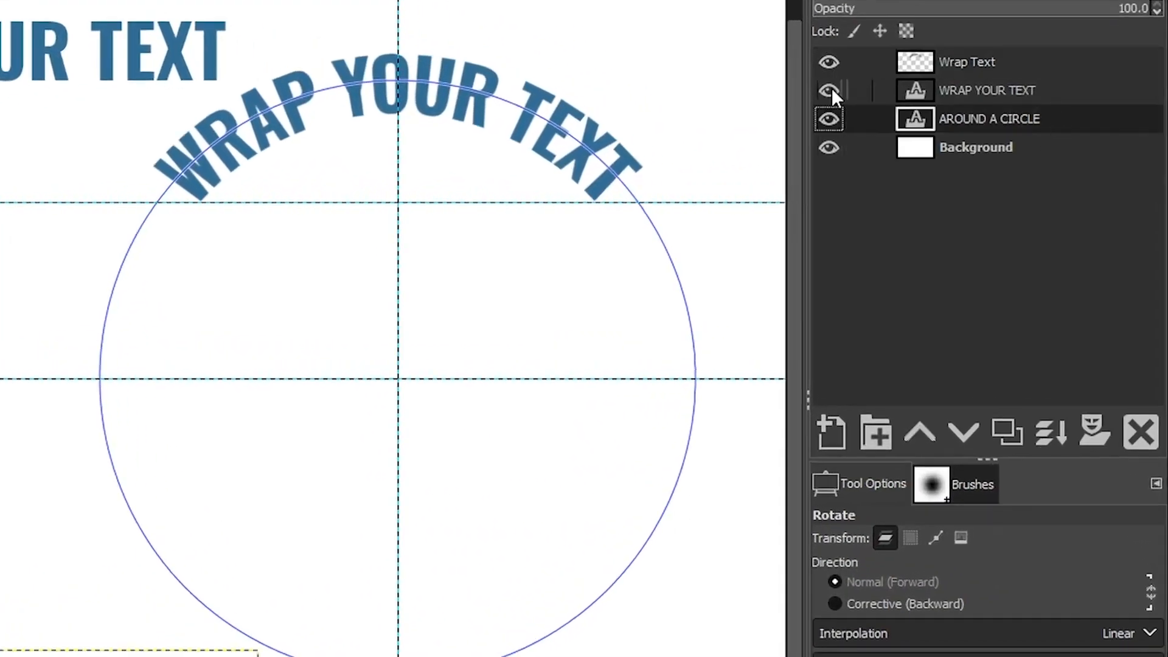
- Turn off visibility of the original straight WRAP YOUR TEXT layer in the Layers dialog
click(828, 89)
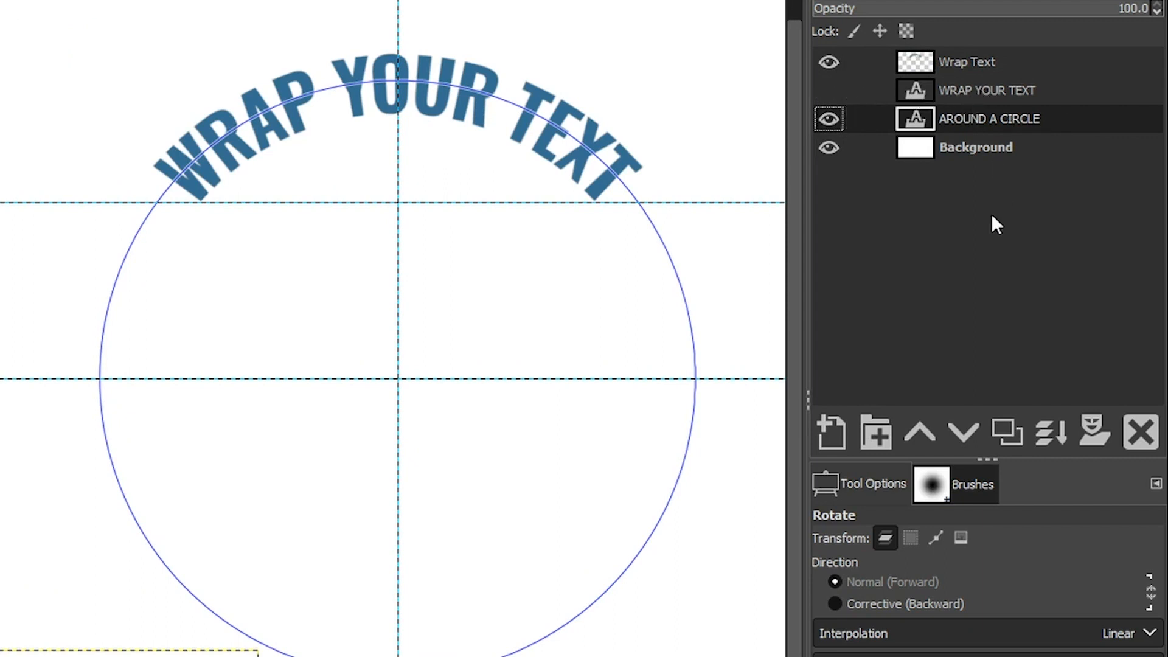
right_click(989, 118)
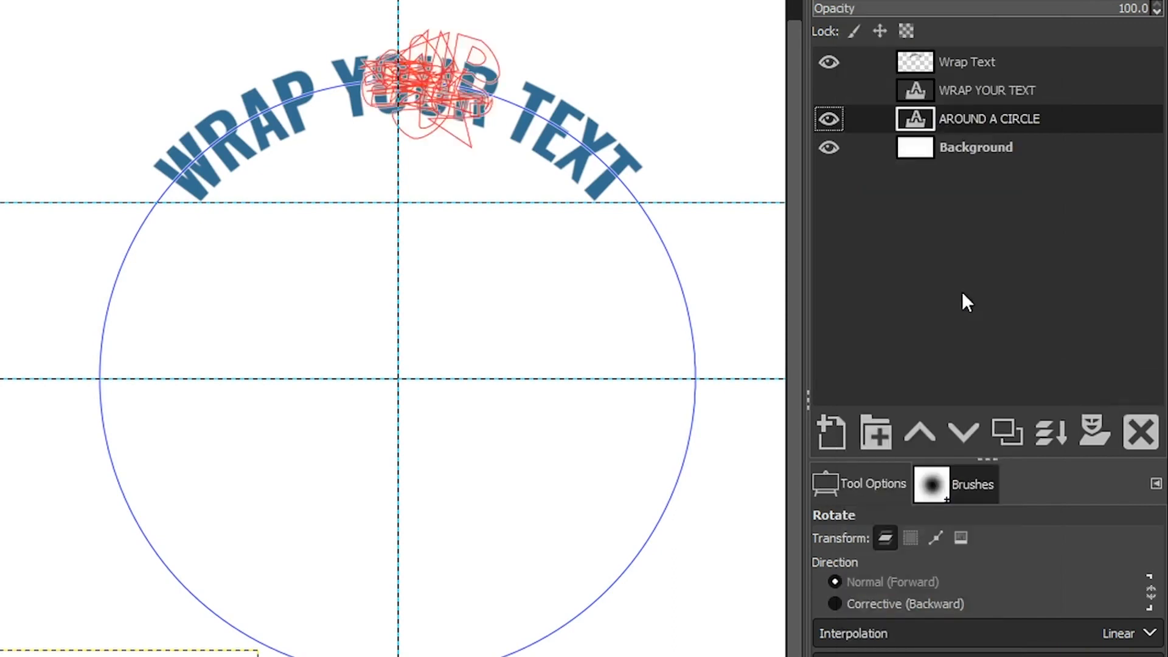
mouse_move(436, 154)
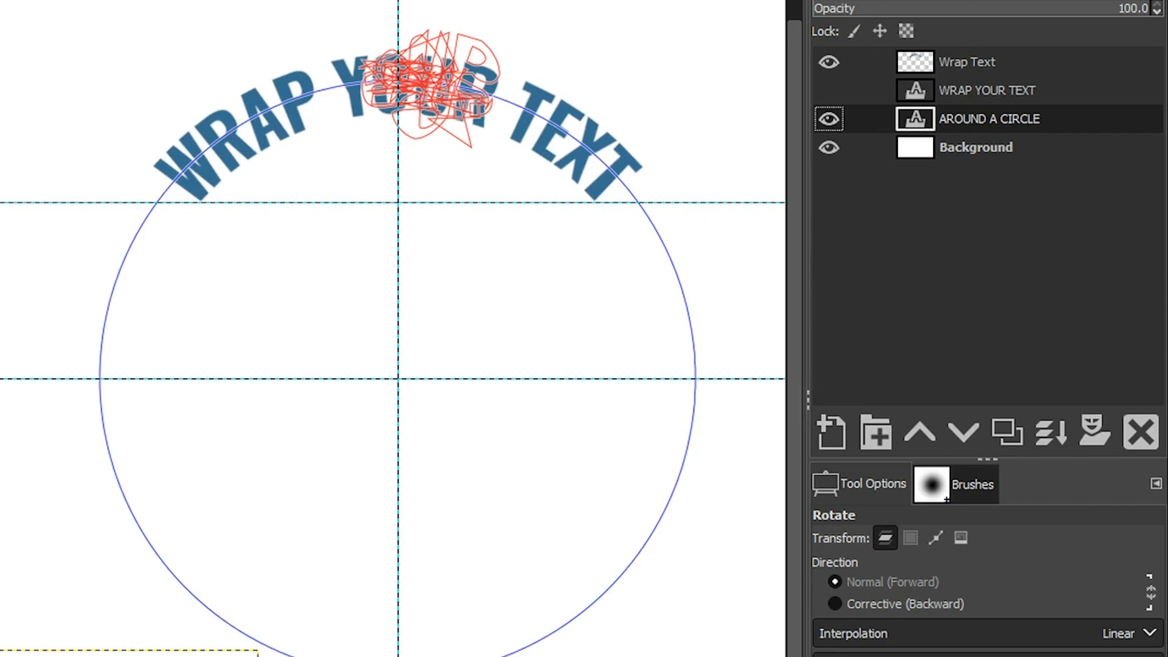
mouse_move(494, 161)
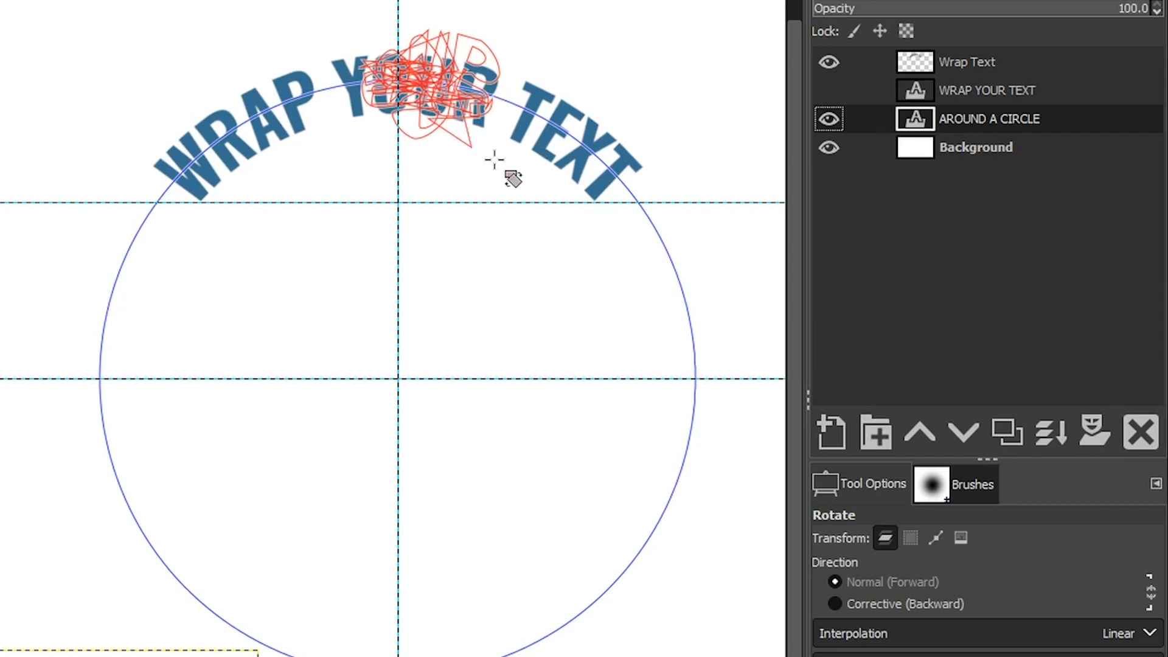
mouse_move(469, 329)
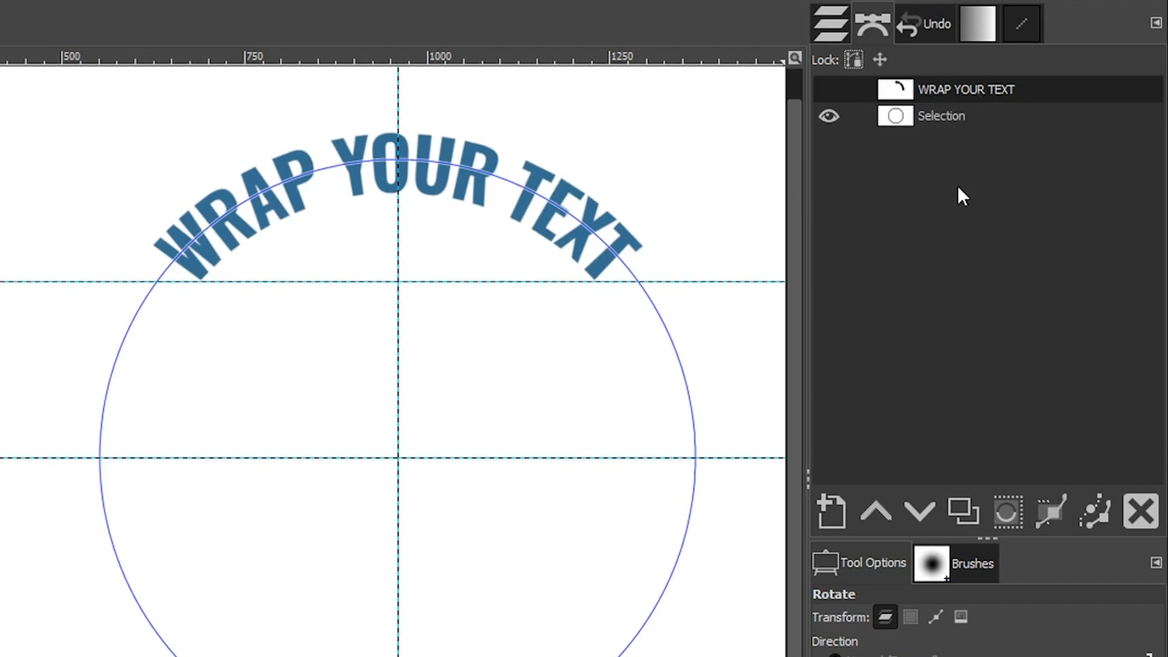
mouse_move(1130, 441)
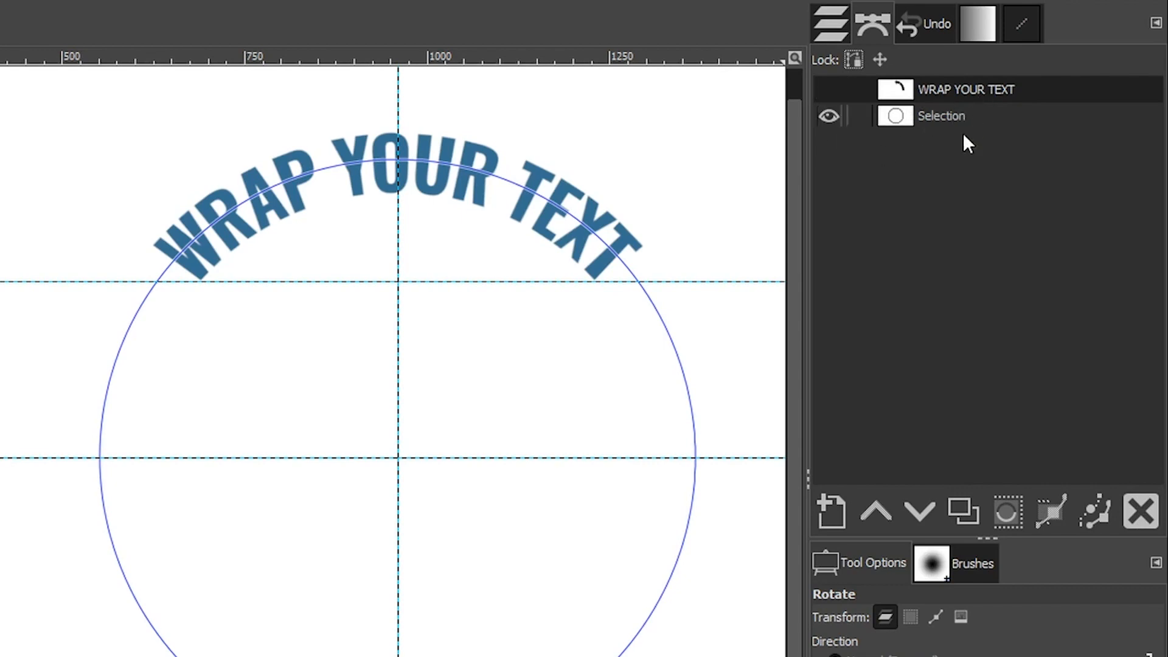
- Make the circular Selection path the active path in the Paths dialog
click(941, 116)
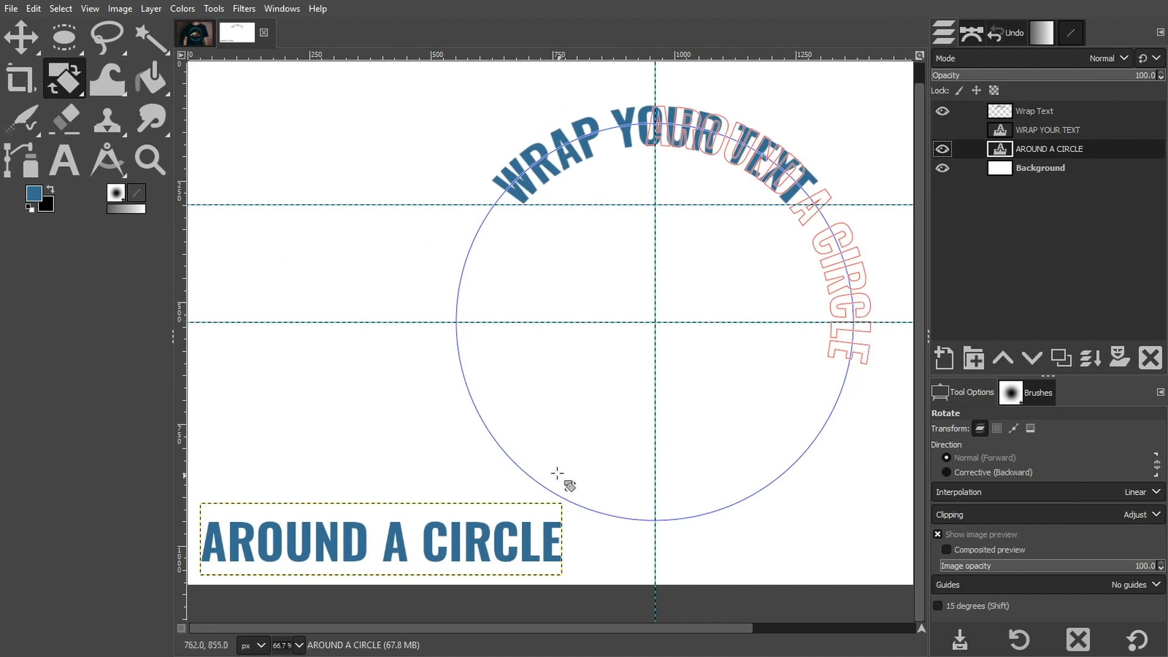
mouse_move(807, 385)
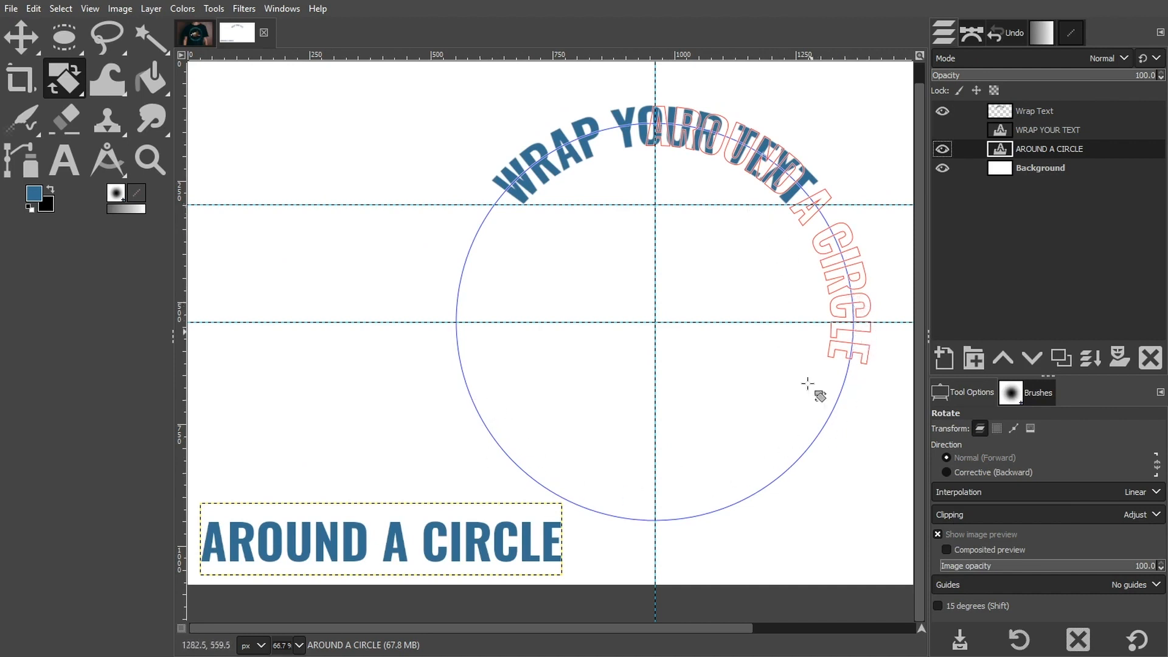
mouse_move(505, 522)
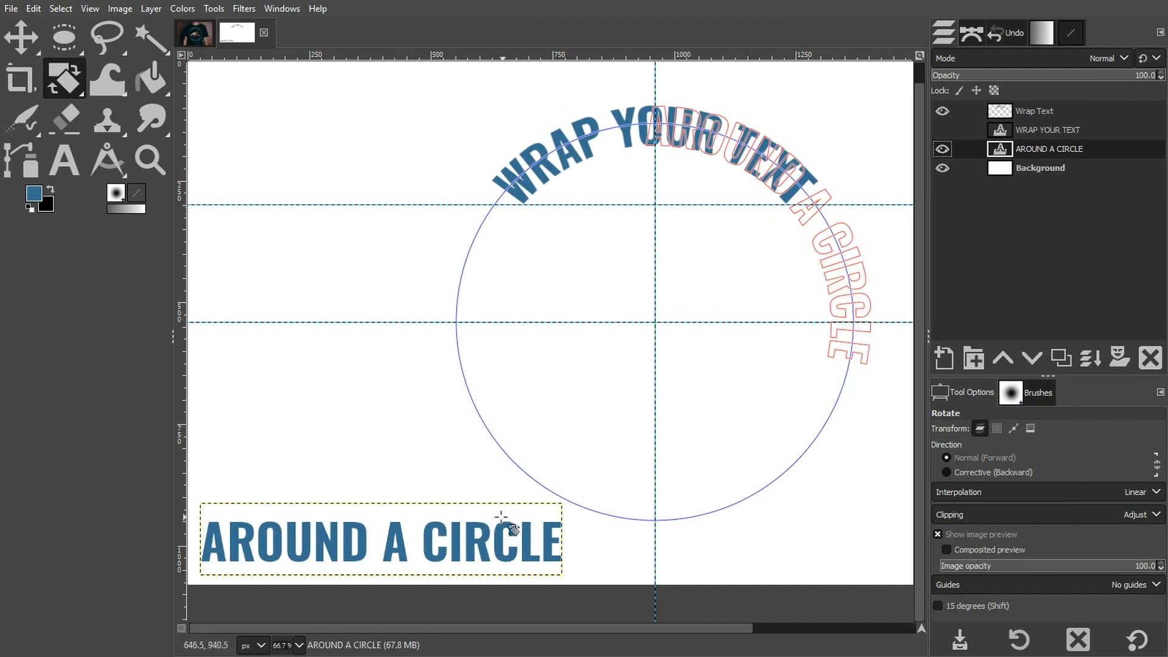
click(255, 33)
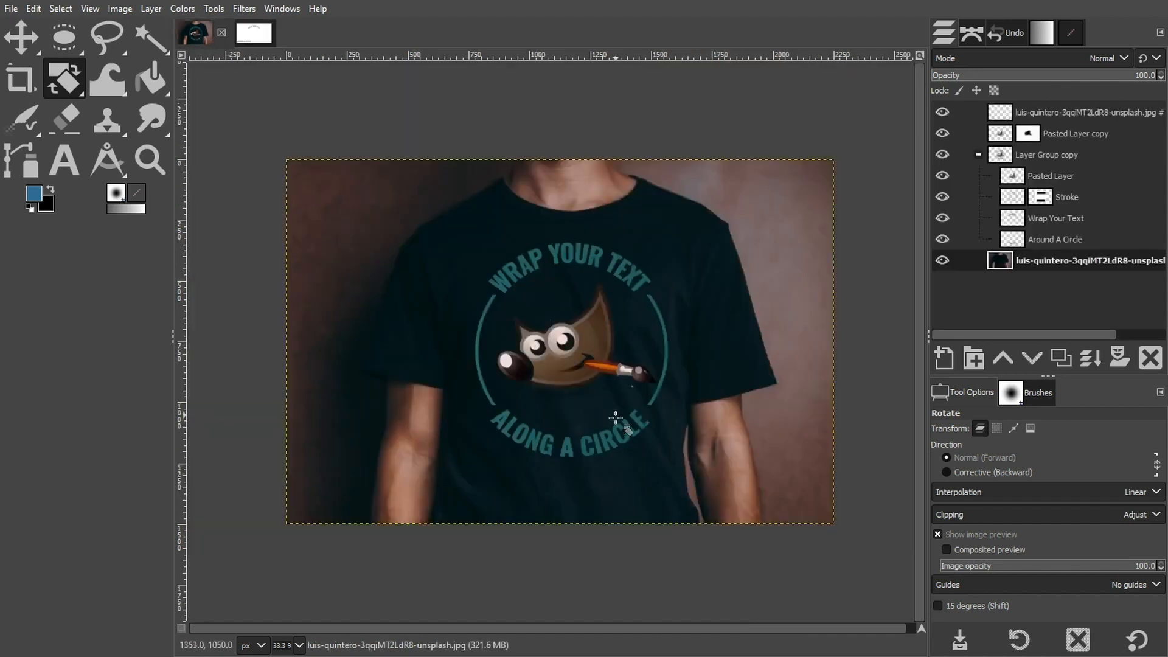
mouse_move(645, 425)
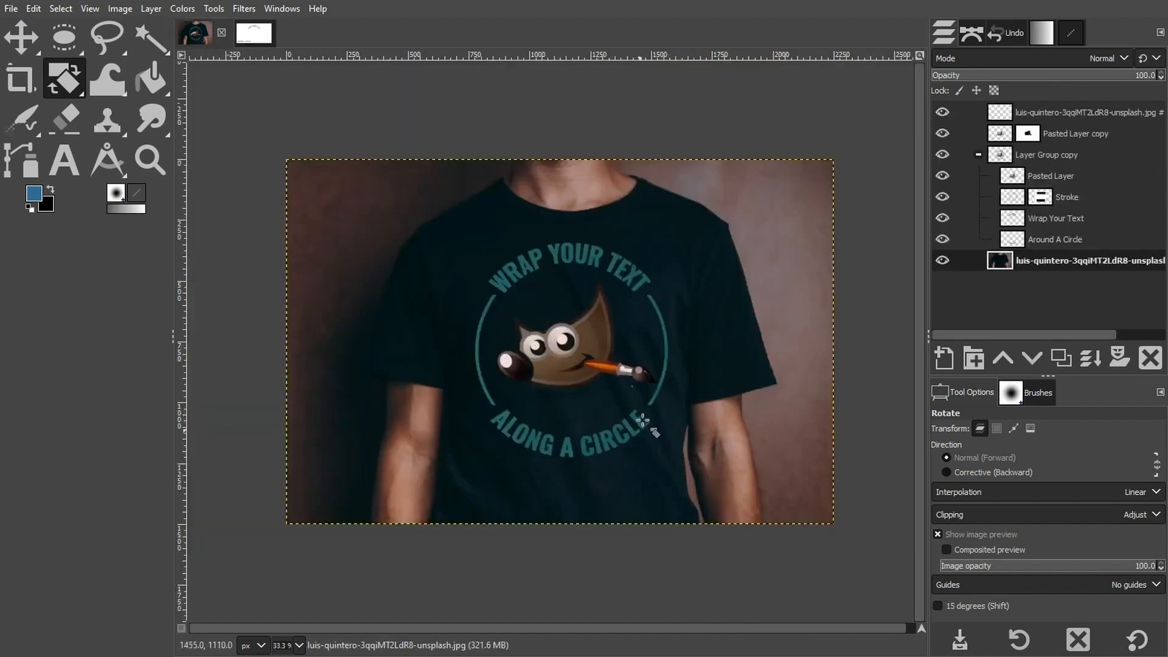
click(253, 34)
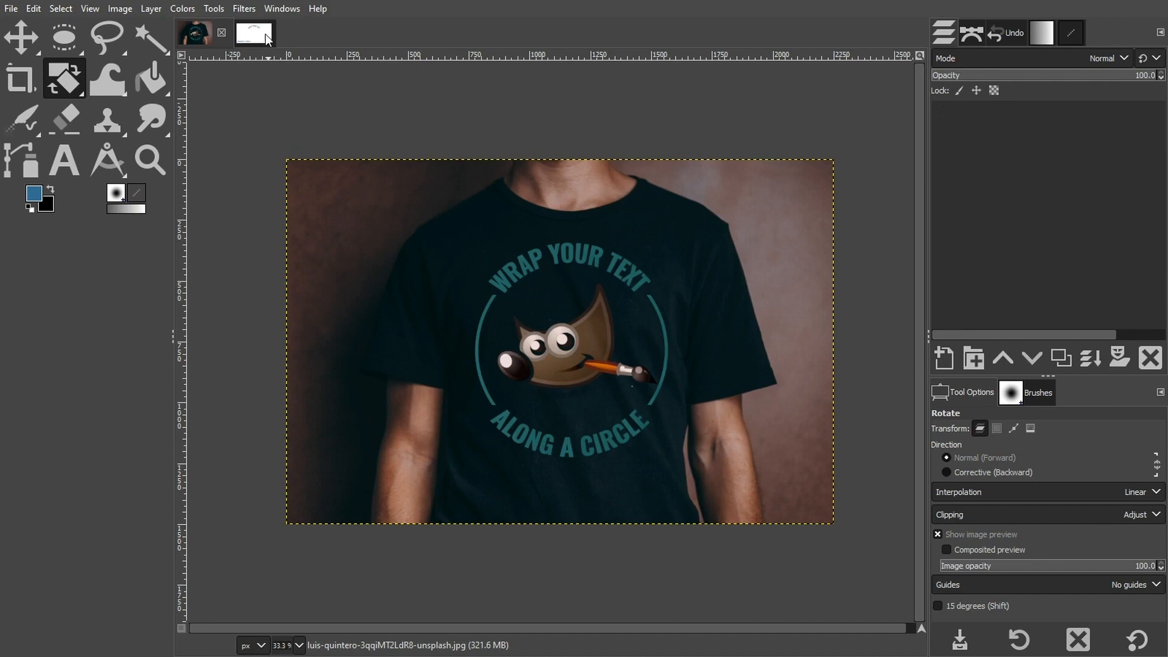
- Choose the Flip tool from the transform group, set to act on paths
click(95, 112)
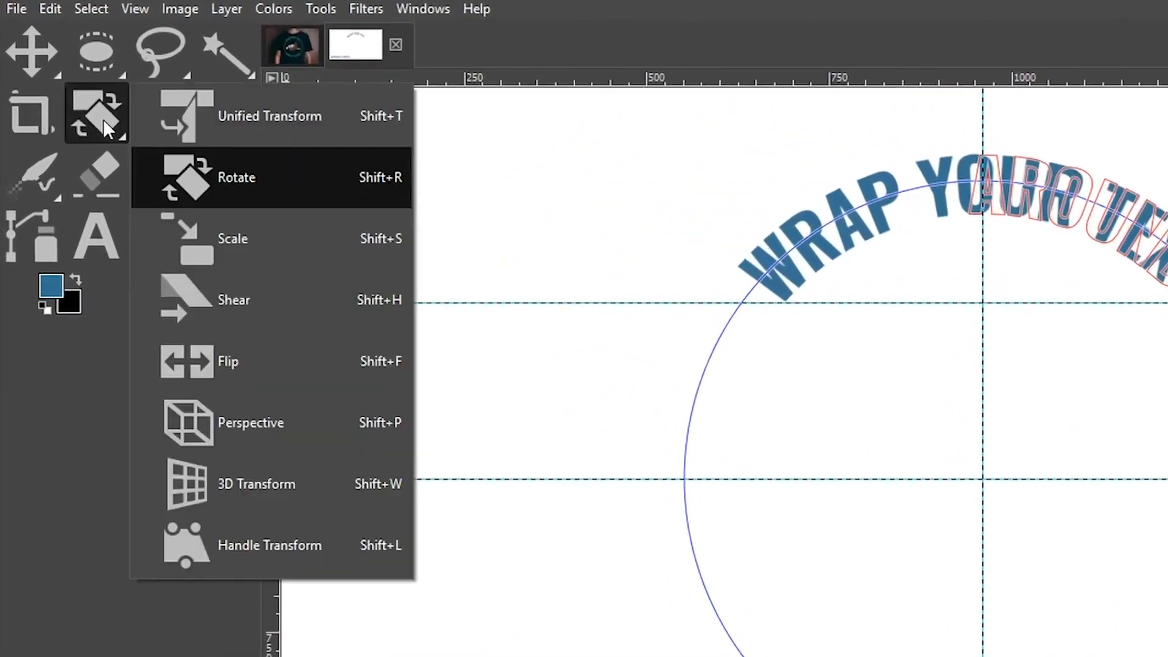
mouse_move(259, 337)
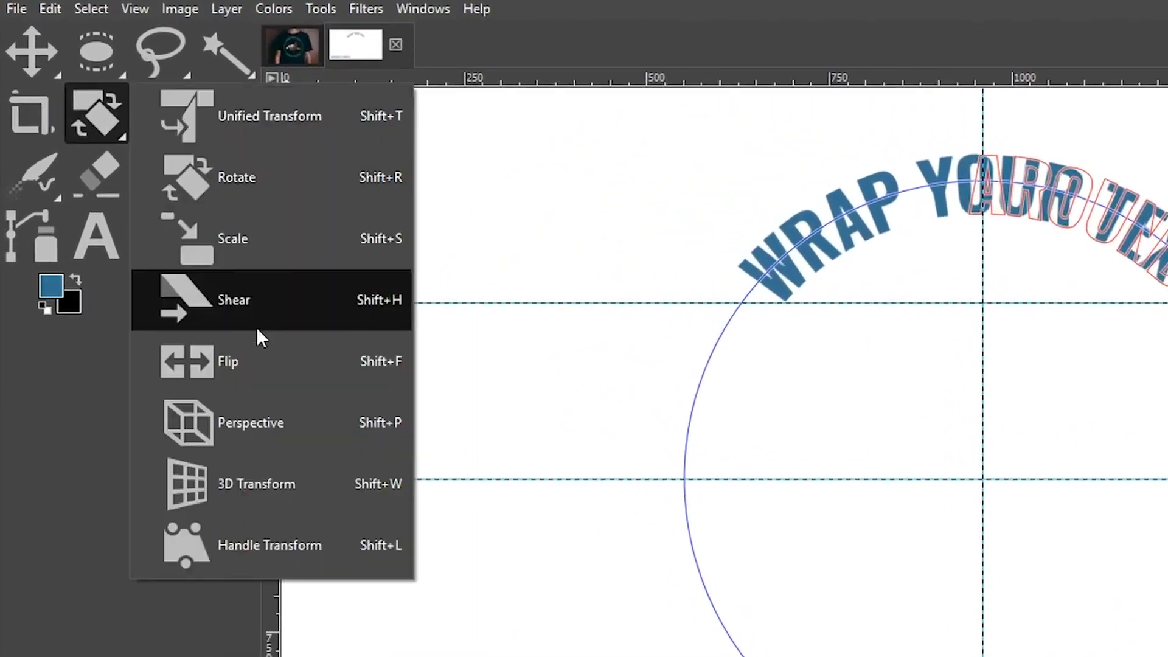
click(228, 360)
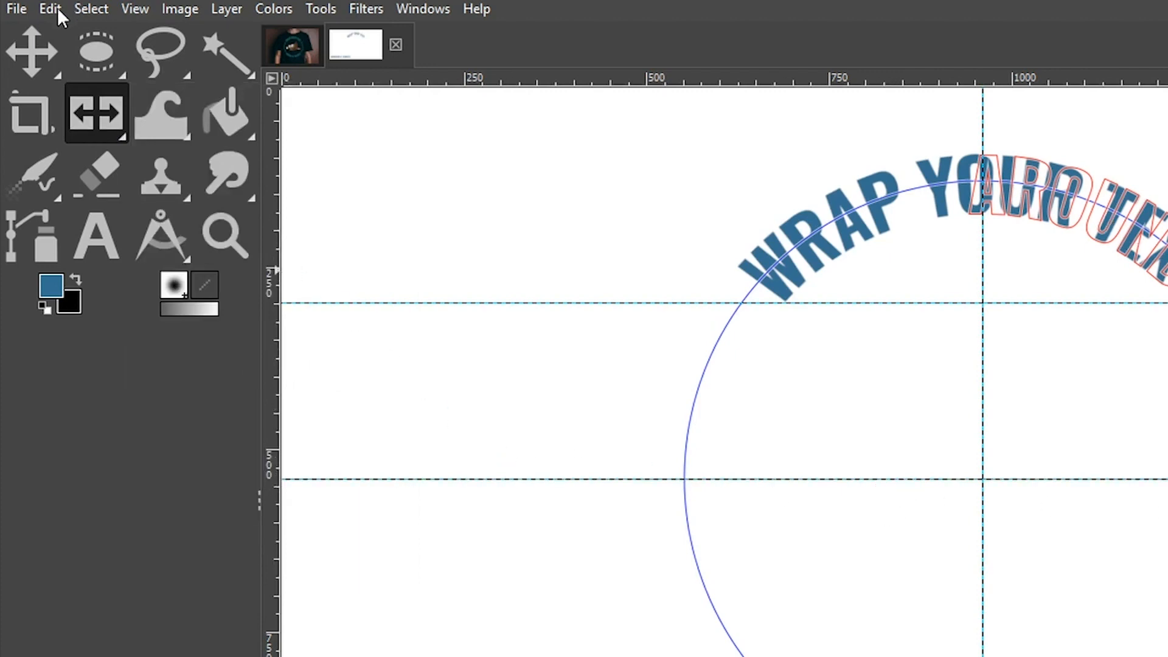
click(49, 9)
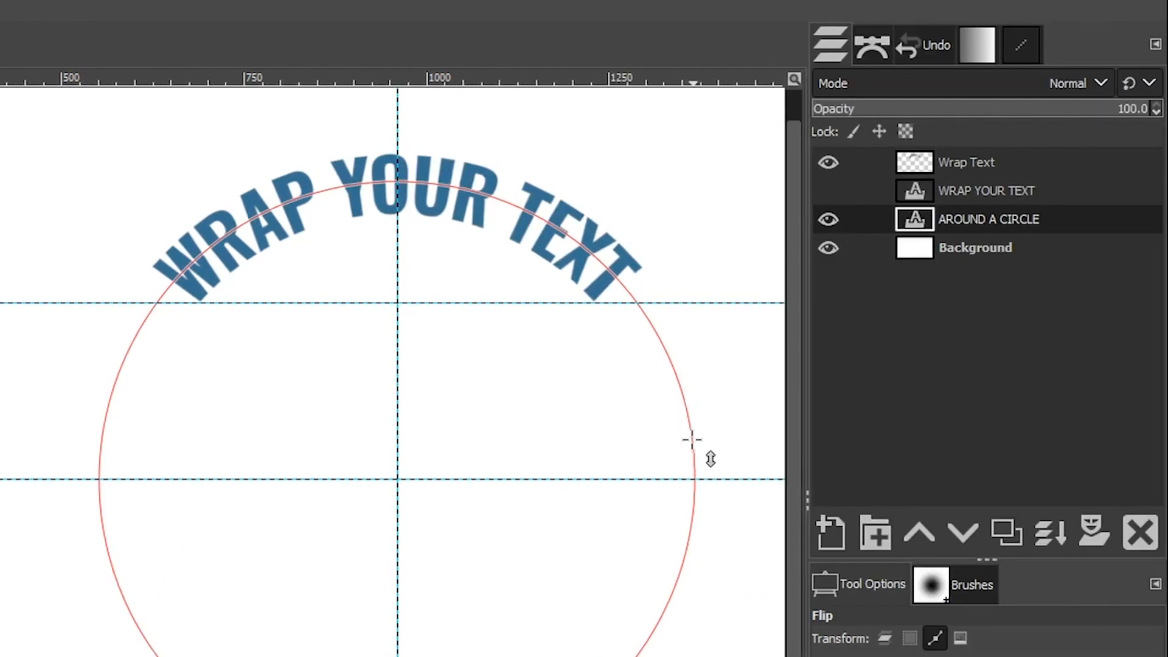
mouse_move(978, 228)
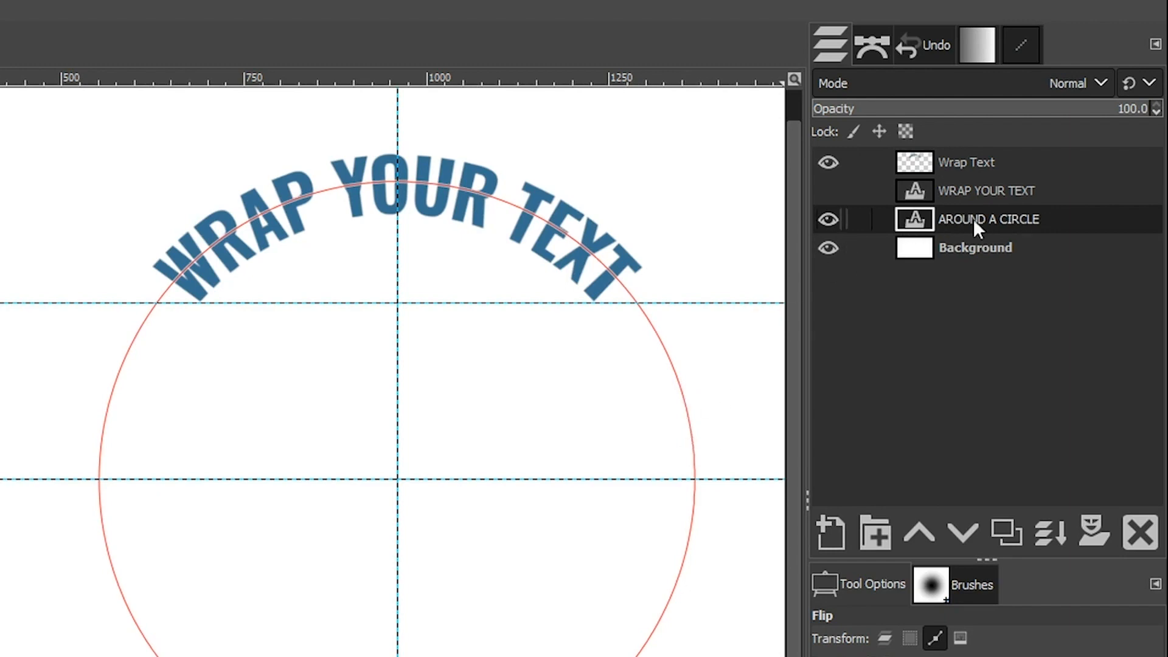
mouse_move(1070, 220)
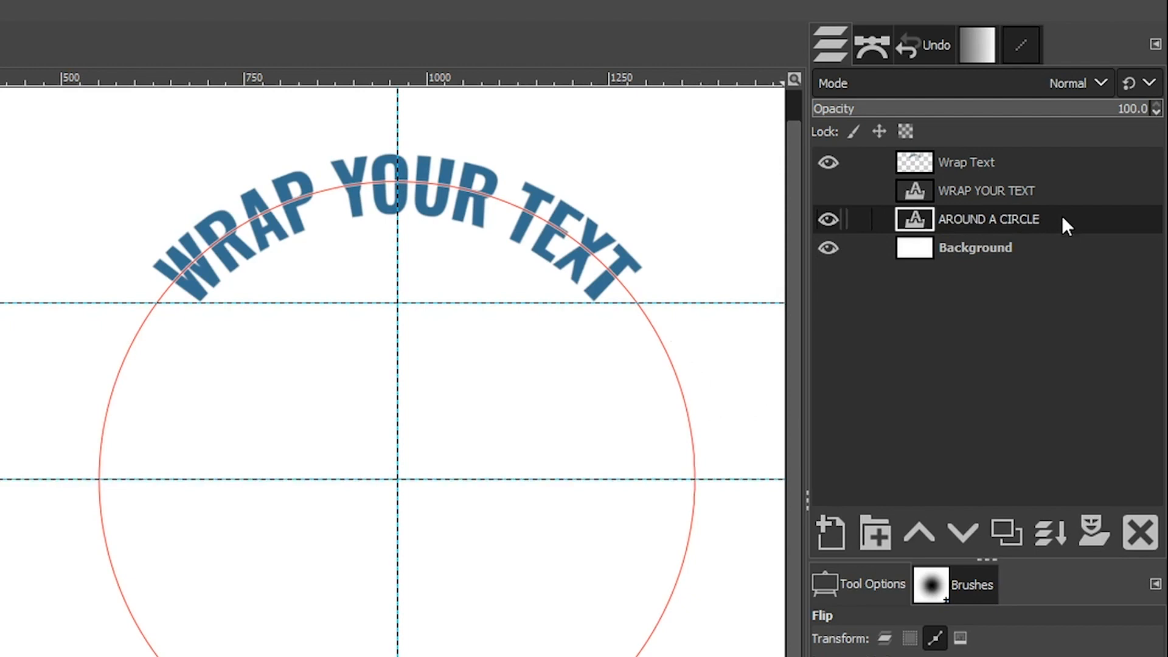
- Flip the AROUND A CIRCLE text path vertically onto the circle's lower-right arc
right_click(989, 219)
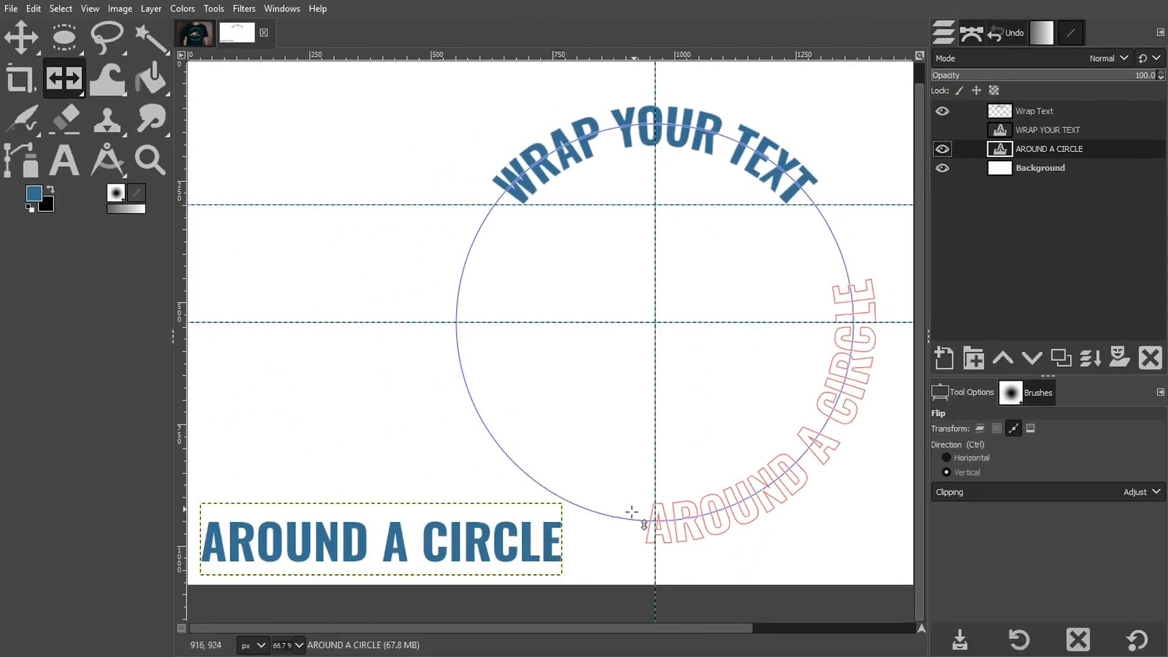
mouse_move(835, 452)
text(aRO)
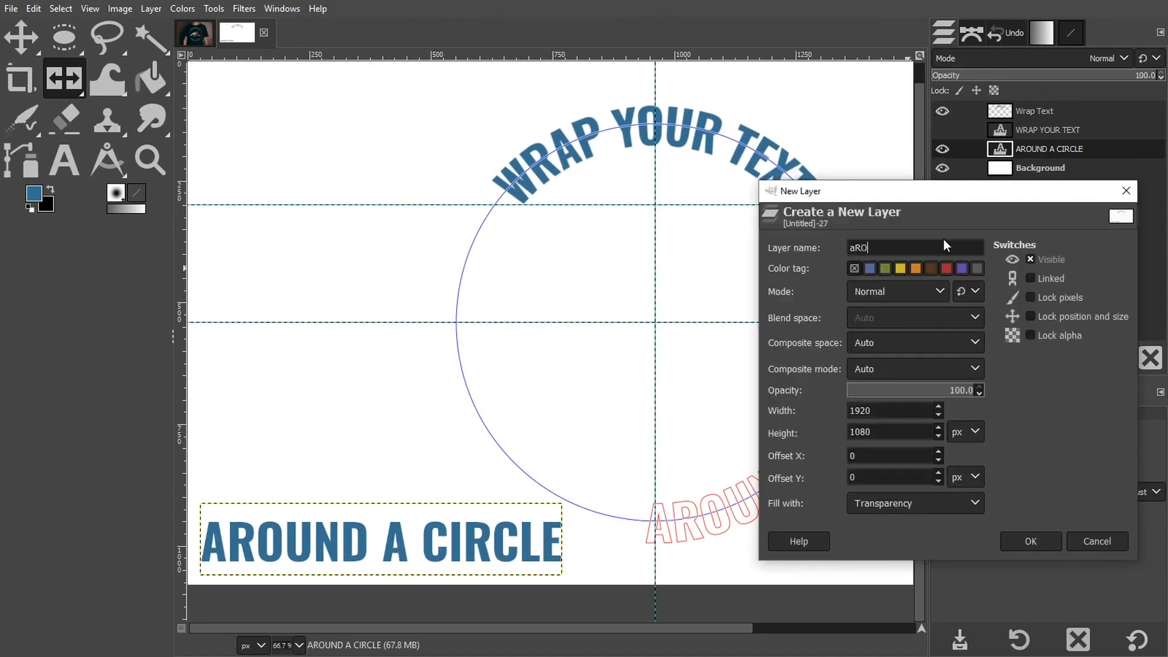
- Name the new transparent layer 'Around Circle' and confirm its creation
text(Around)
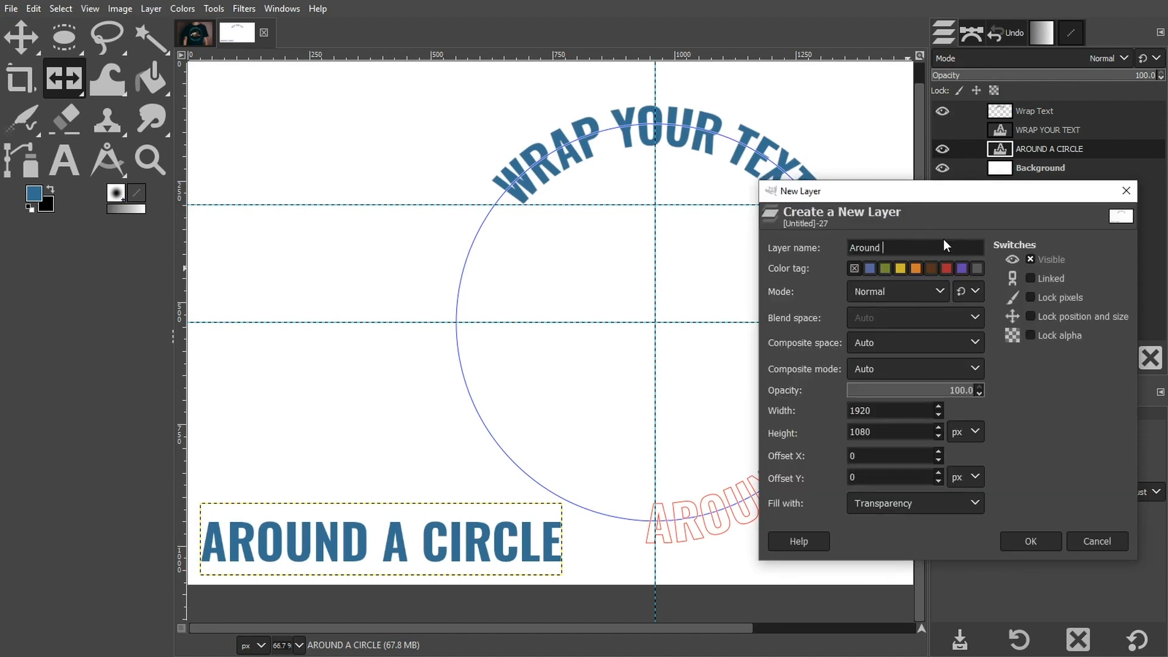
text(Circle)
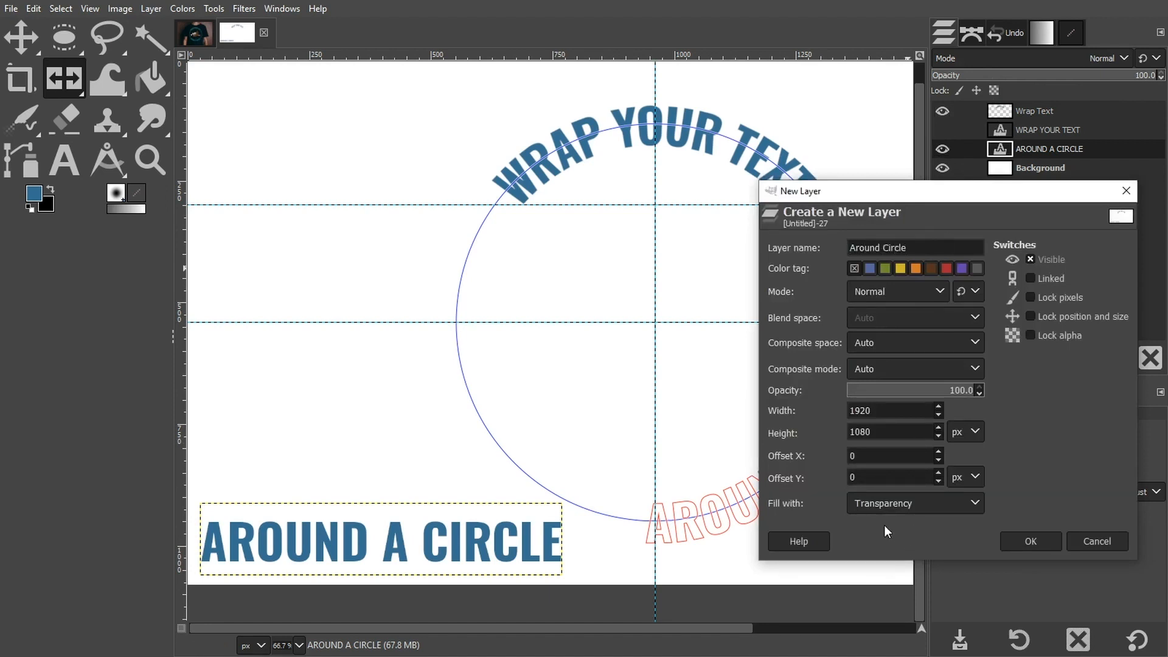
click(1029, 540)
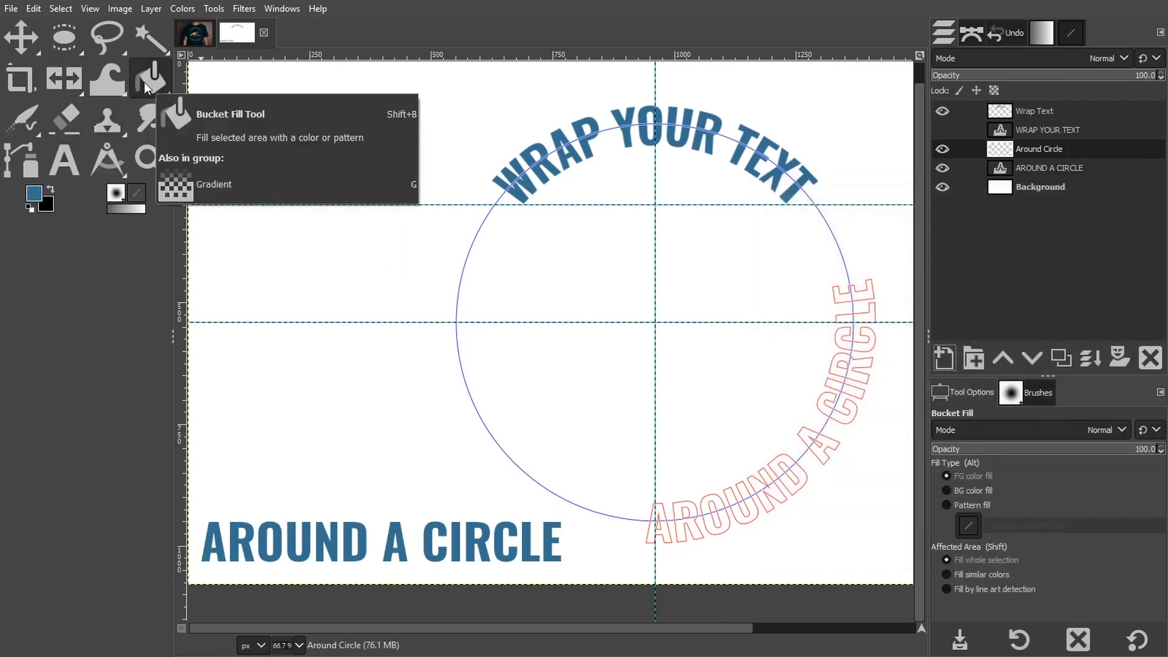
- Select from the curved text path and bucket-fill the AROUND A CIRCLE letters blue
click(61, 9)
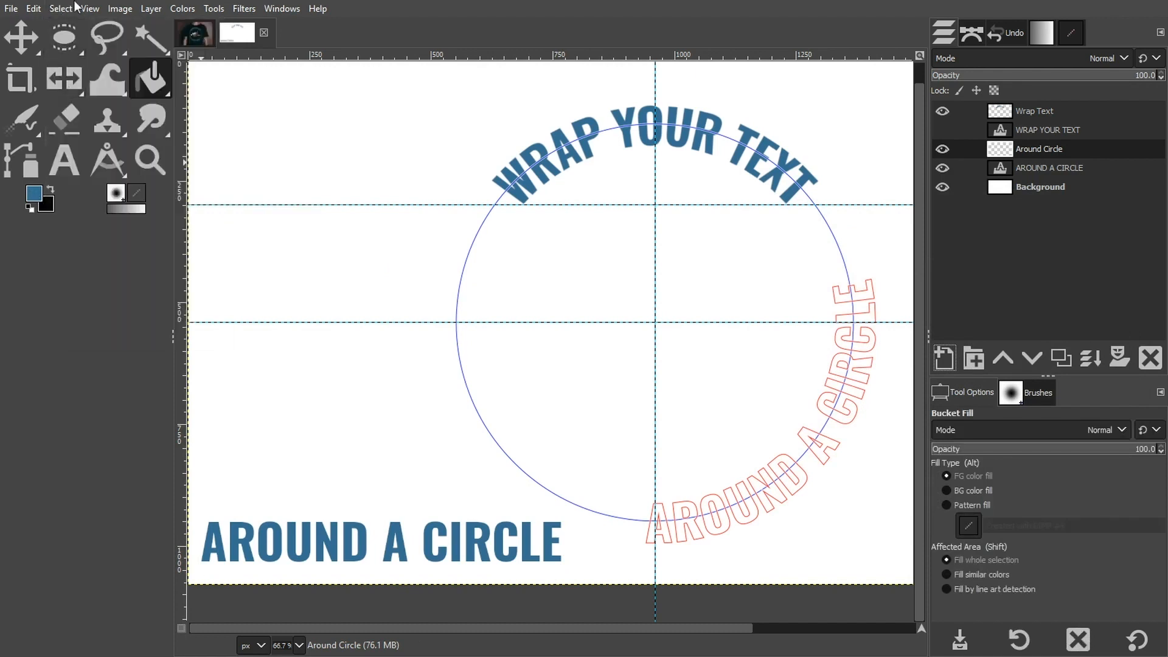
click(61, 8)
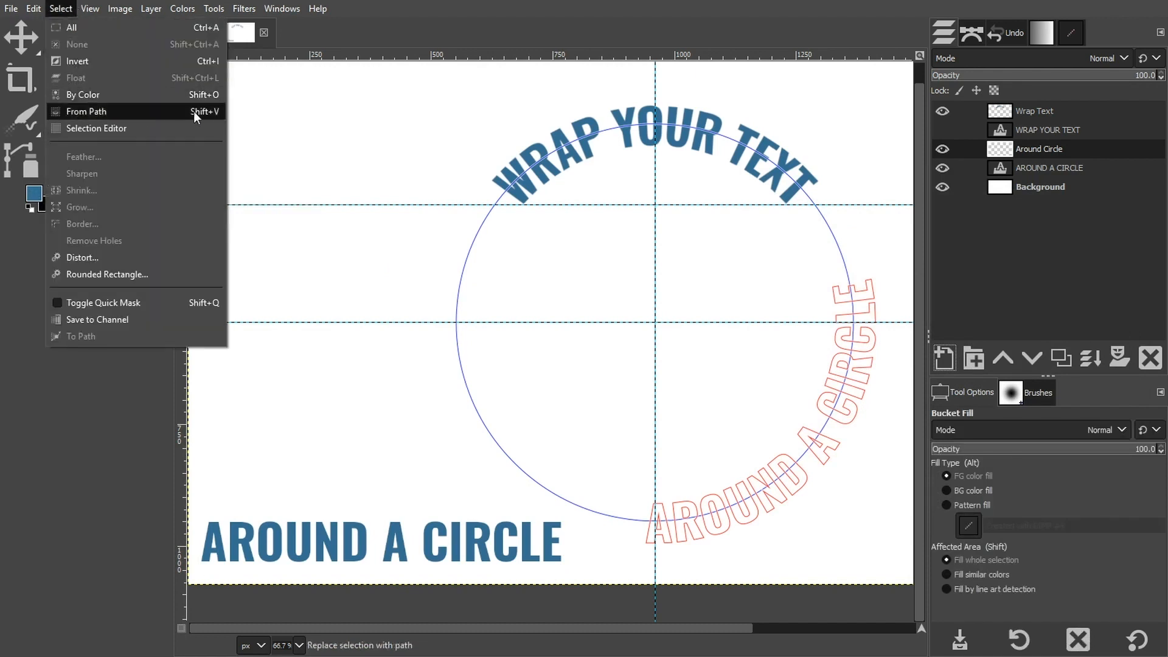
click(86, 112)
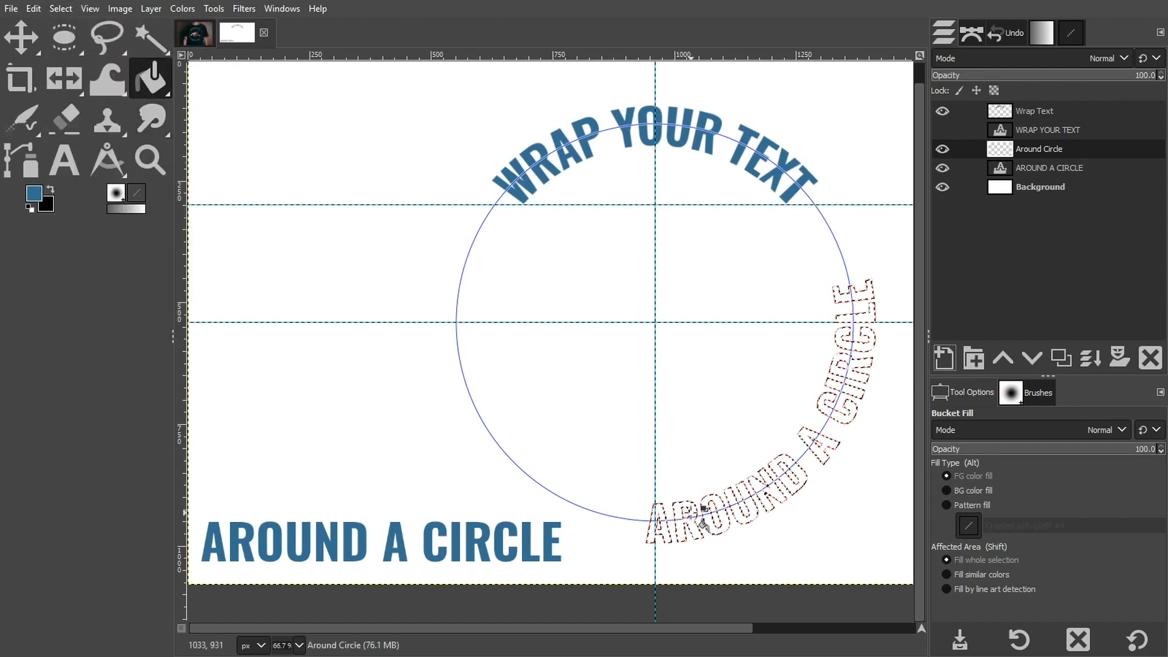
click(752, 551)
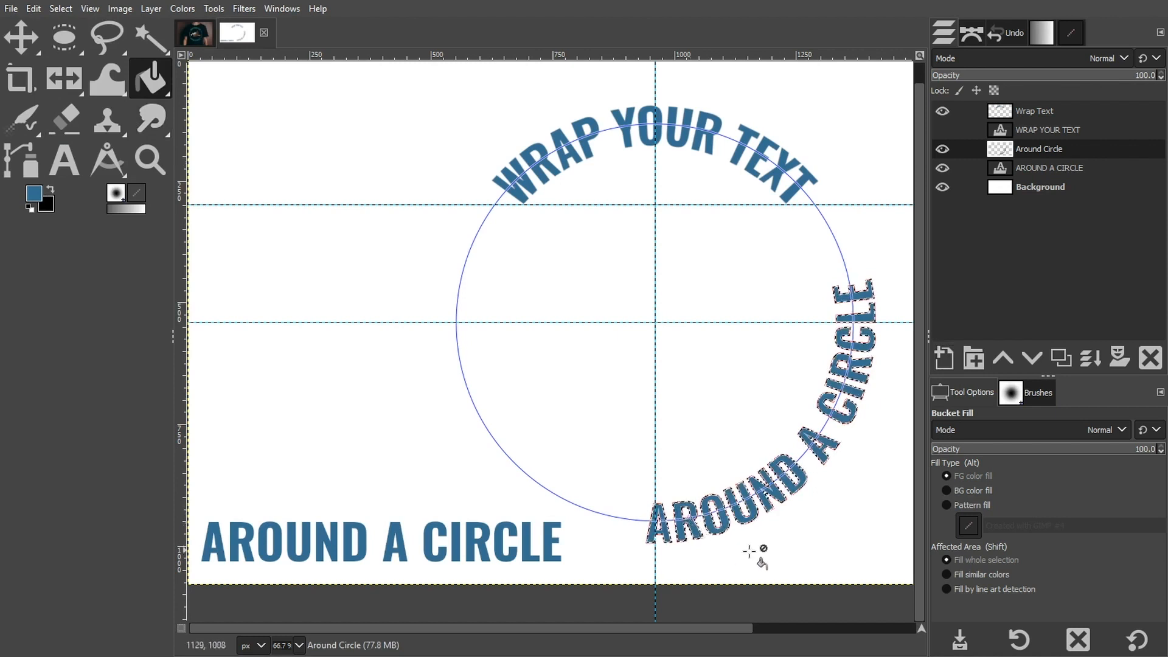
mouse_move(777, 543)
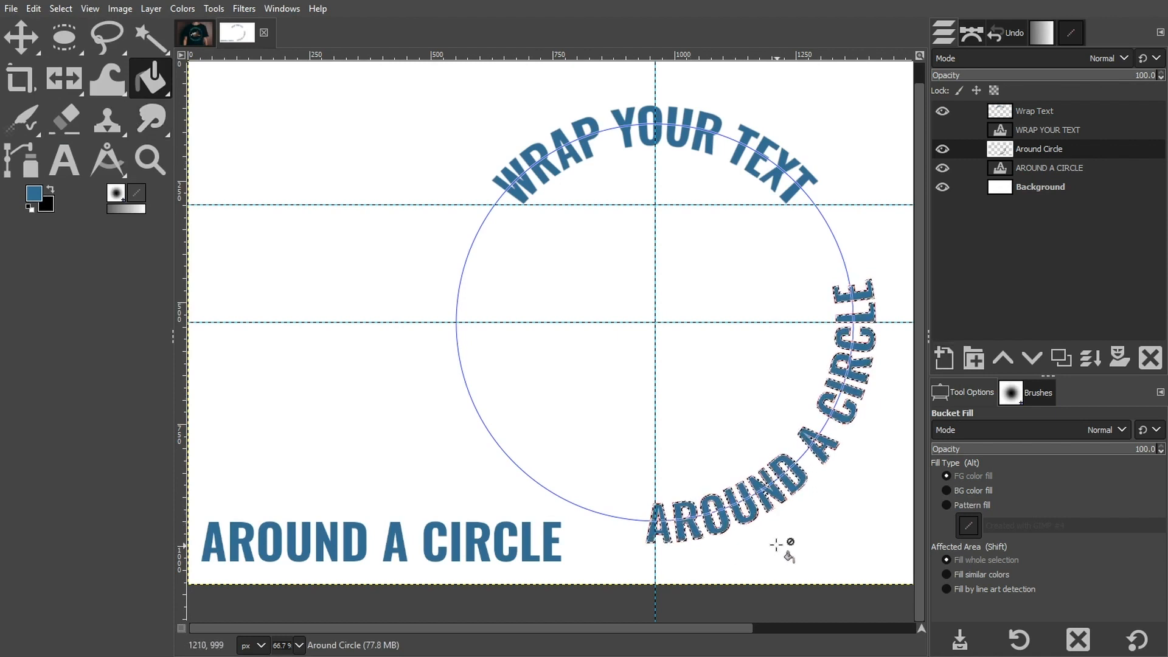
click(59, 9)
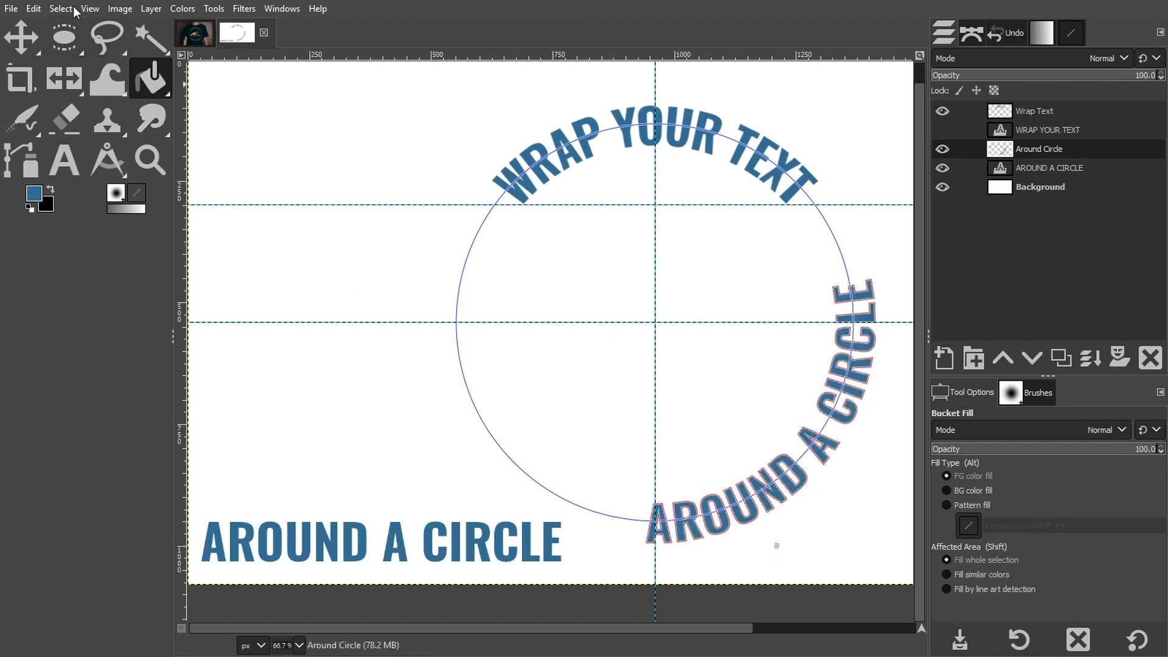
click(61, 9)
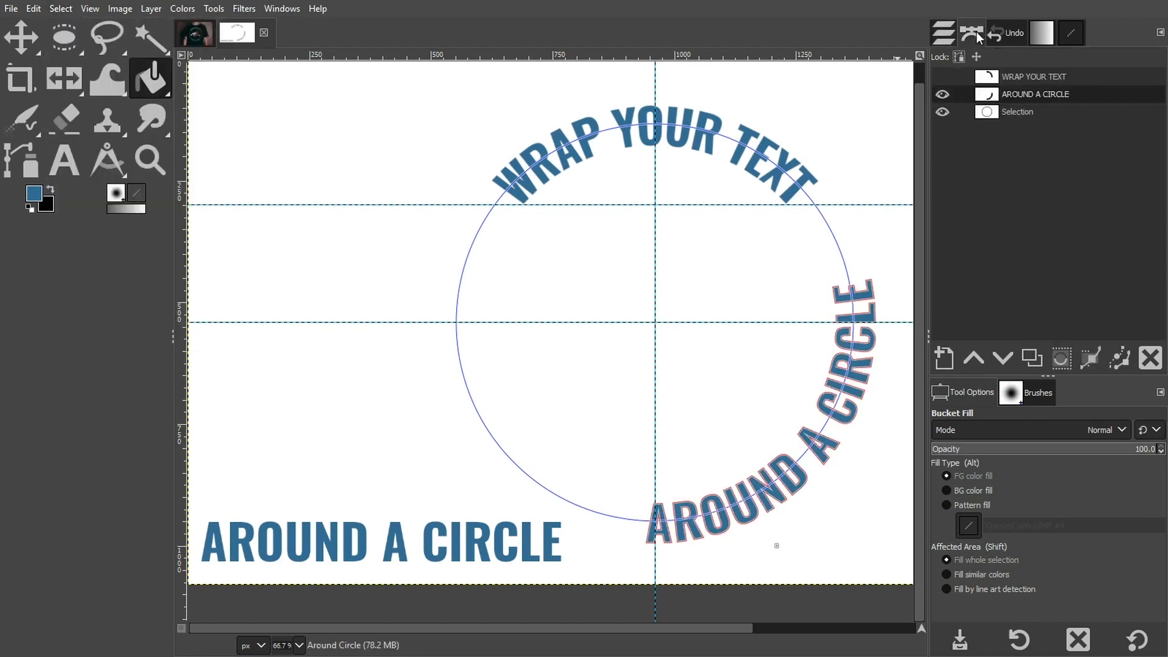
- Hide the red text path and rotate the Around Circle layer to arch beneath the circle
click(941, 93)
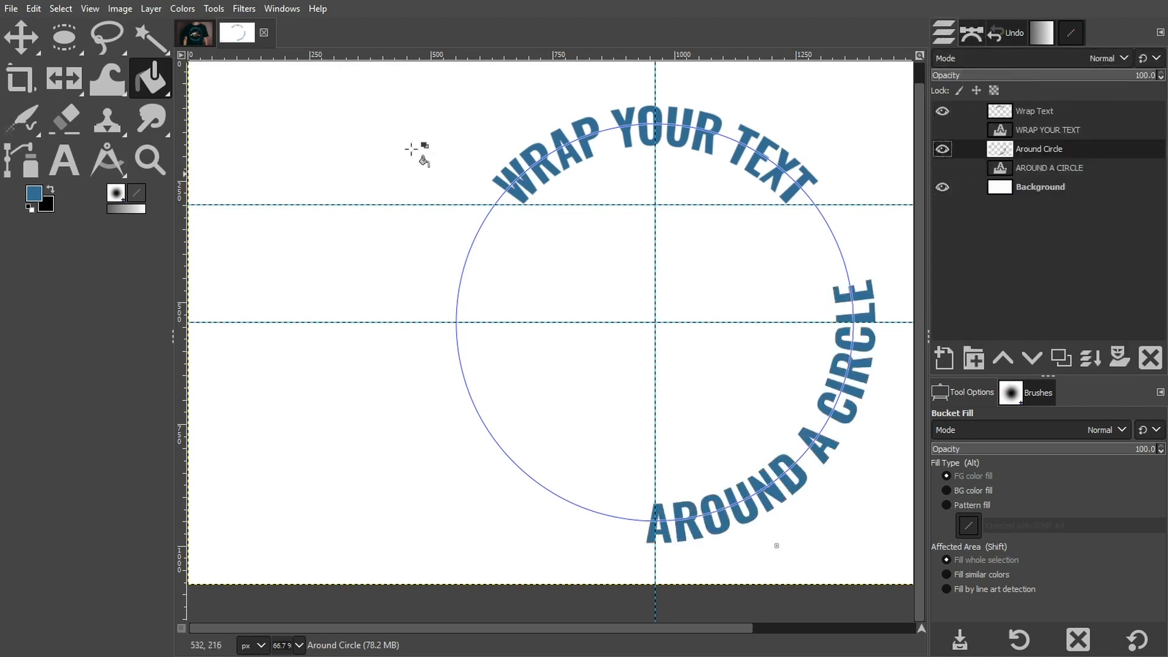
click(65, 80)
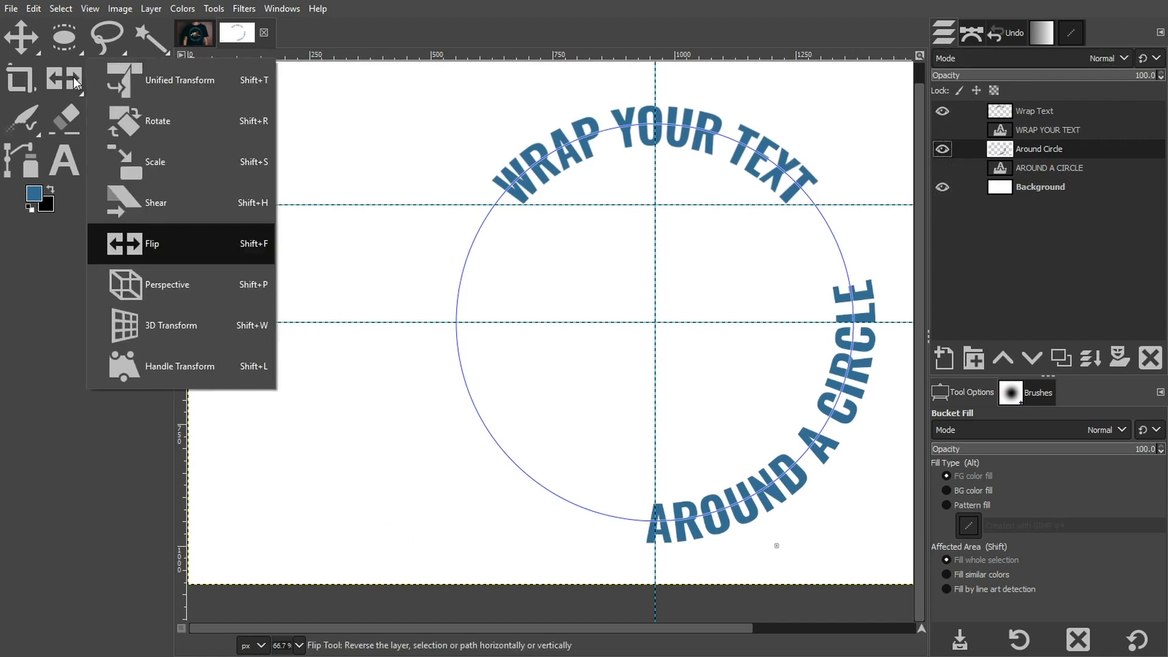
click(157, 120)
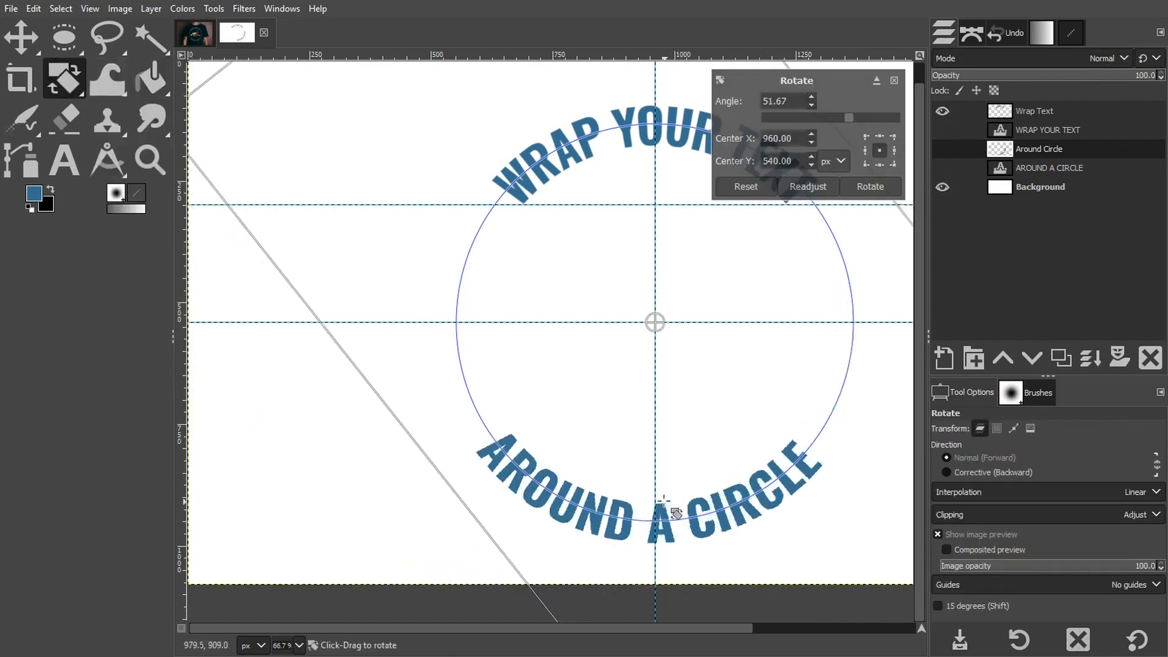
click(870, 186)
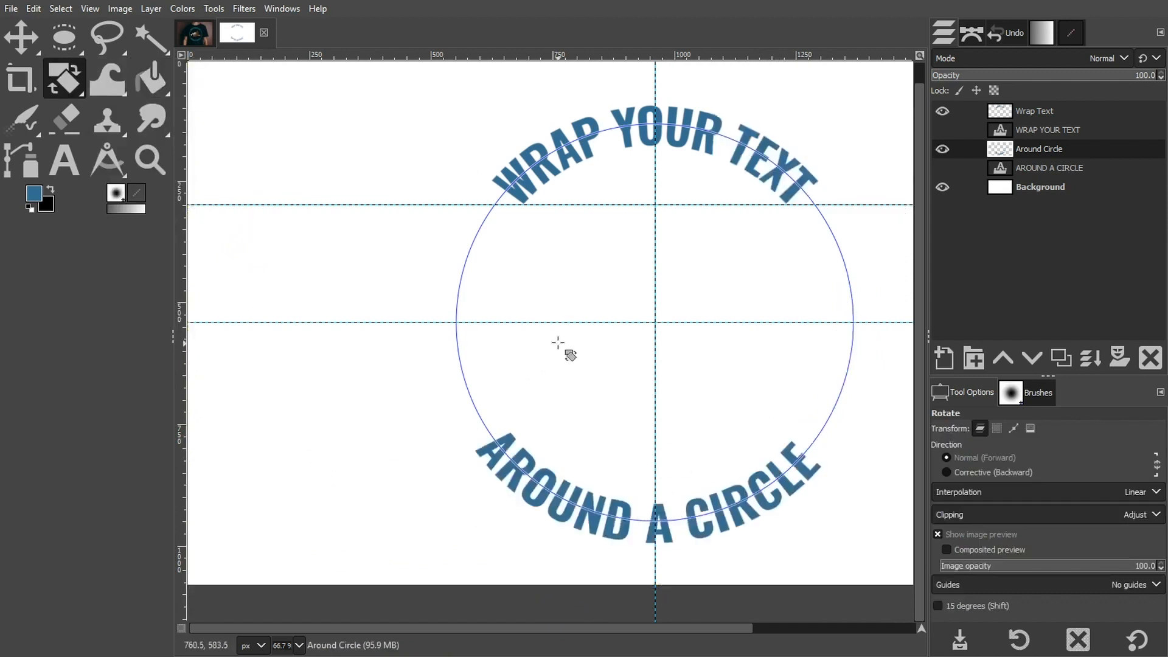
click(21, 38)
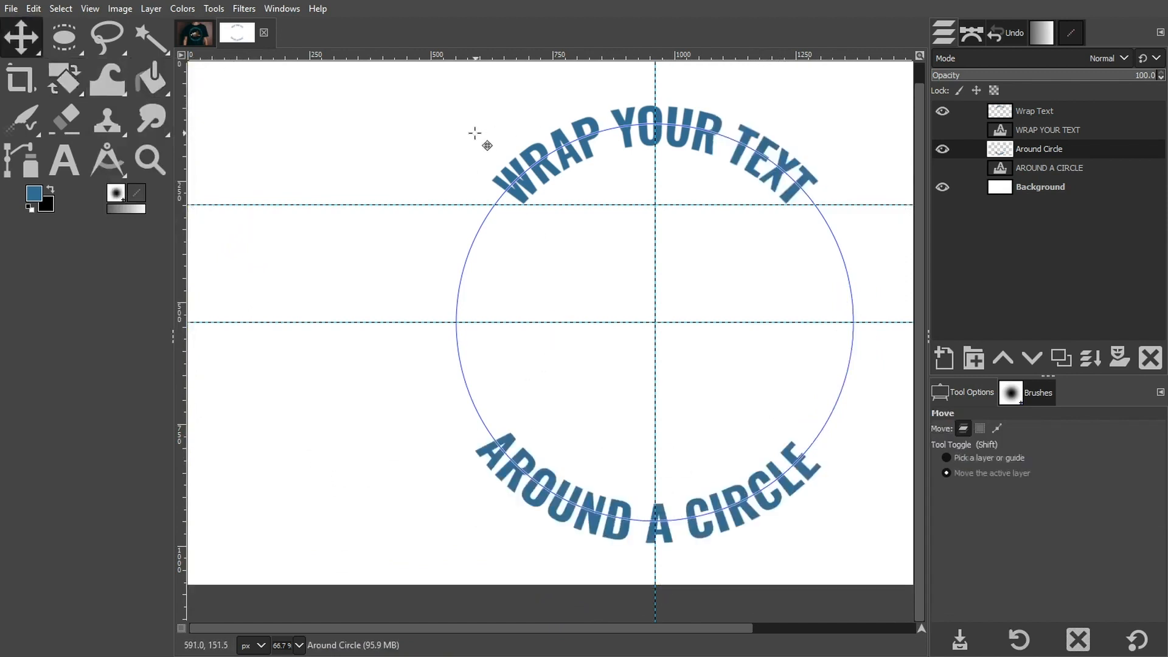
mouse_move(466, 265)
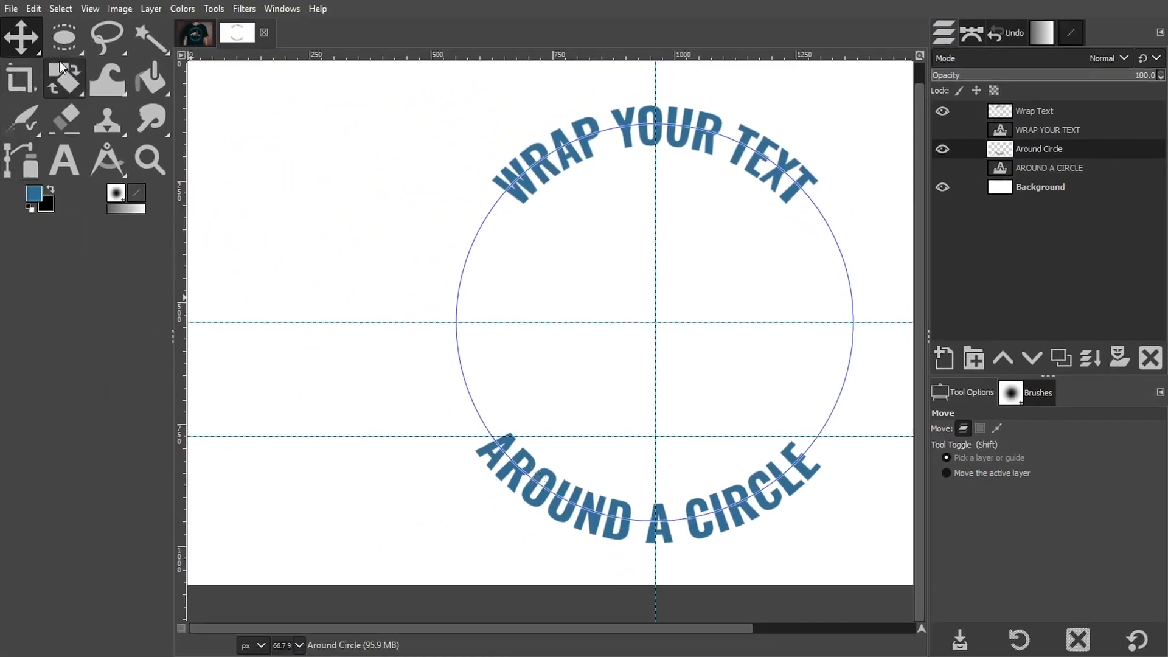
- Begin fine-tuning the bottom text's angle with a slight −1.46° rotation preview
click(64, 78)
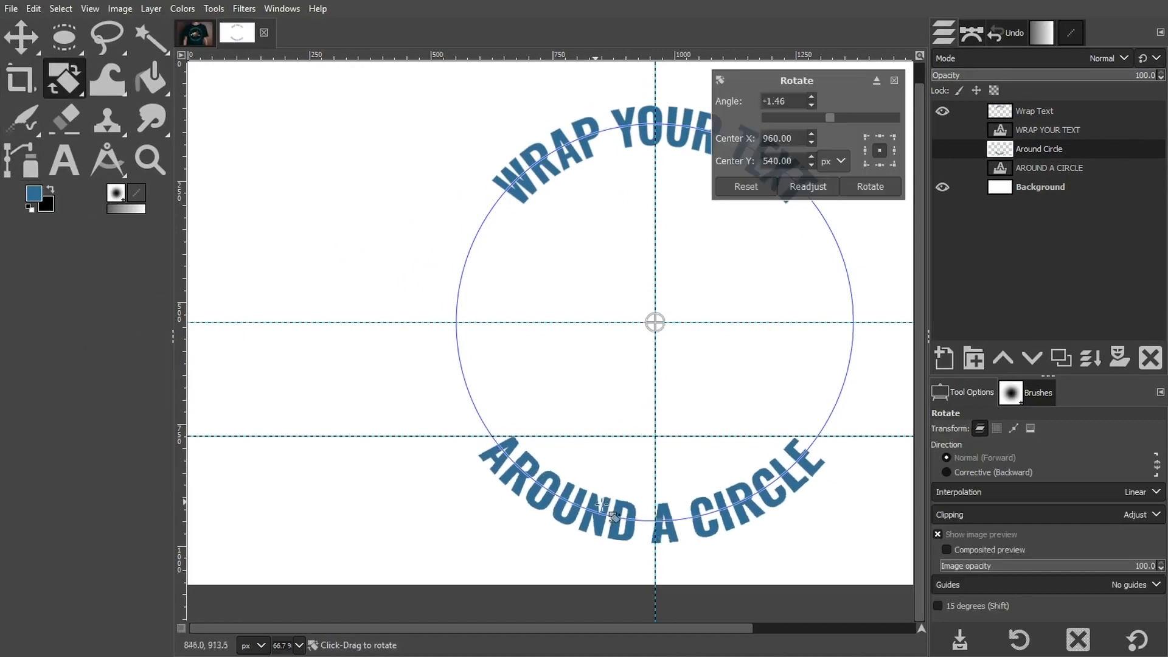